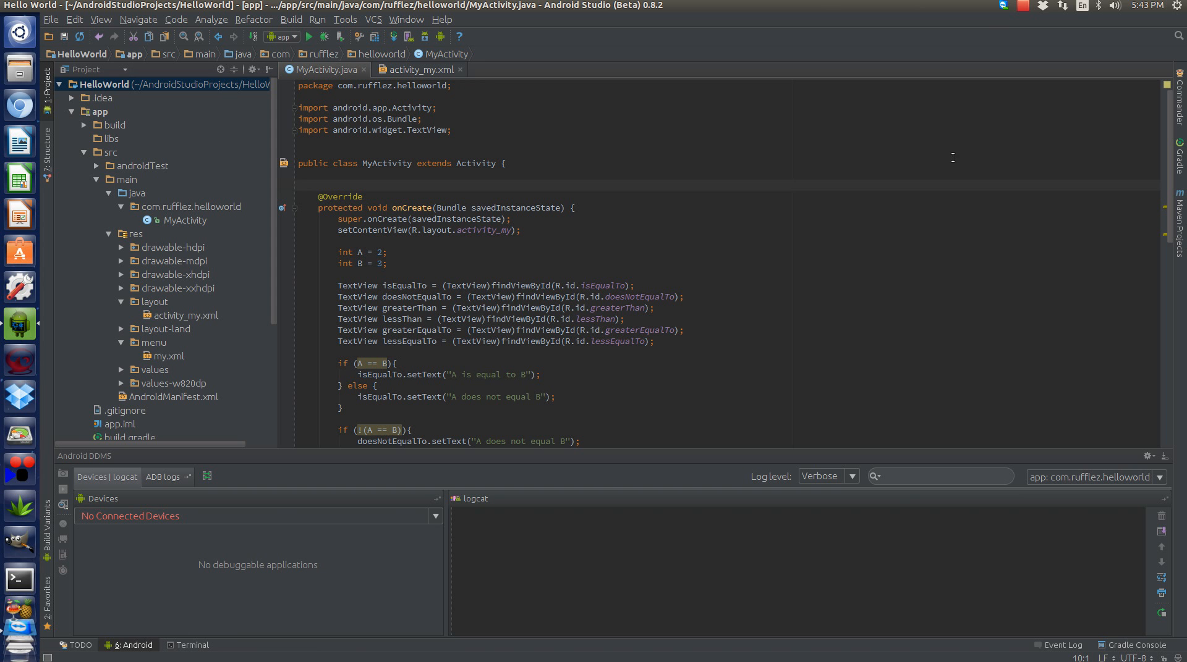
mouse_move(472, 347)
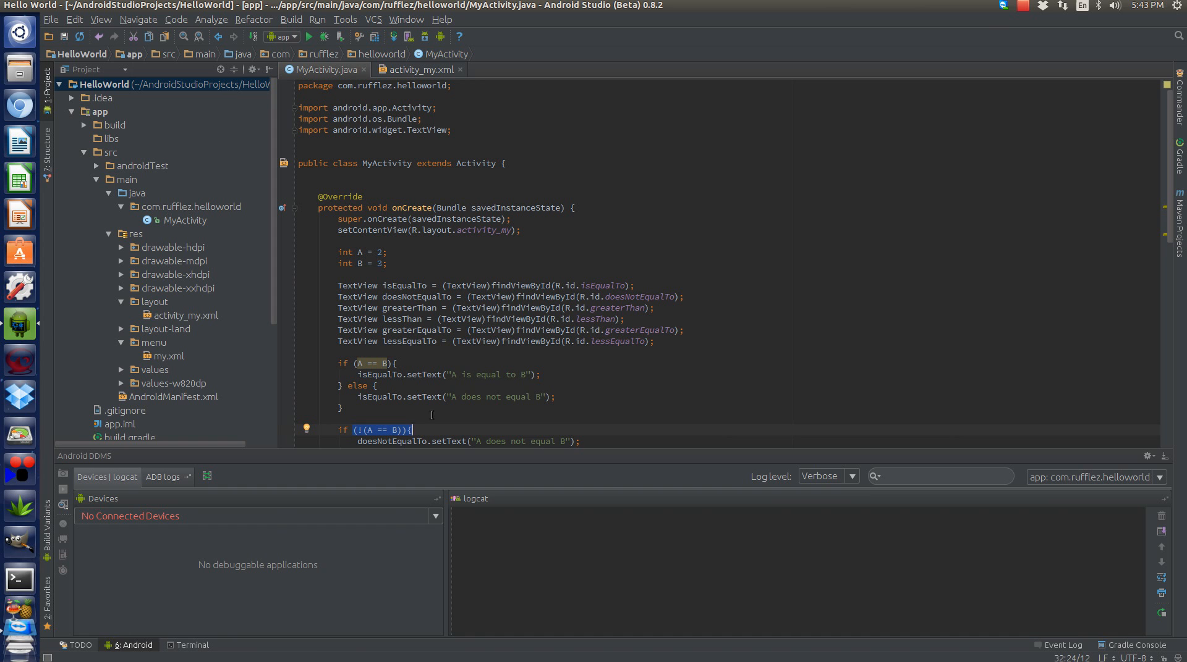
mouse_move(489, 477)
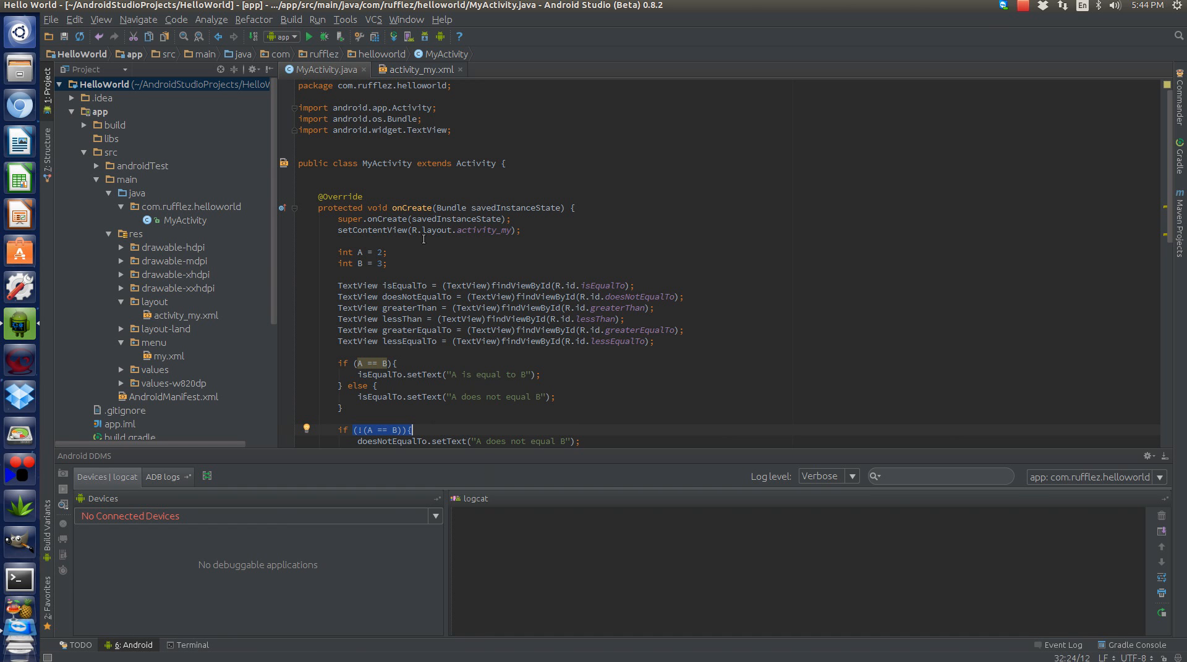
mouse_move(370, 293)
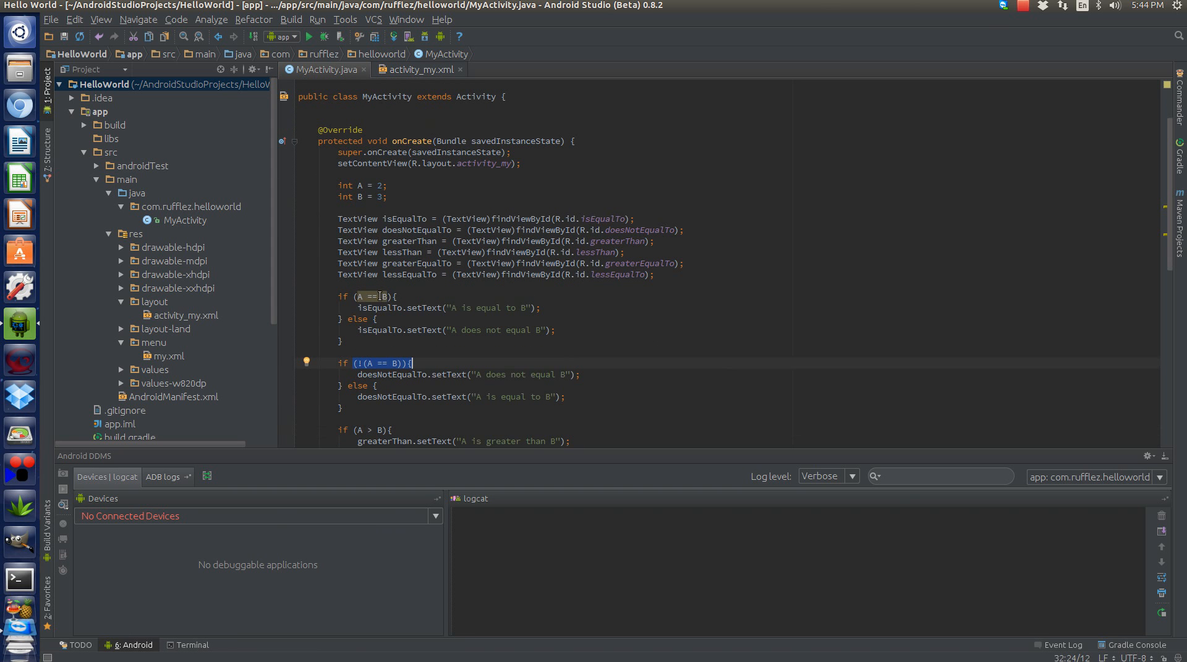
mouse_move(377, 296)
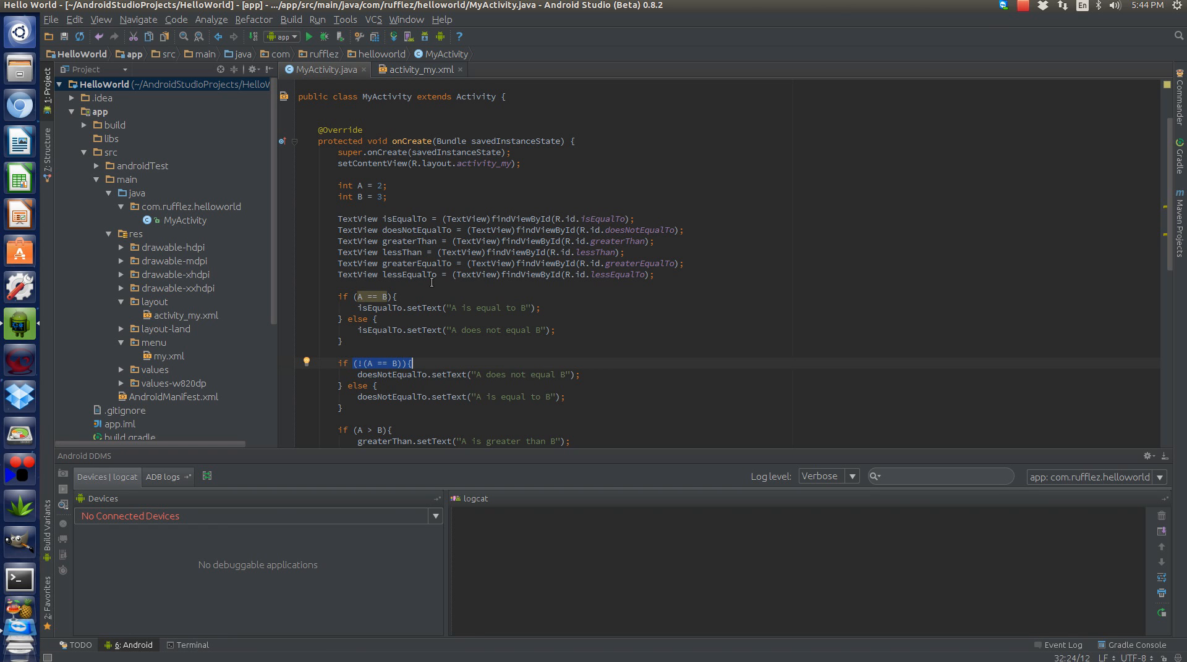
mouse_move(431, 281)
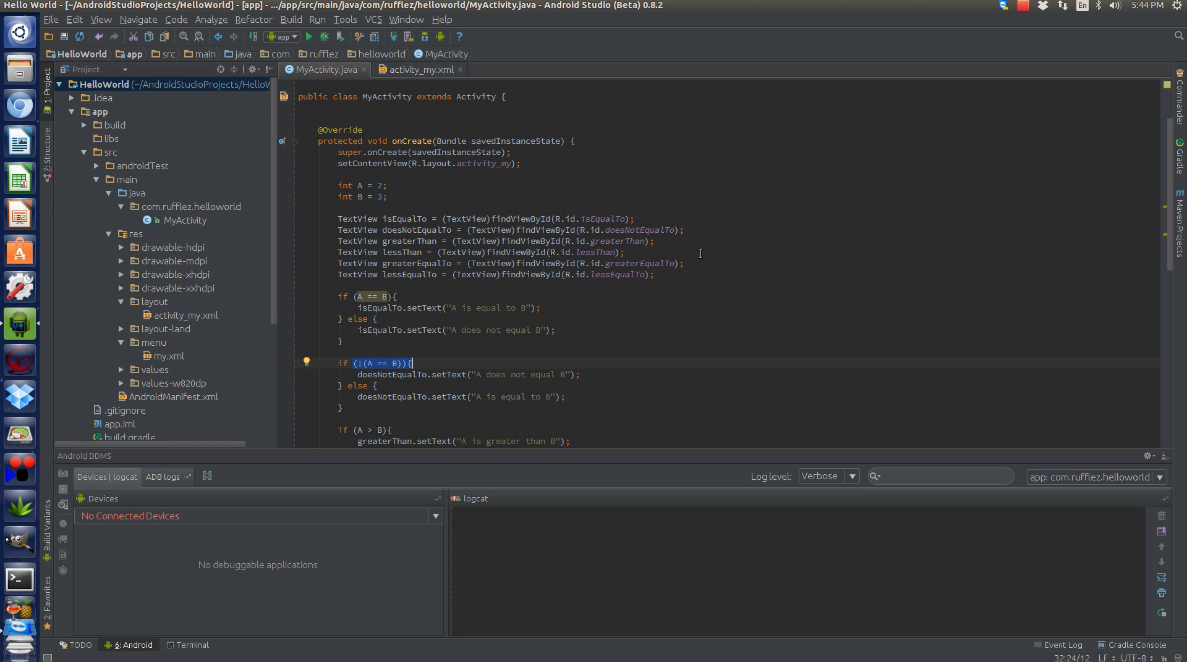
mouse_move(470, 223)
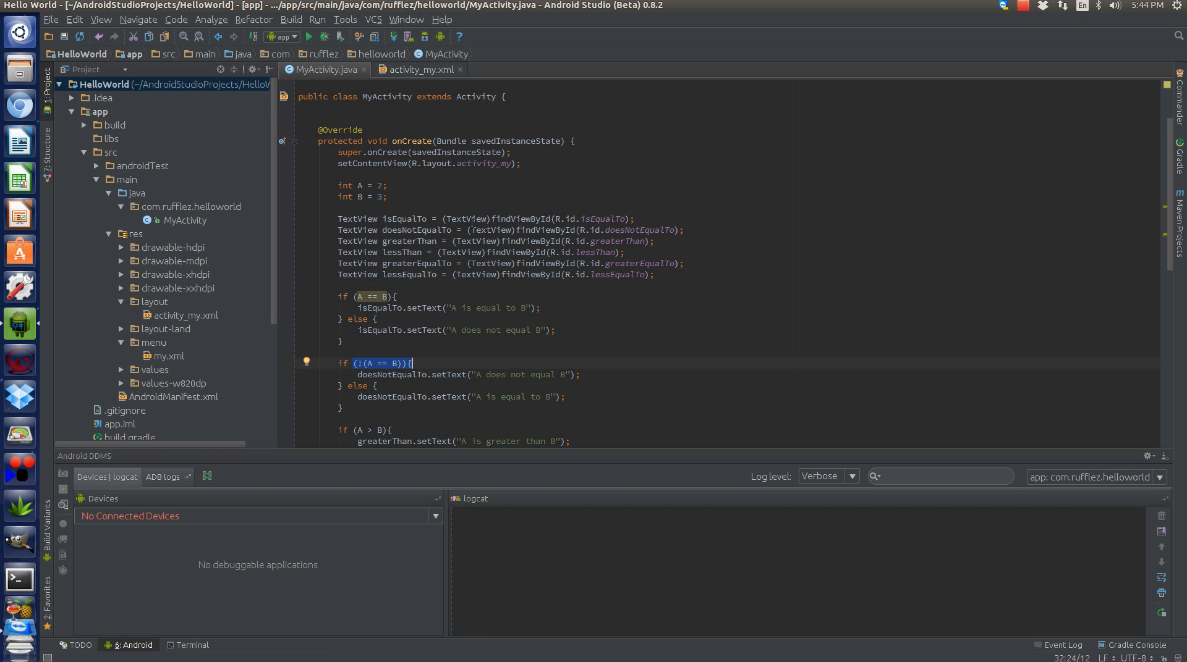
mouse_move(522, 259)
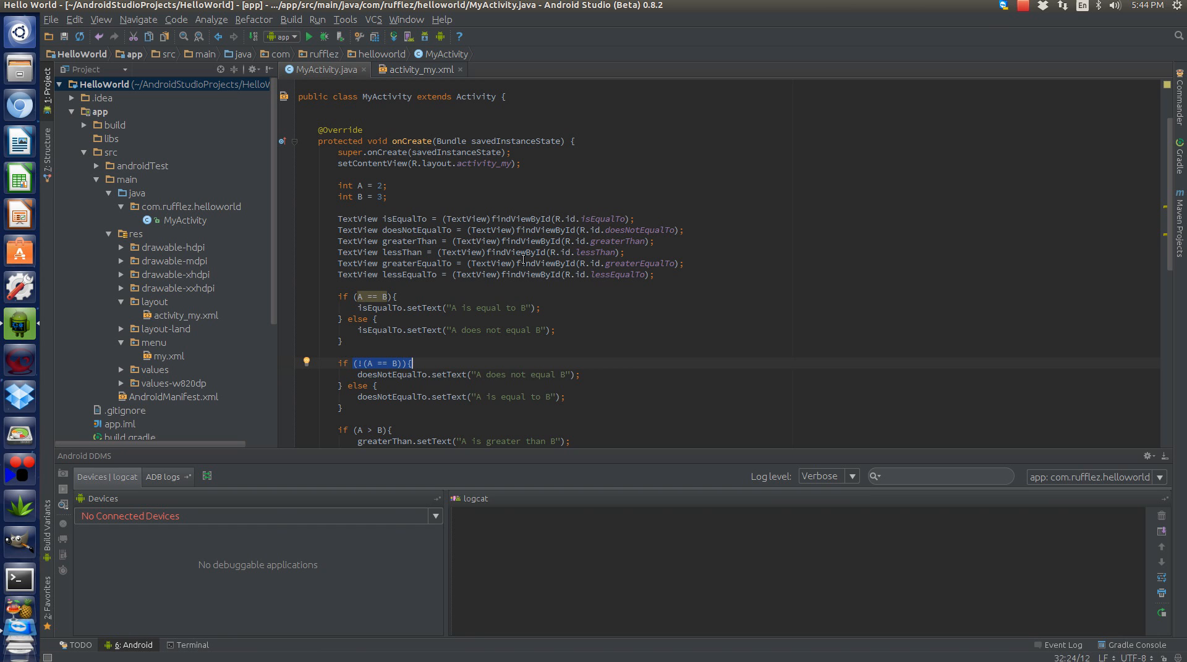
mouse_move(596, 276)
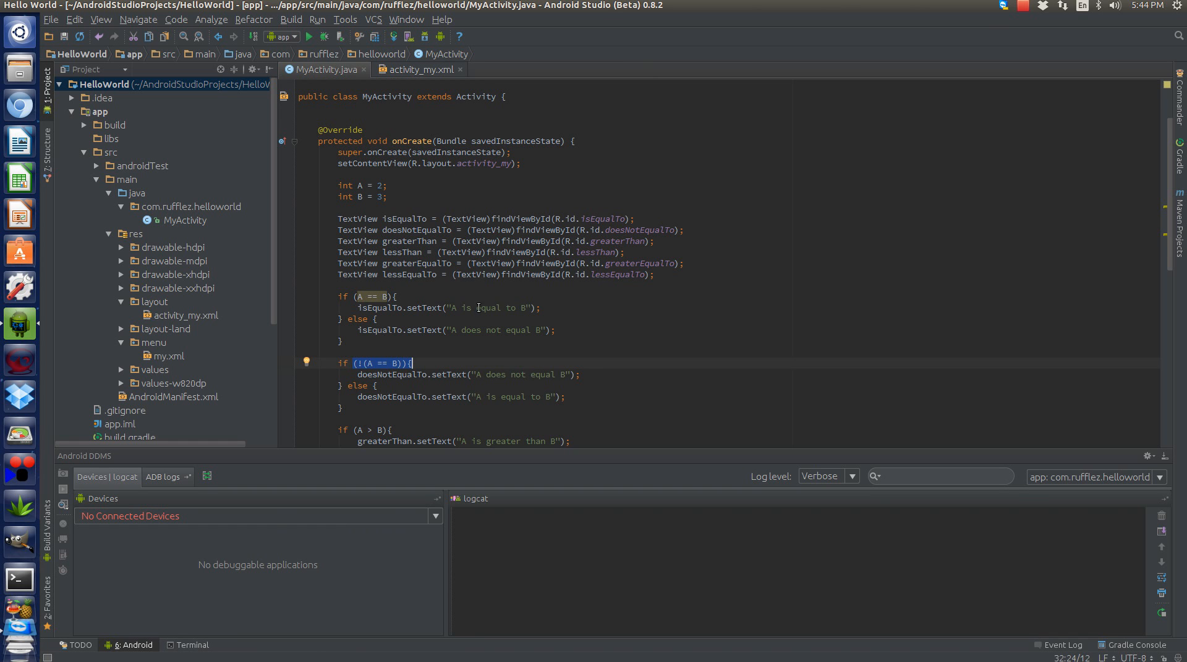
In activity_my.xml, change the last two TextView ids to @+id/andOperator and @+id/orOperator
scroll(down, 3)
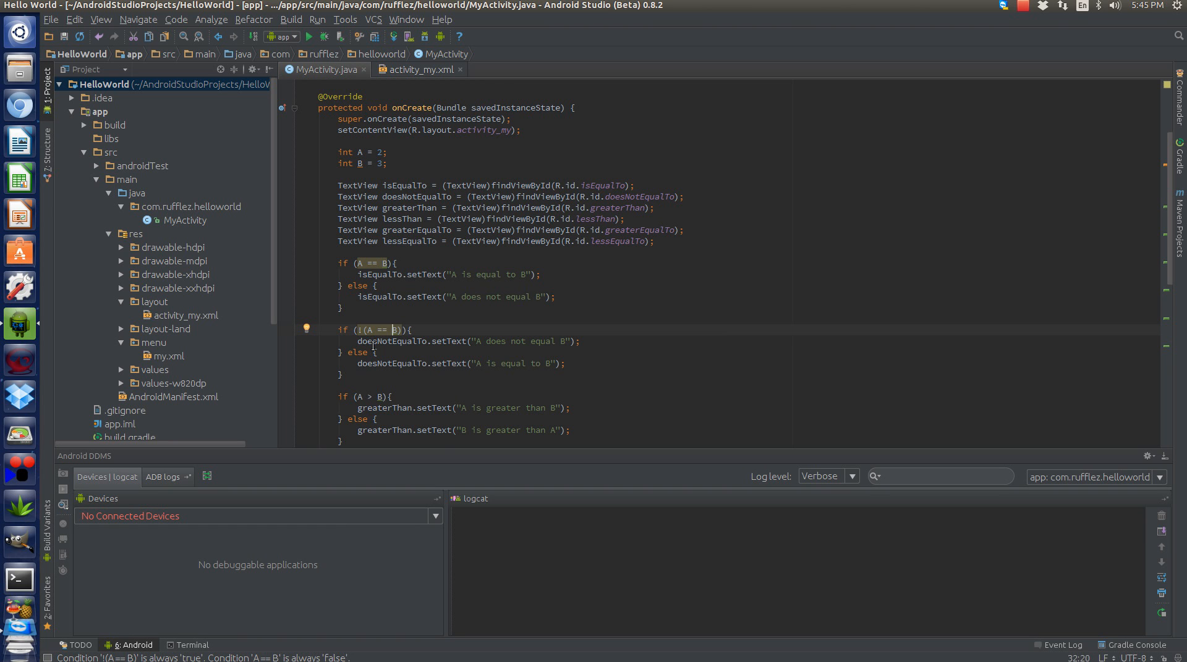
scroll(down, 3)
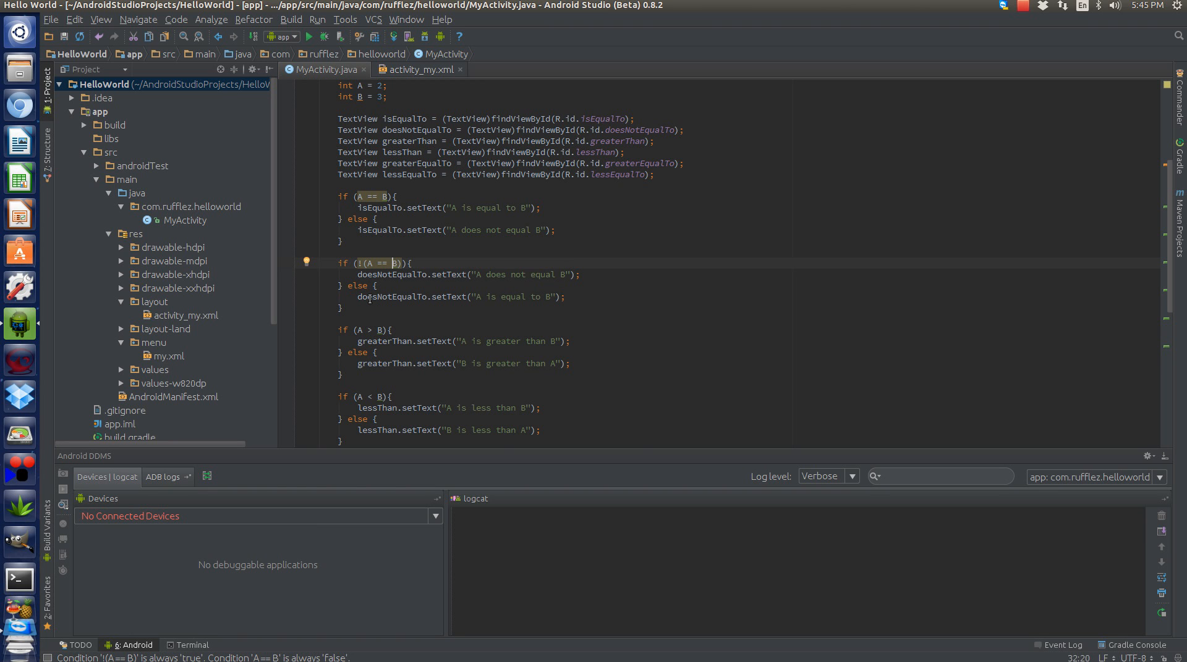
scroll(down, 3)
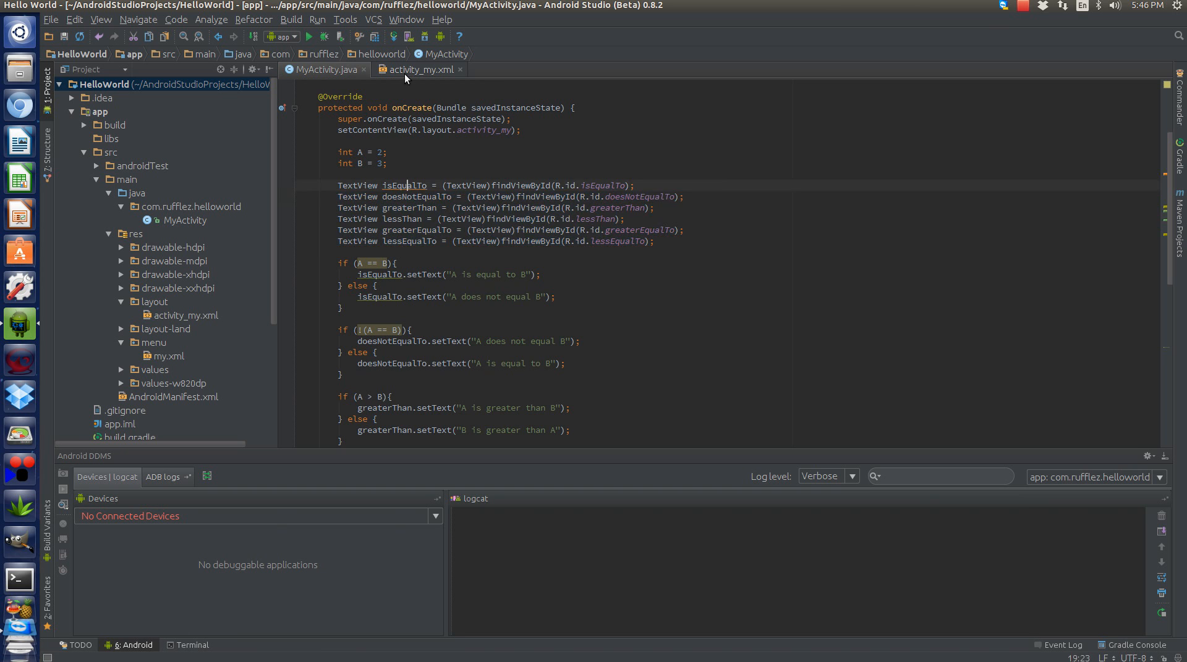
click(421, 68)
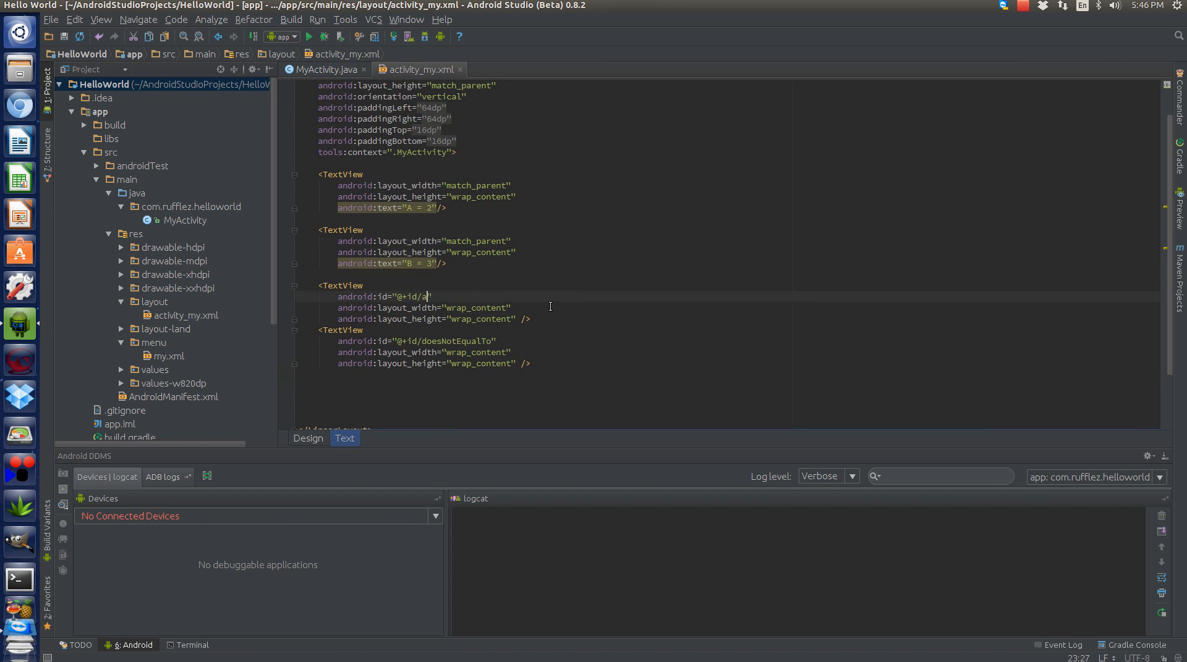
text(ndOper)
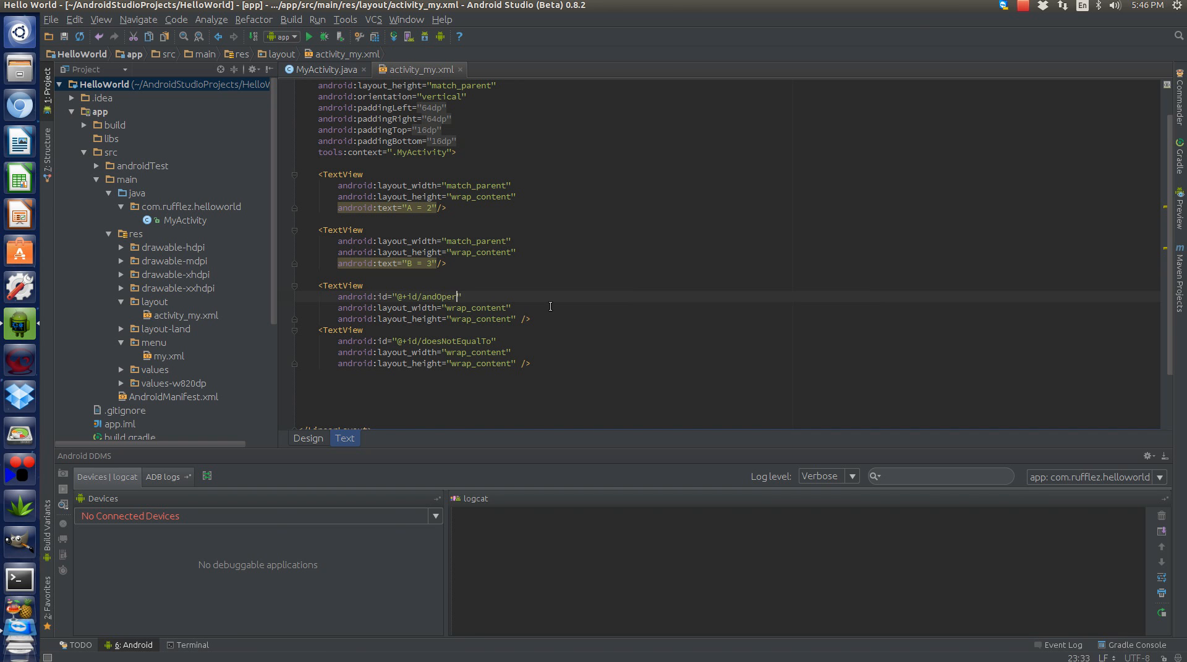
text(ator)
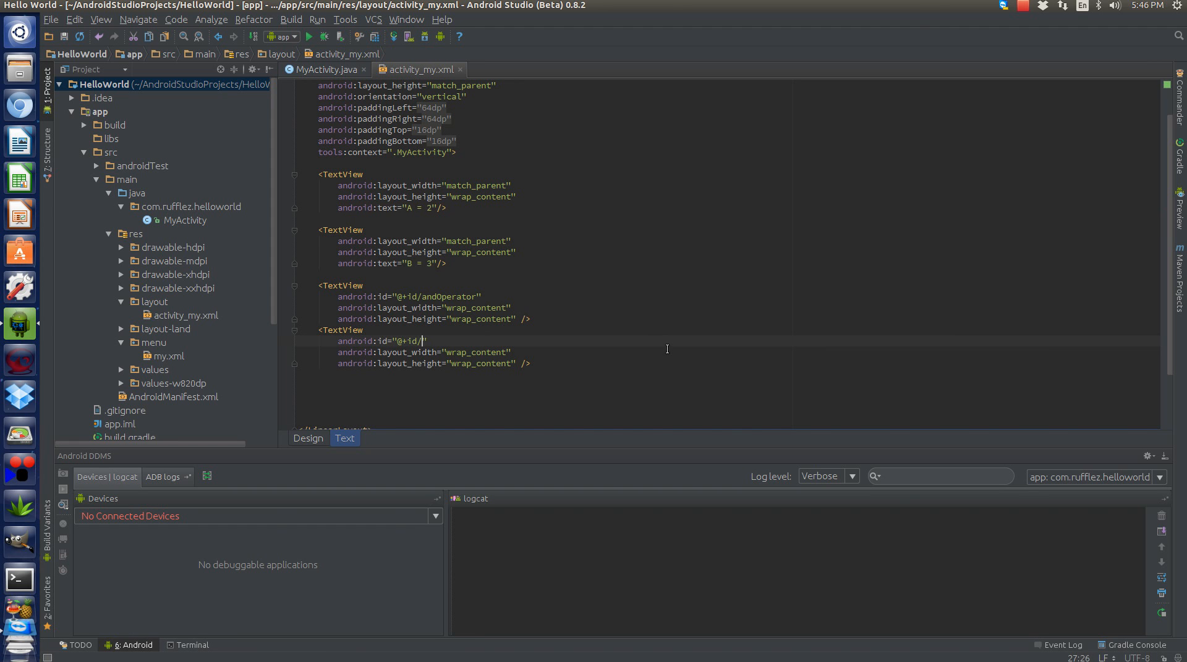
text(orOperator)
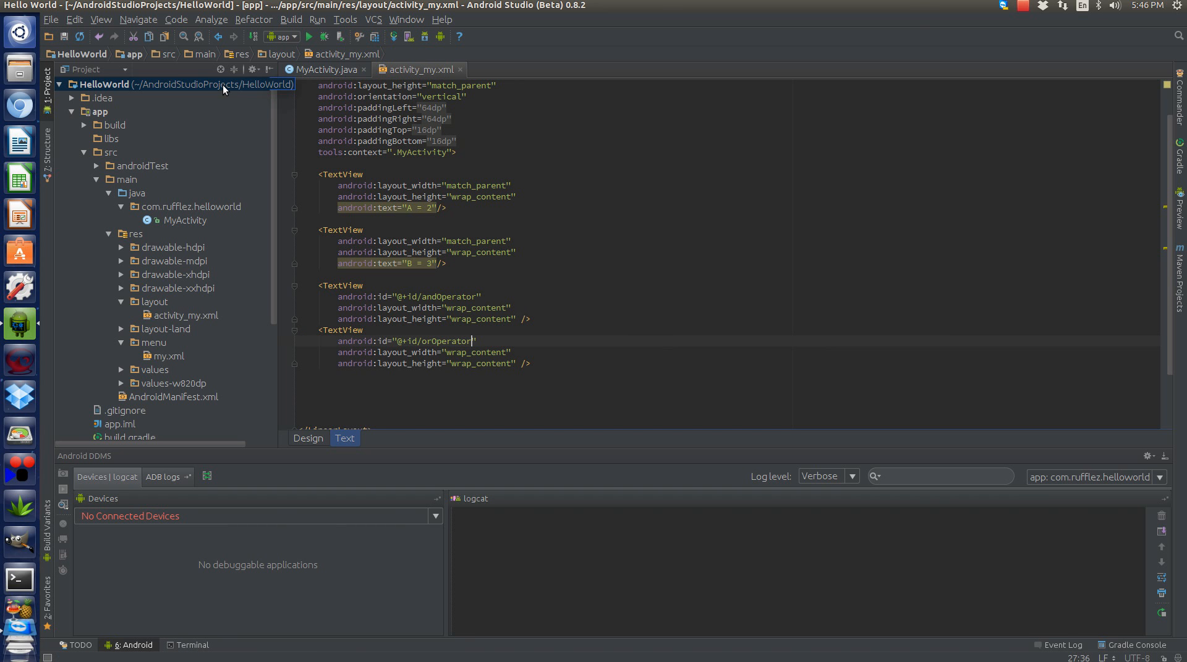
In MyActivity.java, rename the TextViews to andOperator and orOperator, binding R.id.orOperator
click(324, 69)
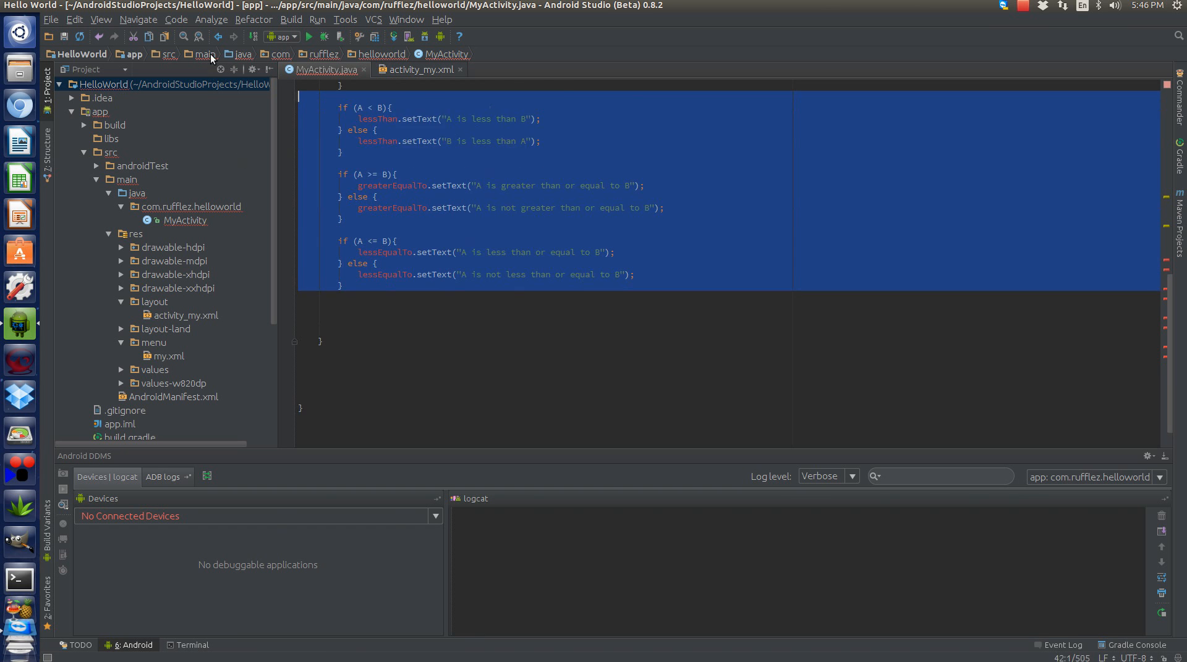
scroll(up, 3)
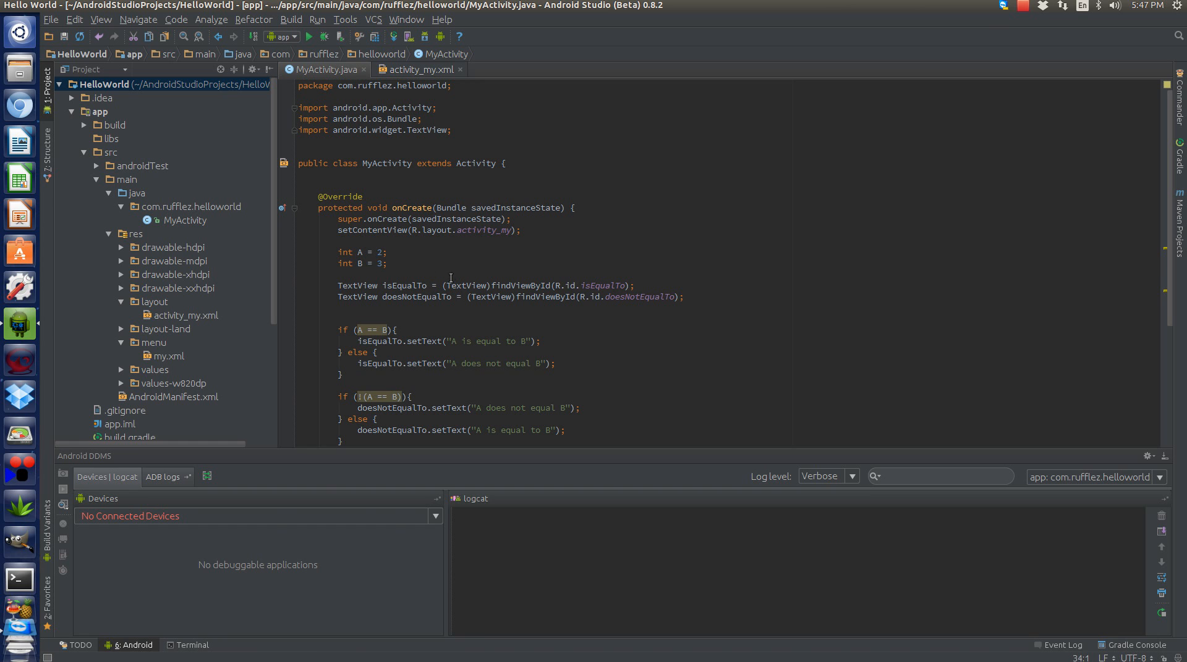
mouse_move(435, 285)
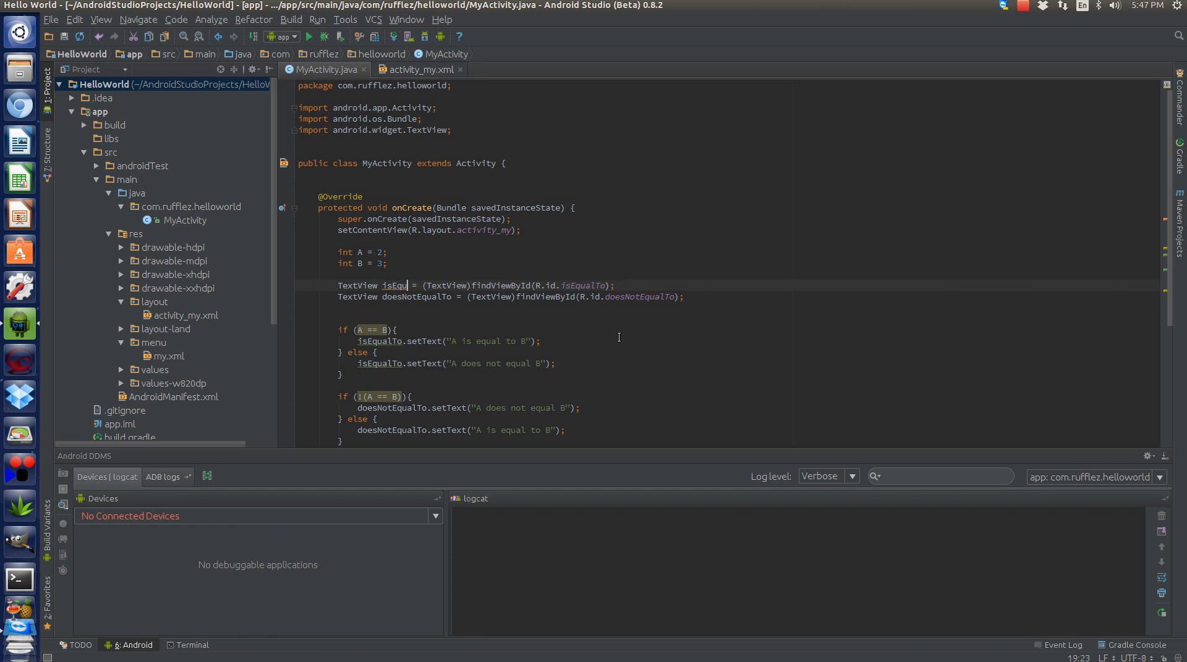
text(andOpe)
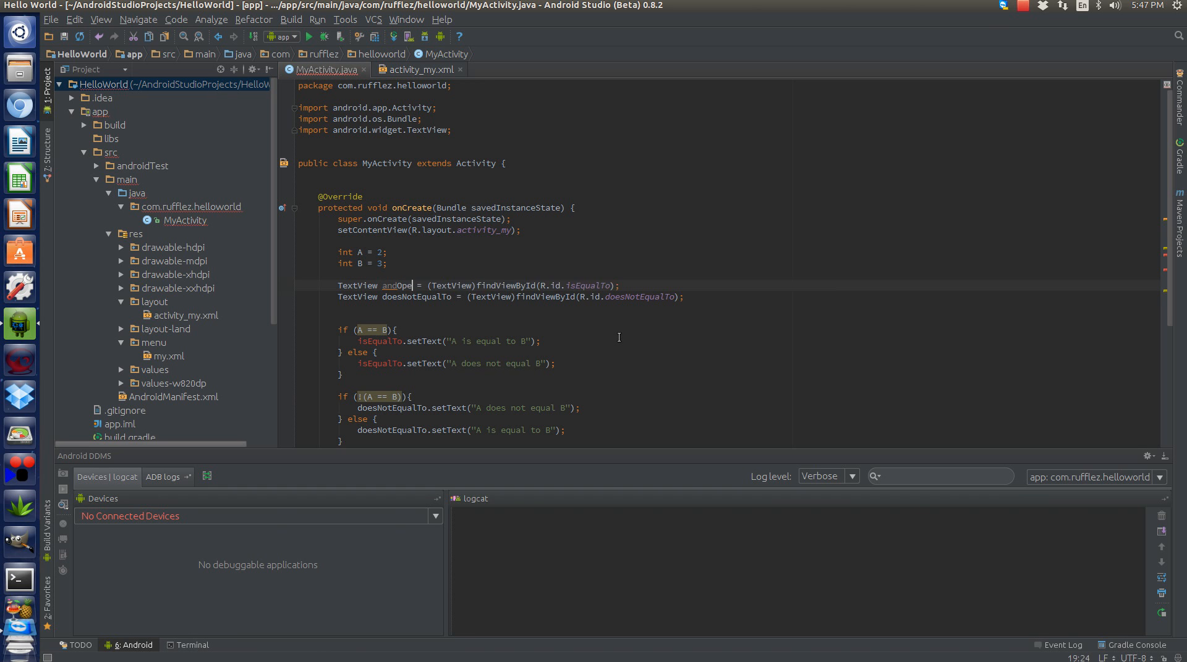
text(rator)
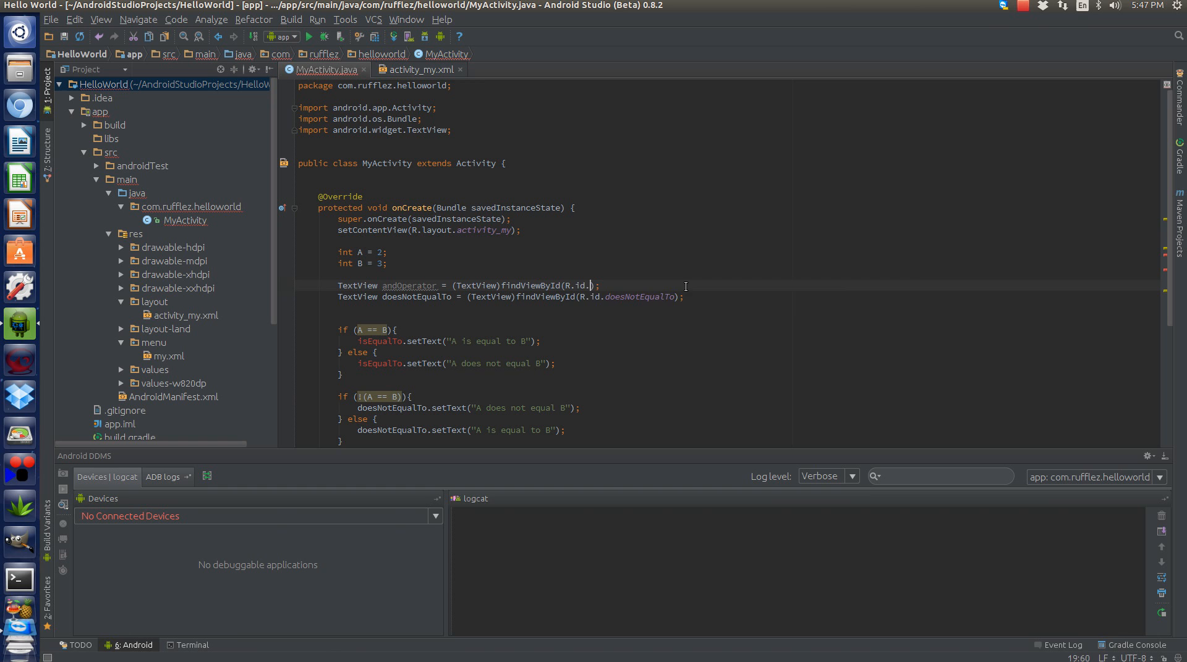
text(andOperator)
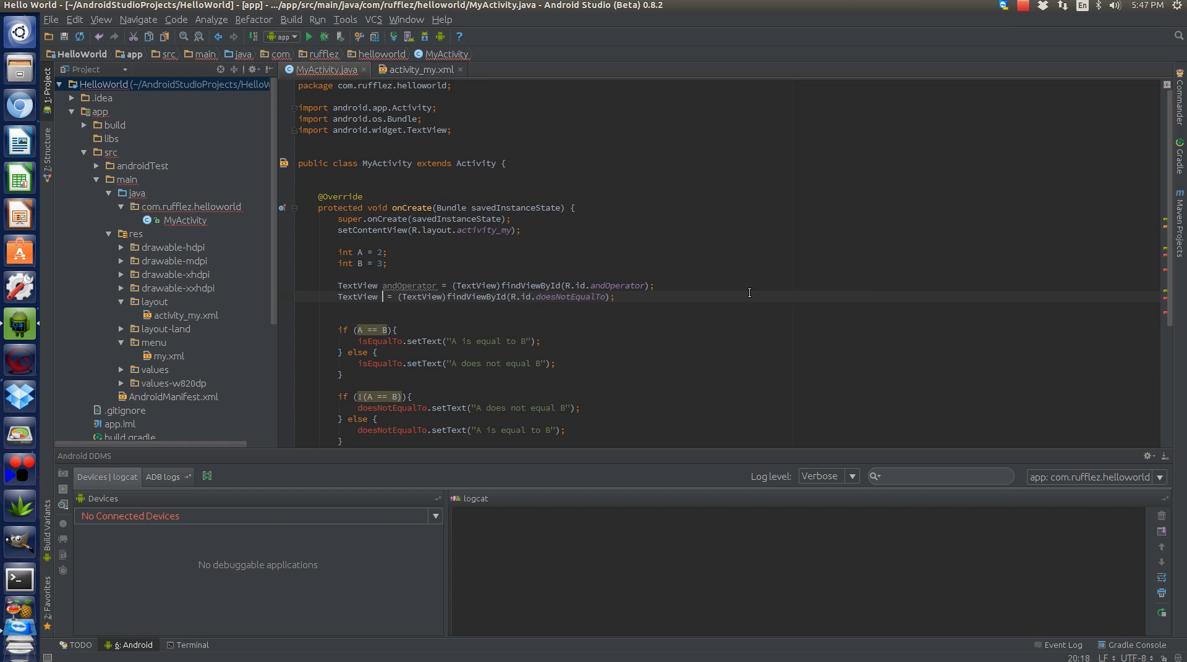
text(orOperator)
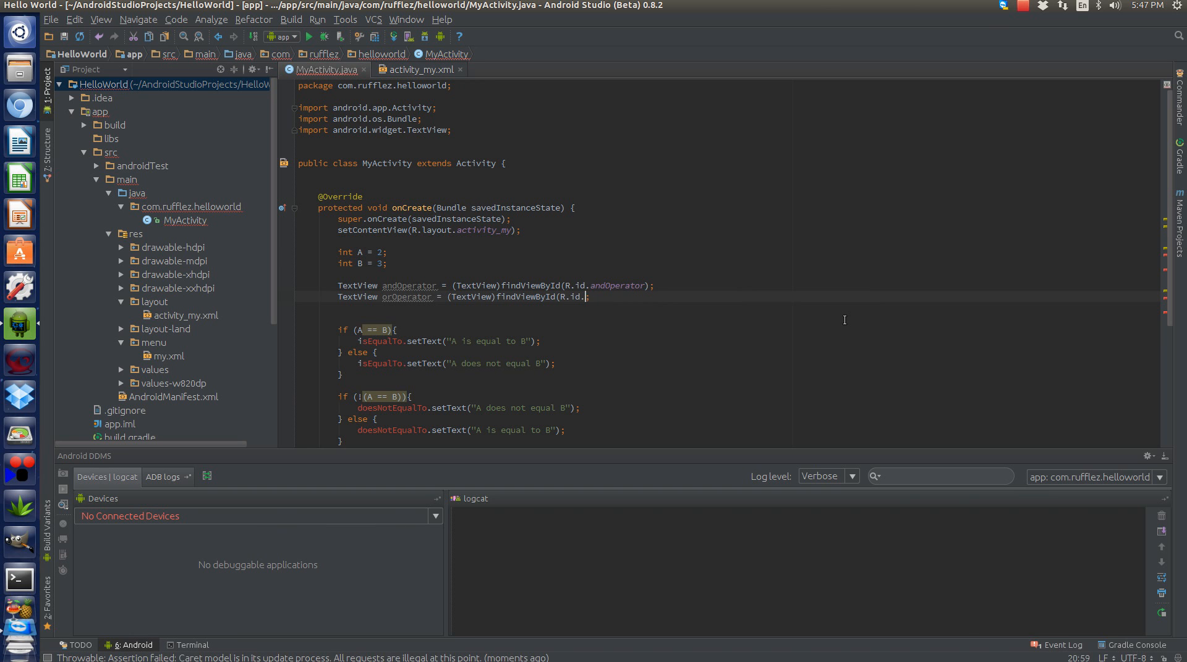
text(or)
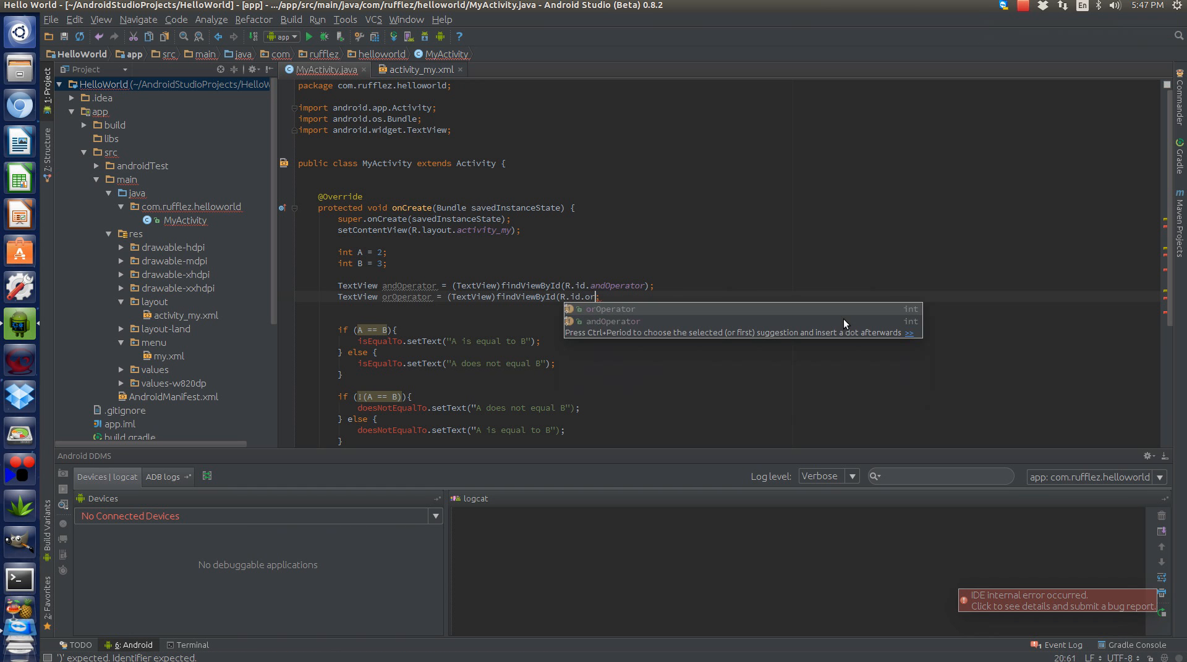
click(609, 309)
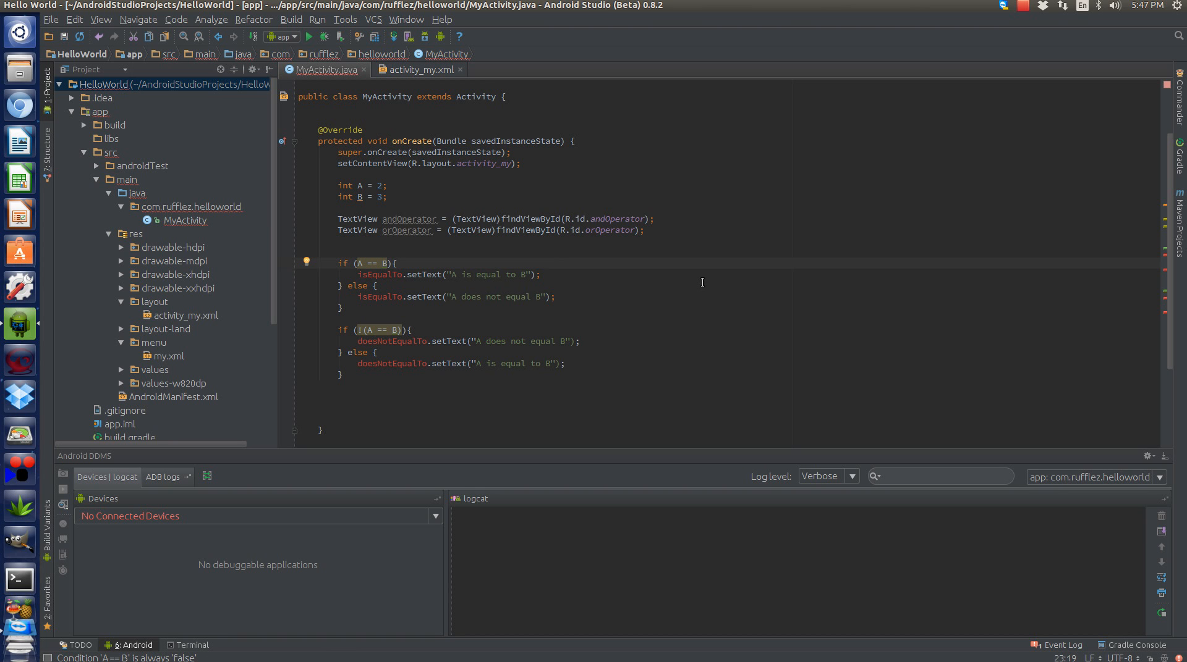
mouse_move(424, 141)
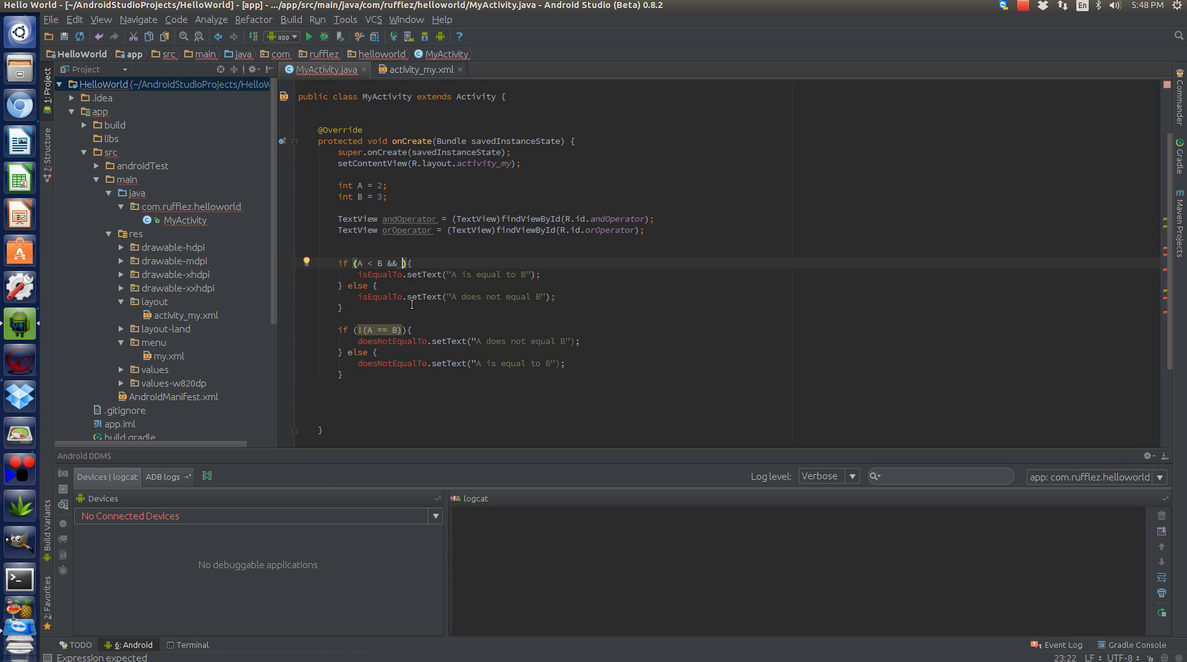
Change the first if condition to (A < B && B != A) and drop isEqualTo
text(B != A)
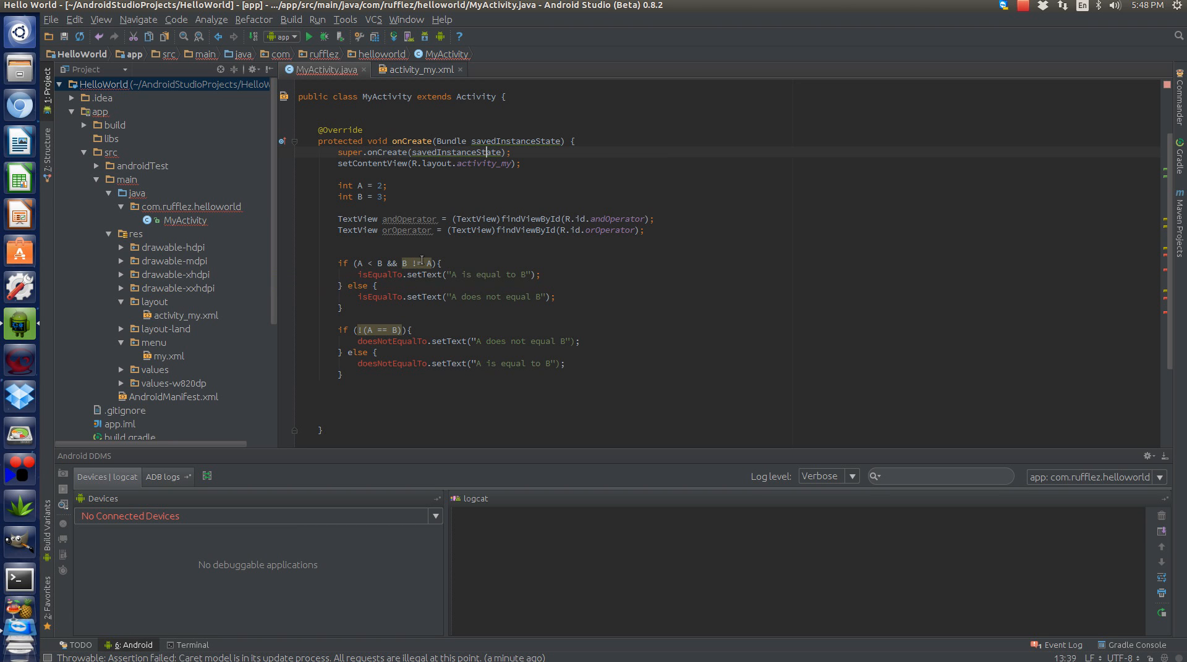
mouse_move(379, 275)
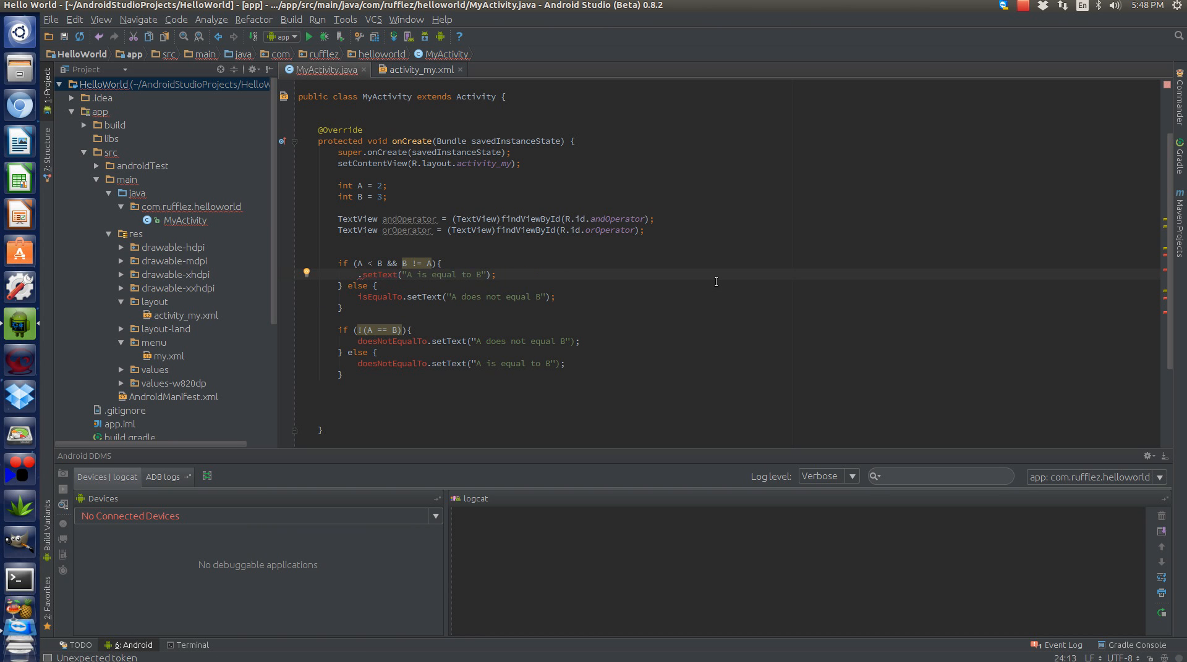
Make the else branch set andOperator to "A either equals B or is Greater than B"
text(andOperator)
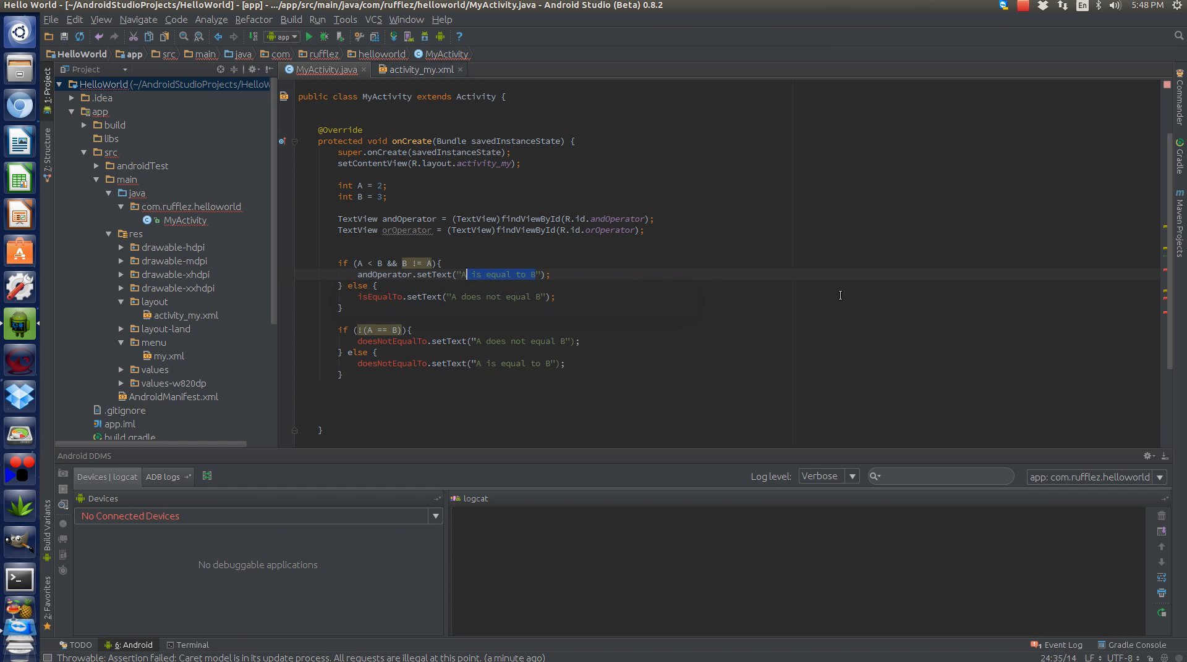
text(is less than B and does not)
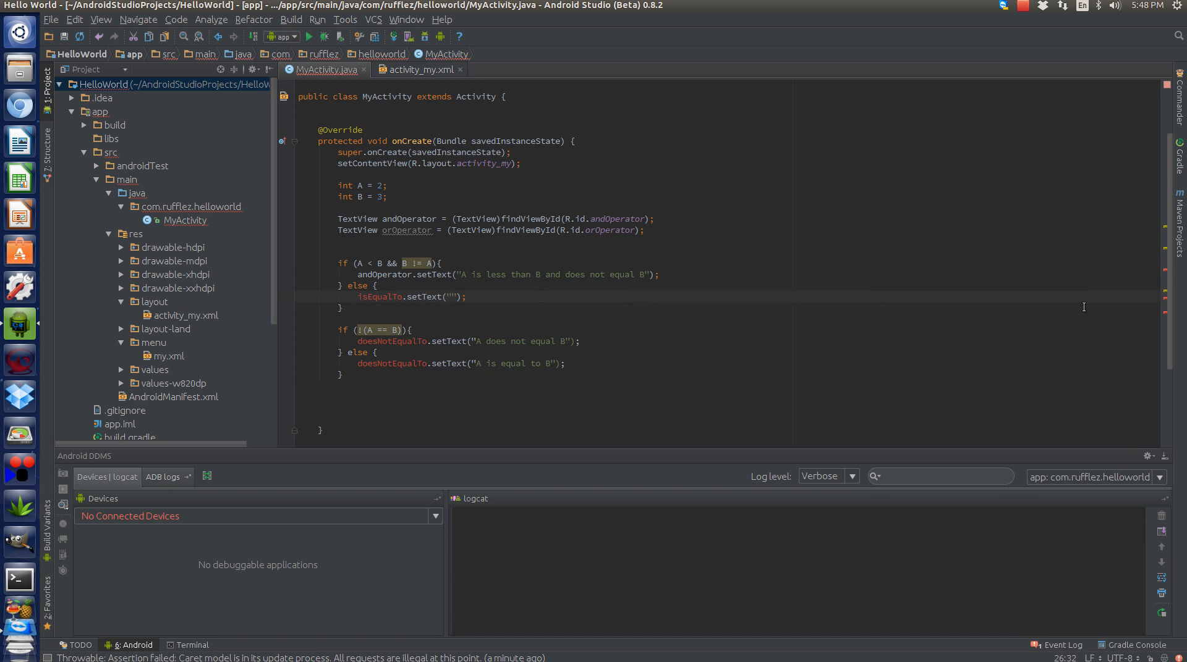
text(A)
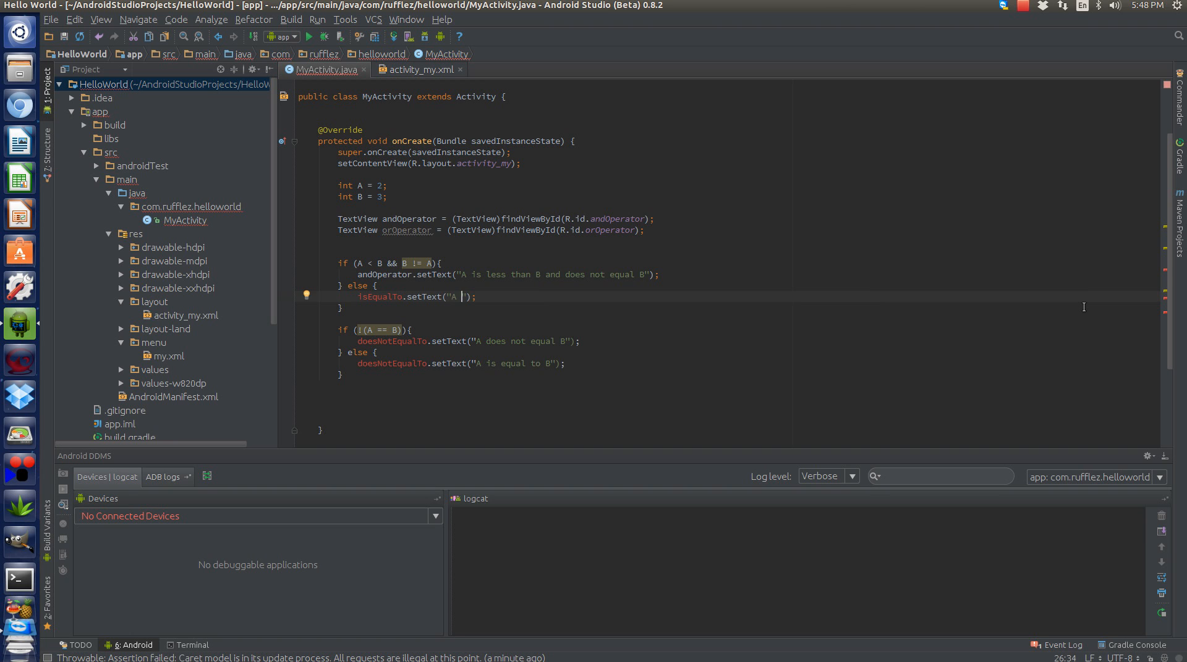
text(either)
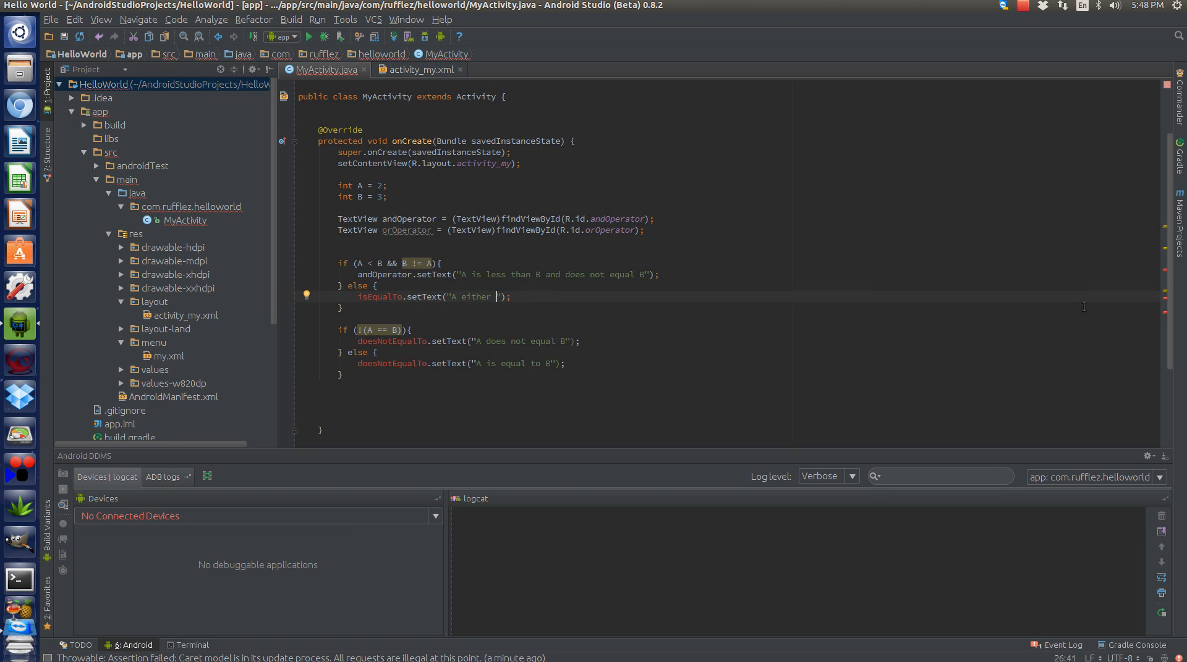
text(equals B or is)
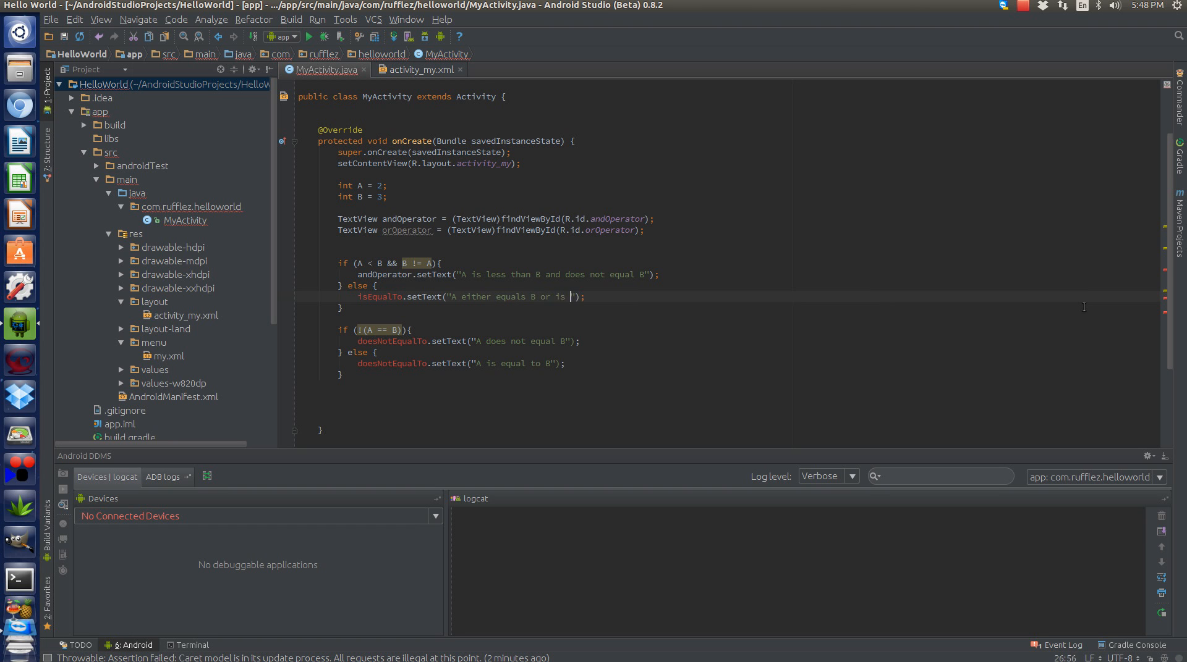
text(Greater)
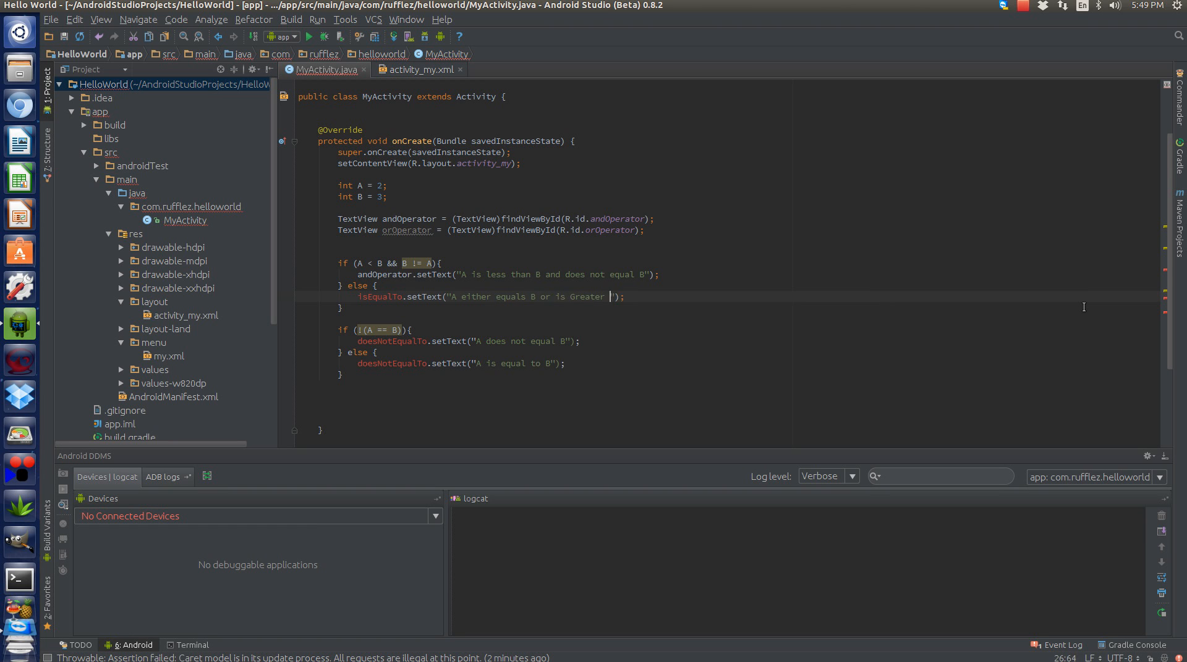
text(than B)
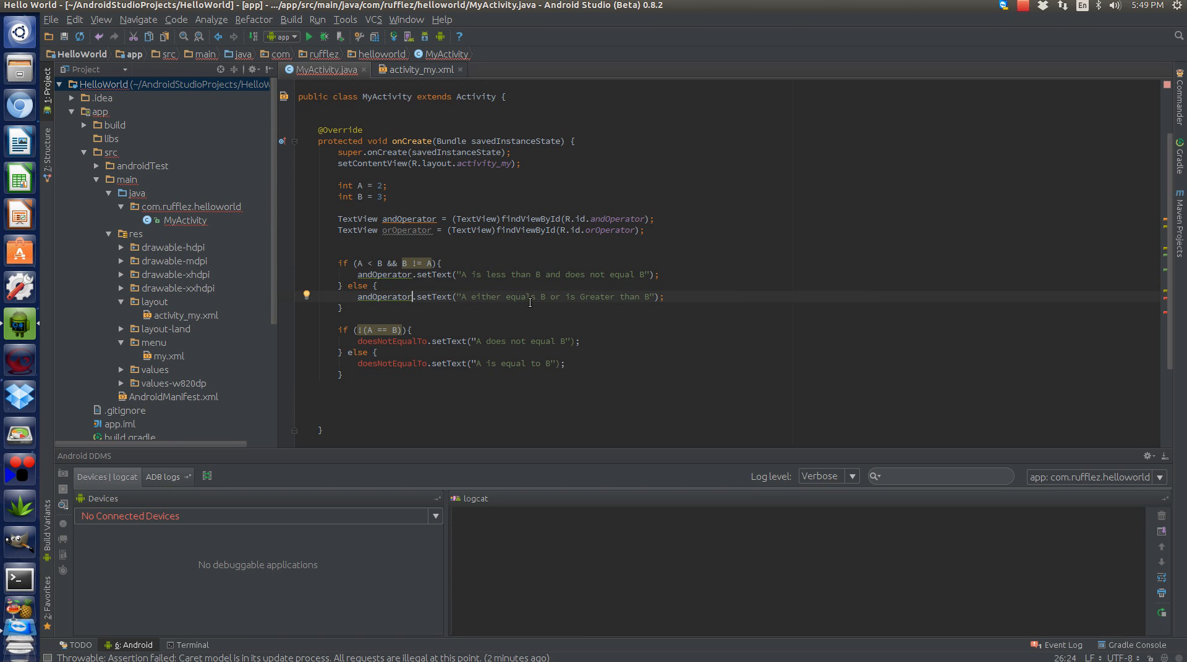
mouse_move(556, 290)
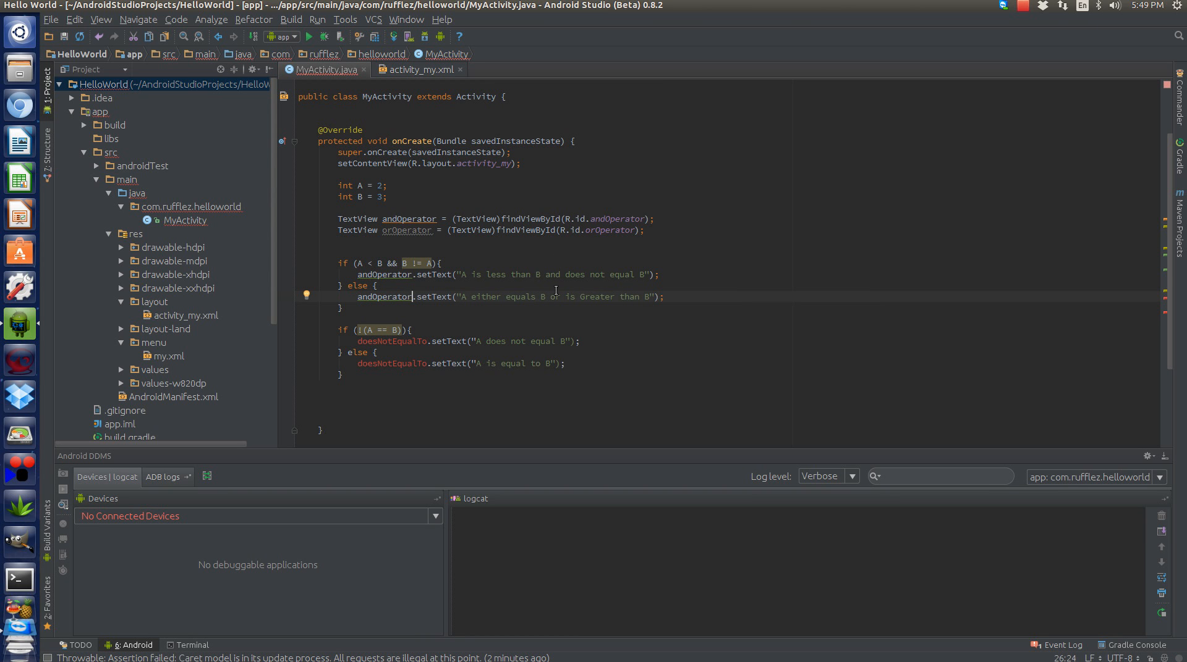
mouse_move(407, 264)
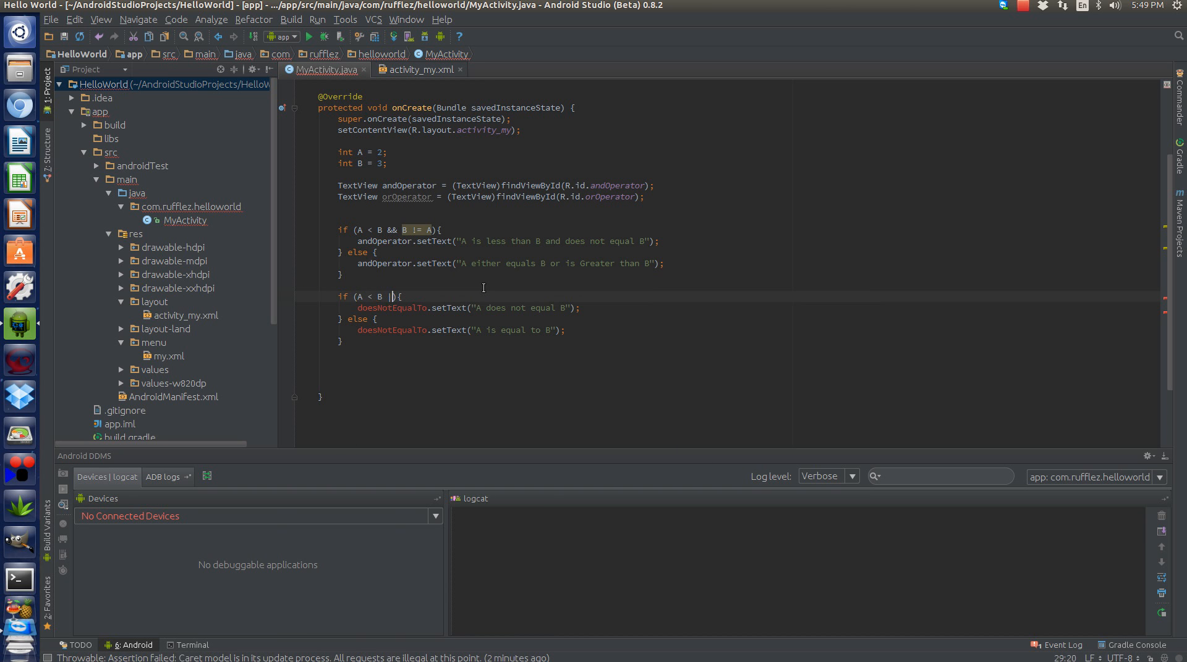
Edit the second if condition to begin (A < B || A
text(|)
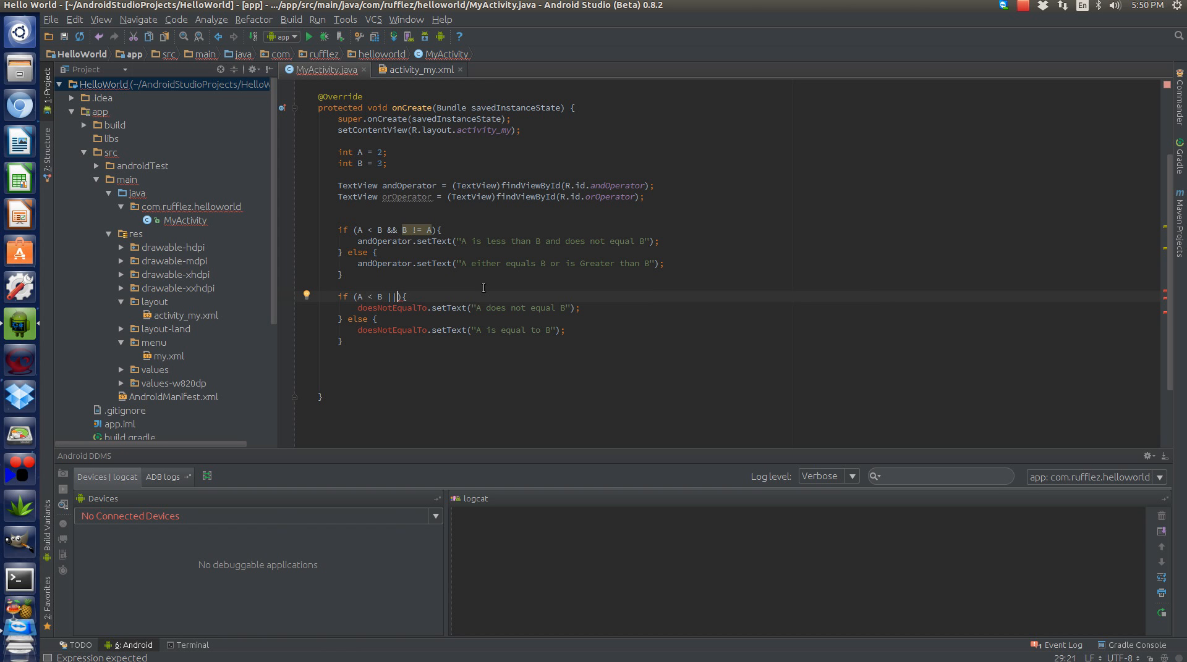
text(A = B)
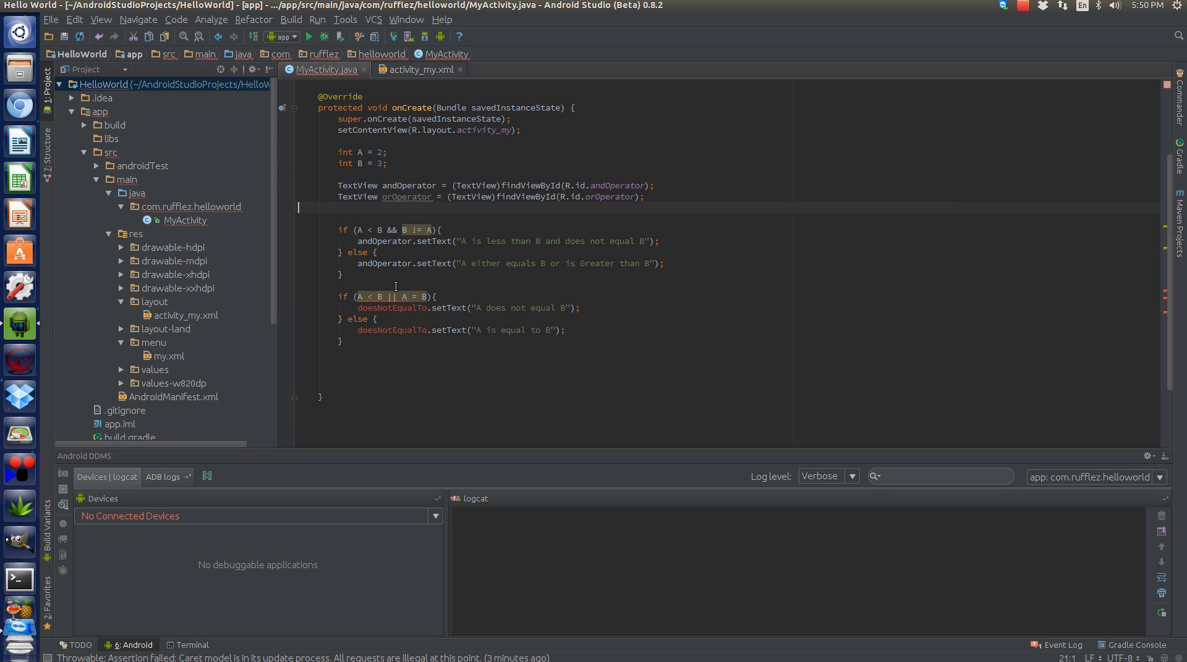
mouse_move(391, 296)
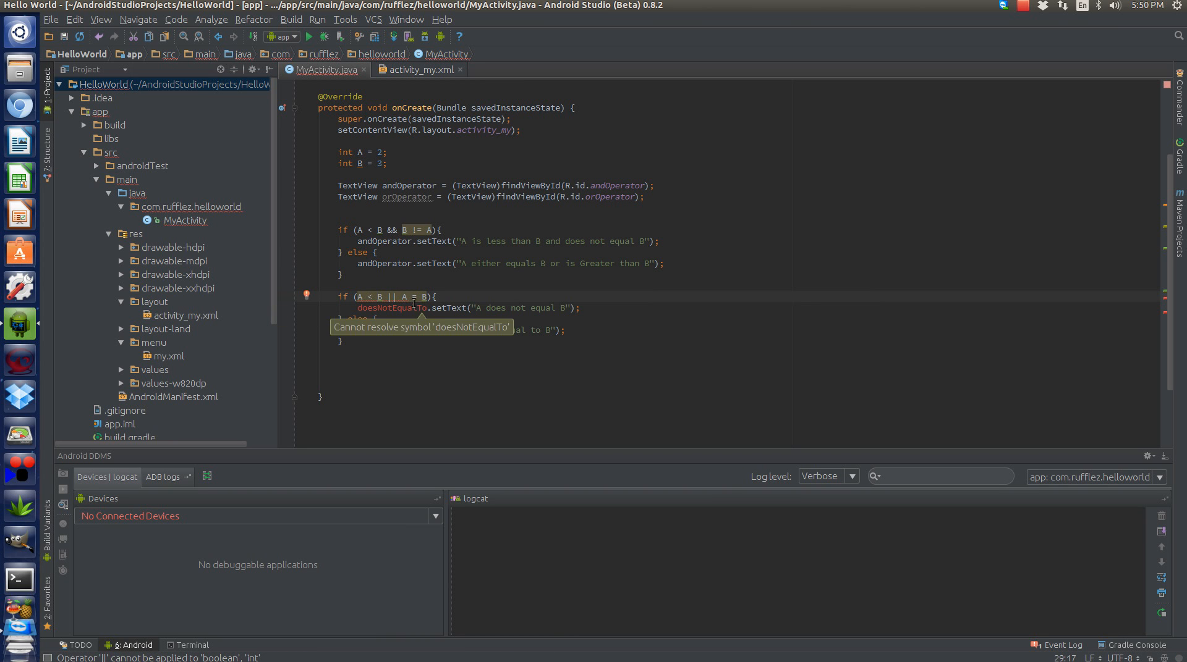
mouse_move(408, 296)
text(=)
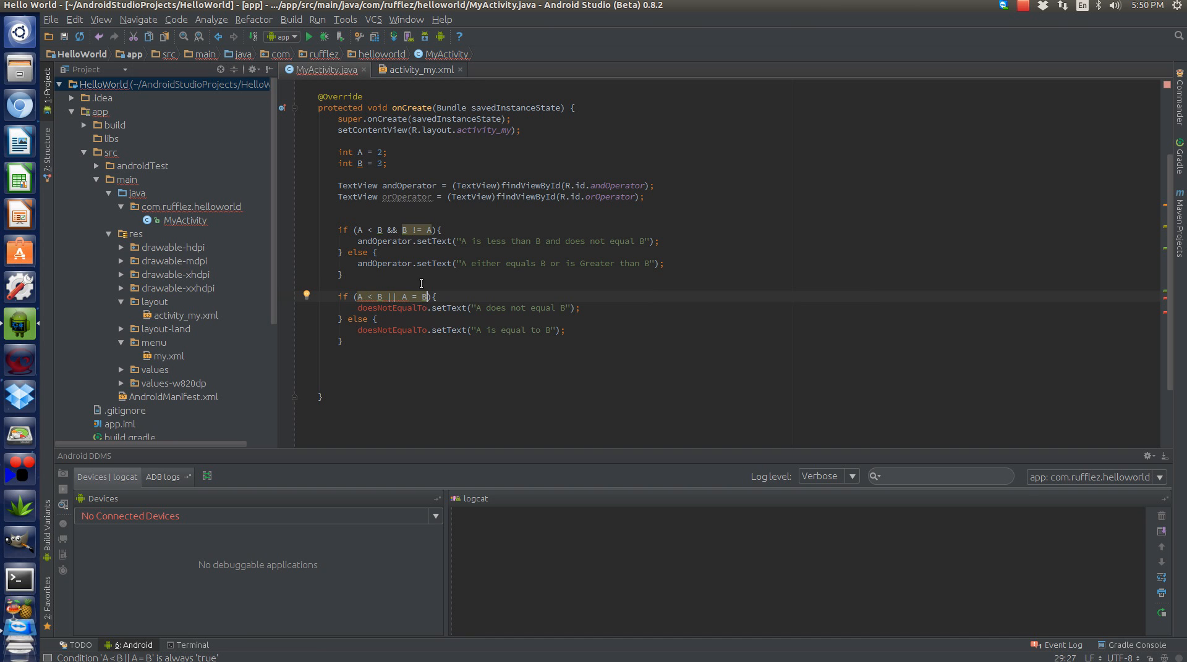
mouse_move(389, 144)
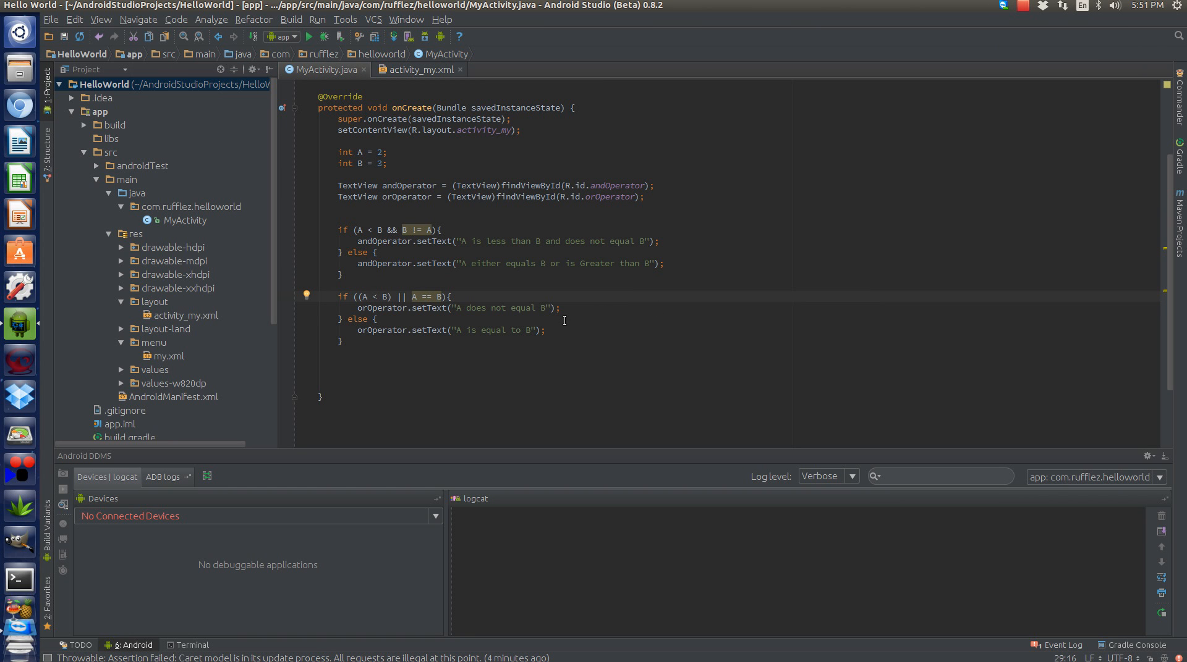
mouse_move(415, 309)
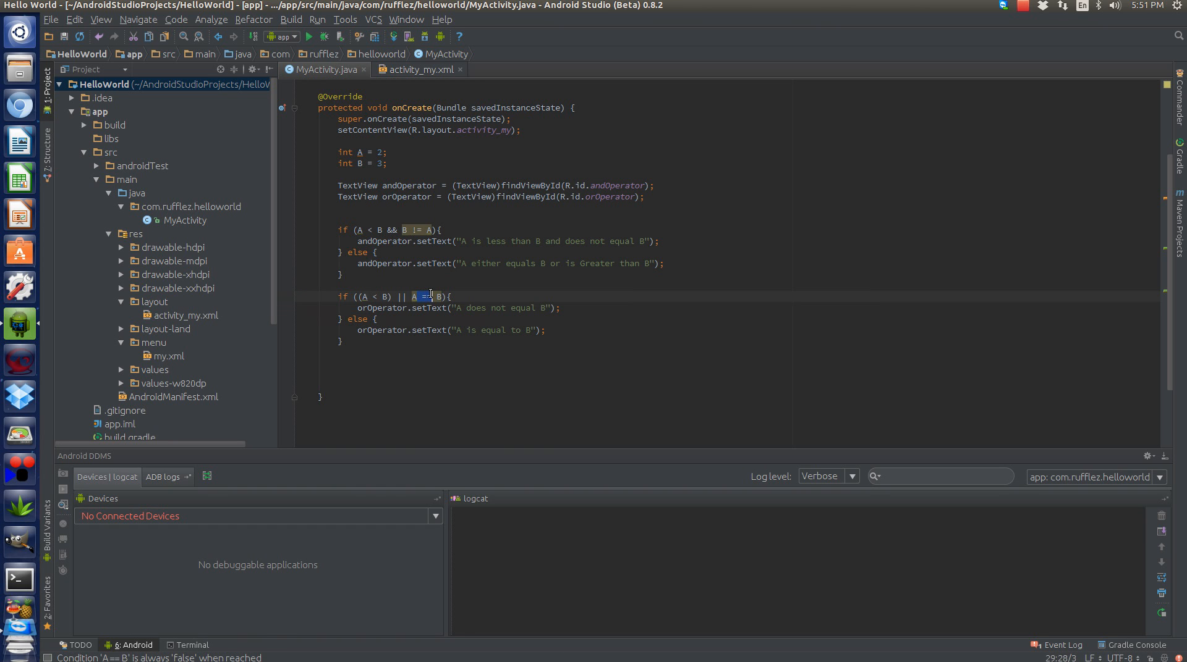
mouse_move(429, 296)
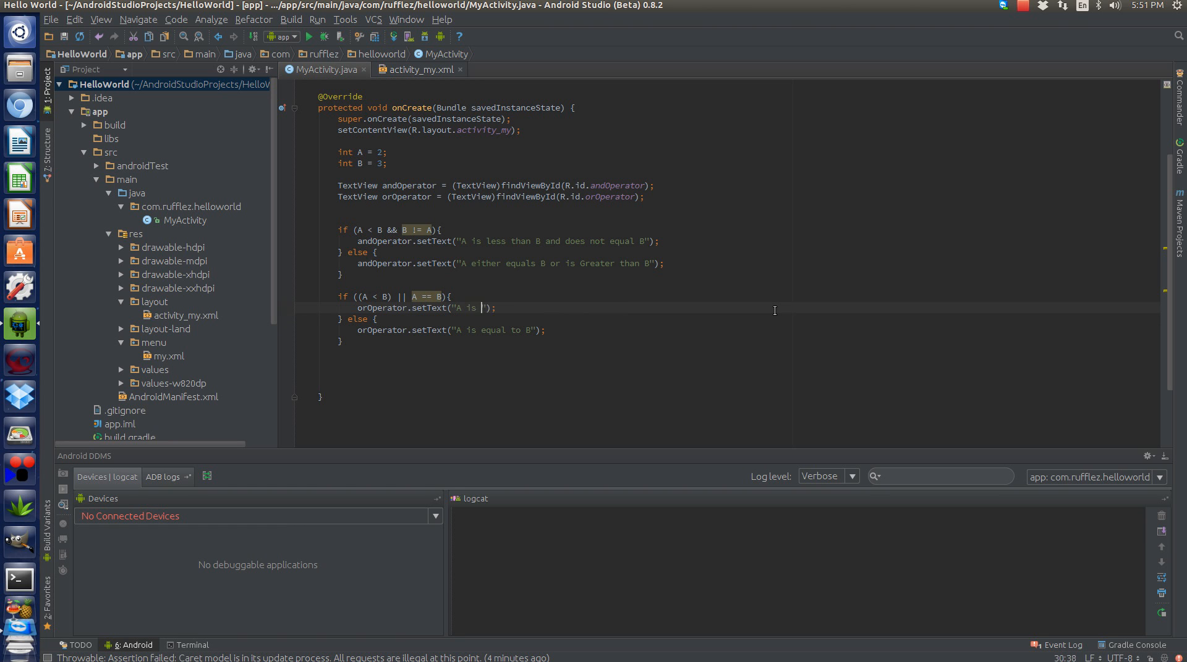
Set orOperator texts to "A is less than or equal to B" and "A is greater than or equal to B"
text(less than or)
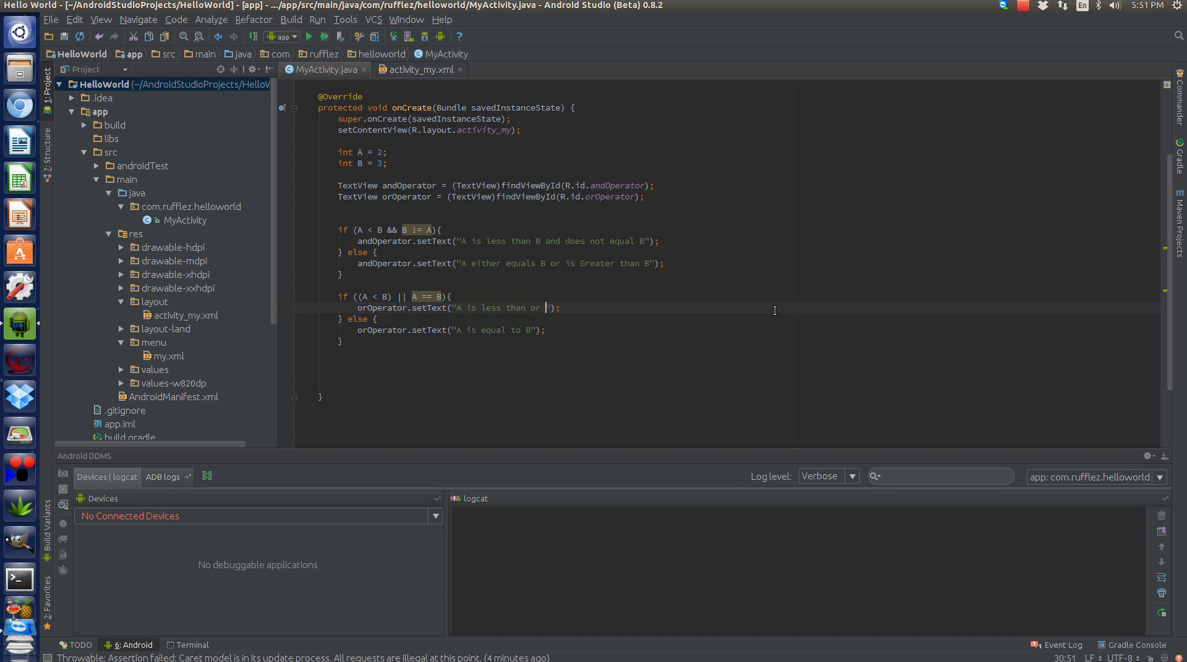
text(equal to B)
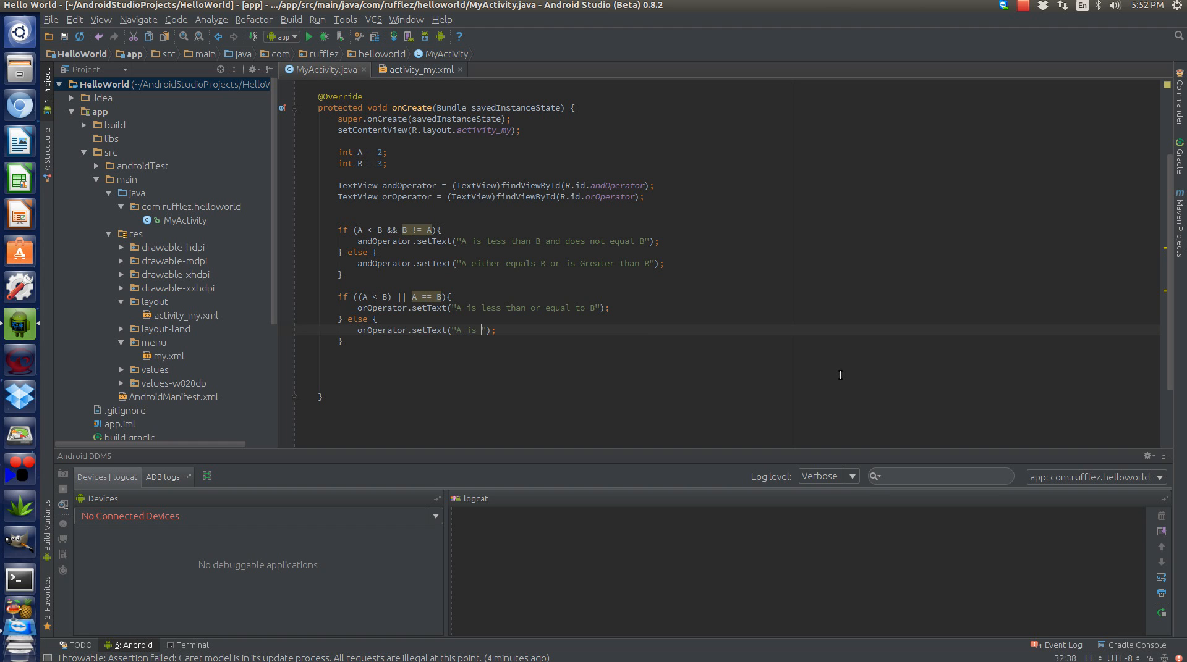
text(greater than or equ)
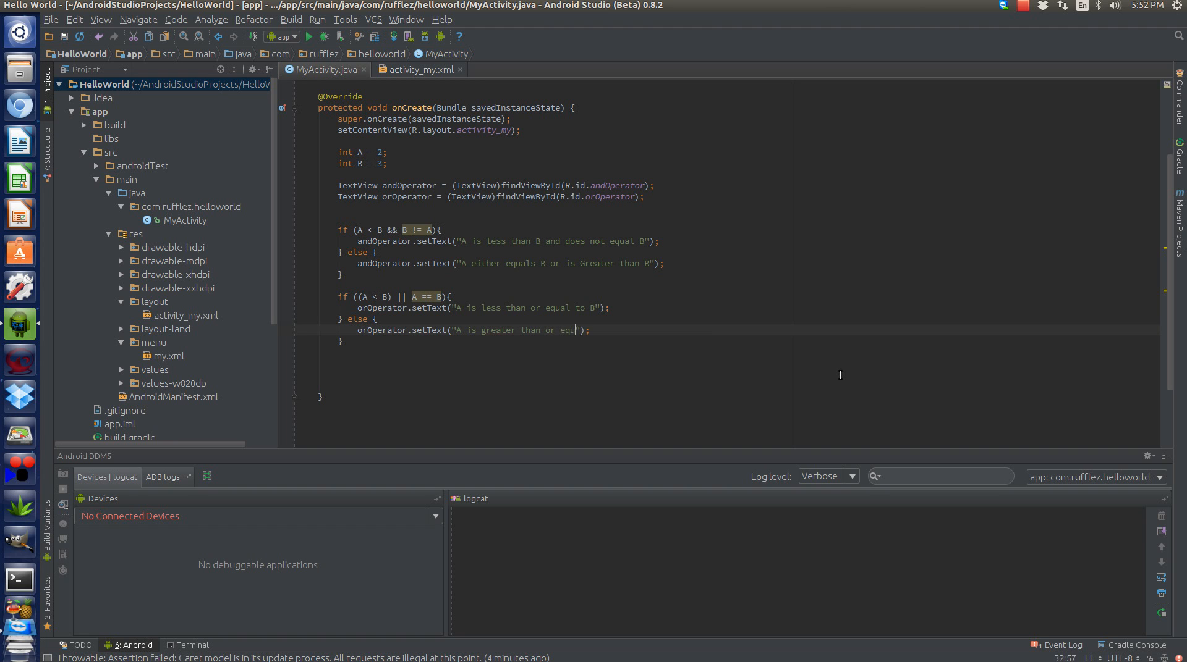
text(al to B)
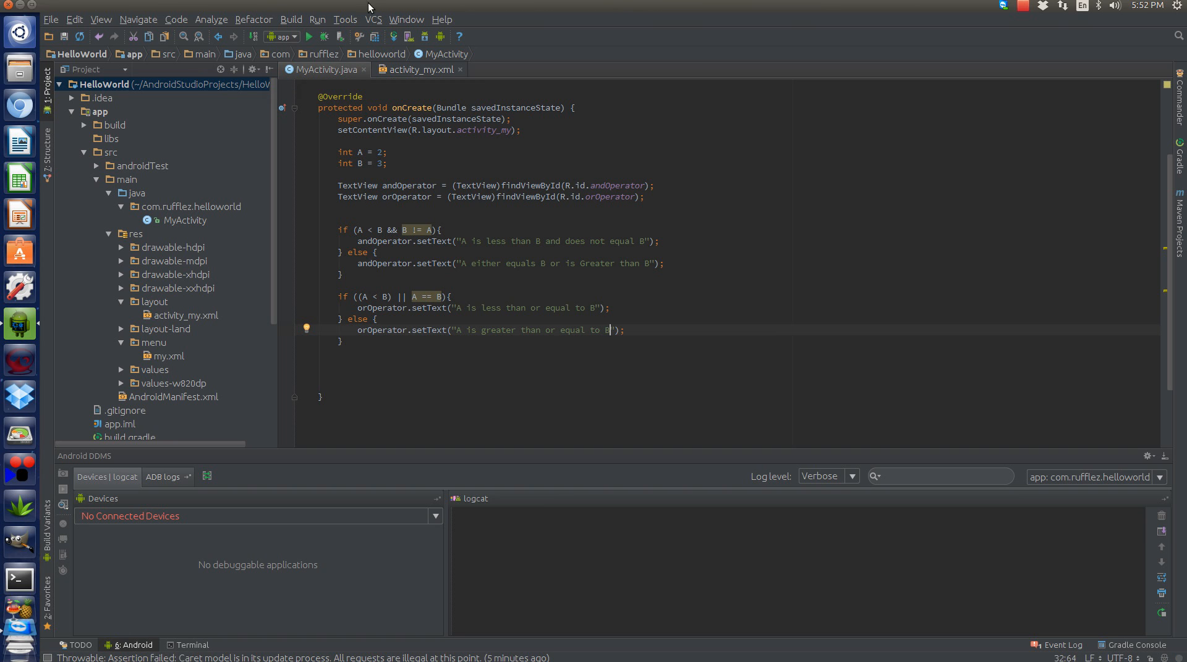
Run 'app' and confirm launching it on a new emulator in Choose Device
click(301, 36)
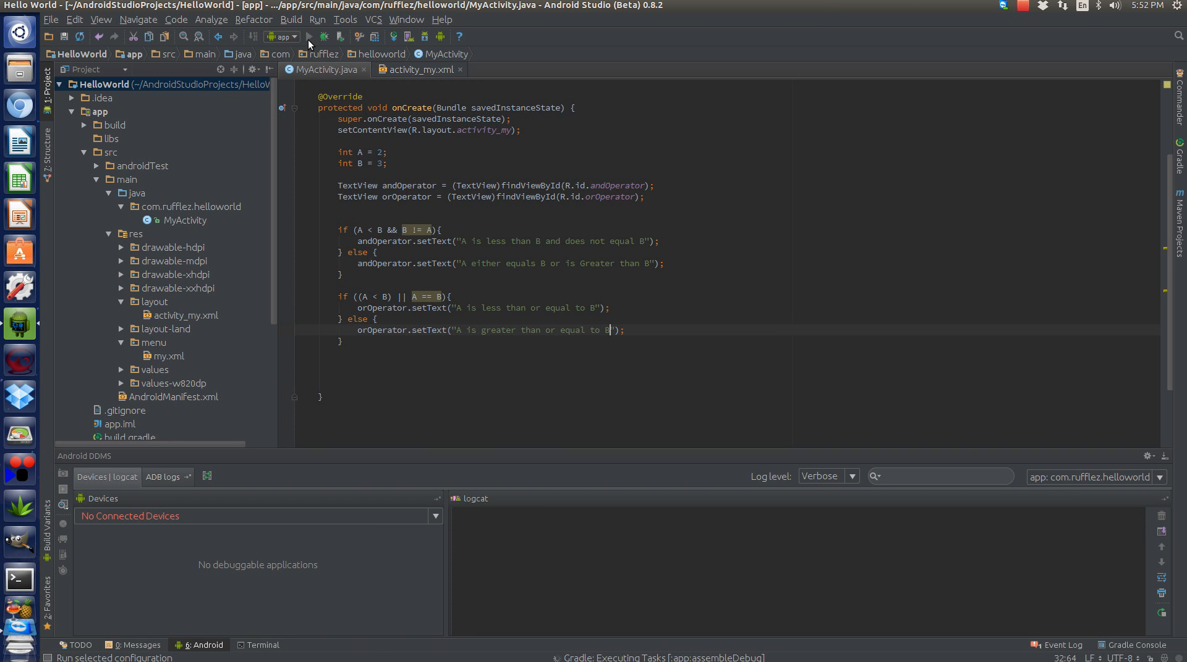
mouse_move(305, 37)
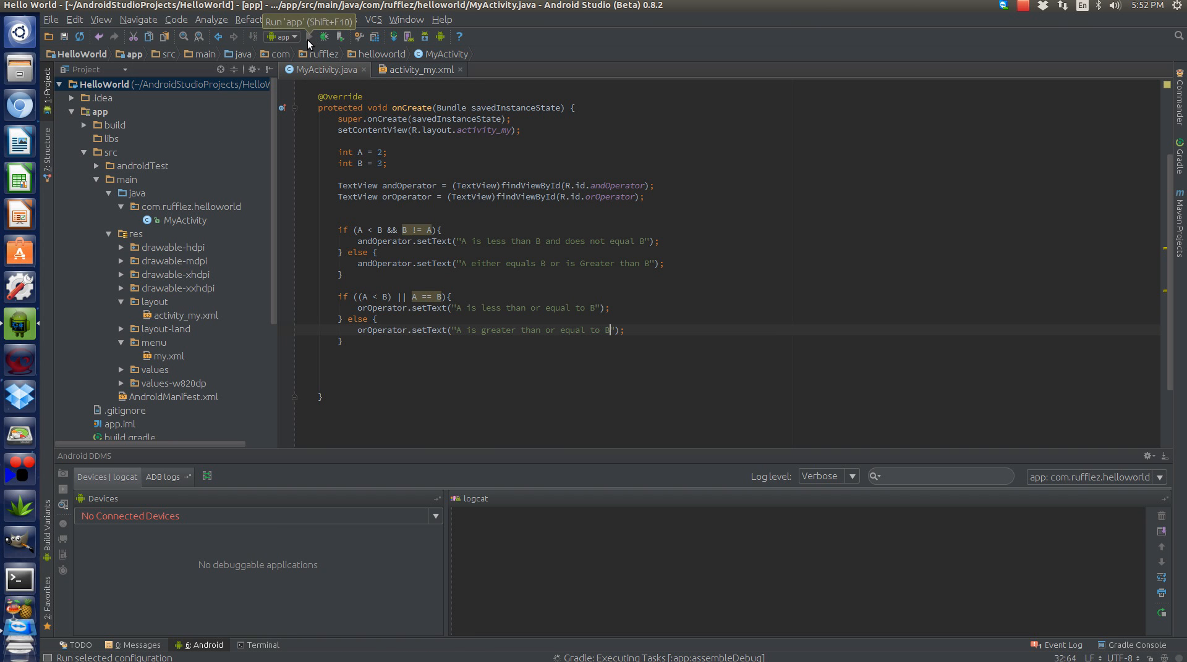
mouse_move(347, 307)
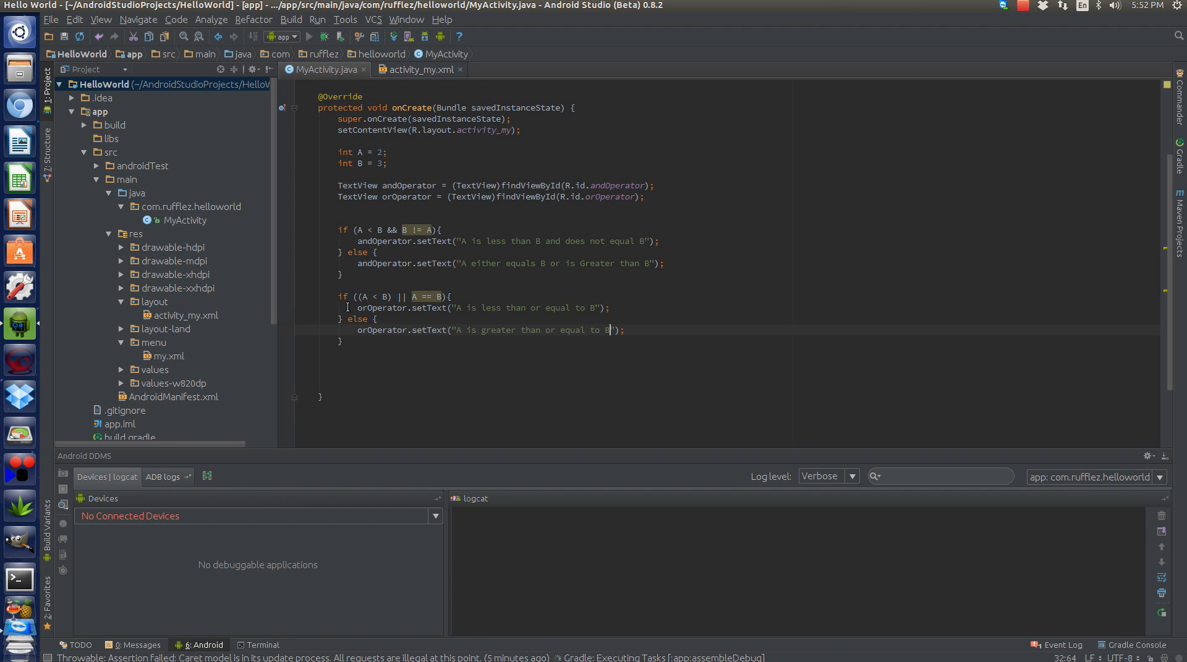
mouse_move(145, 423)
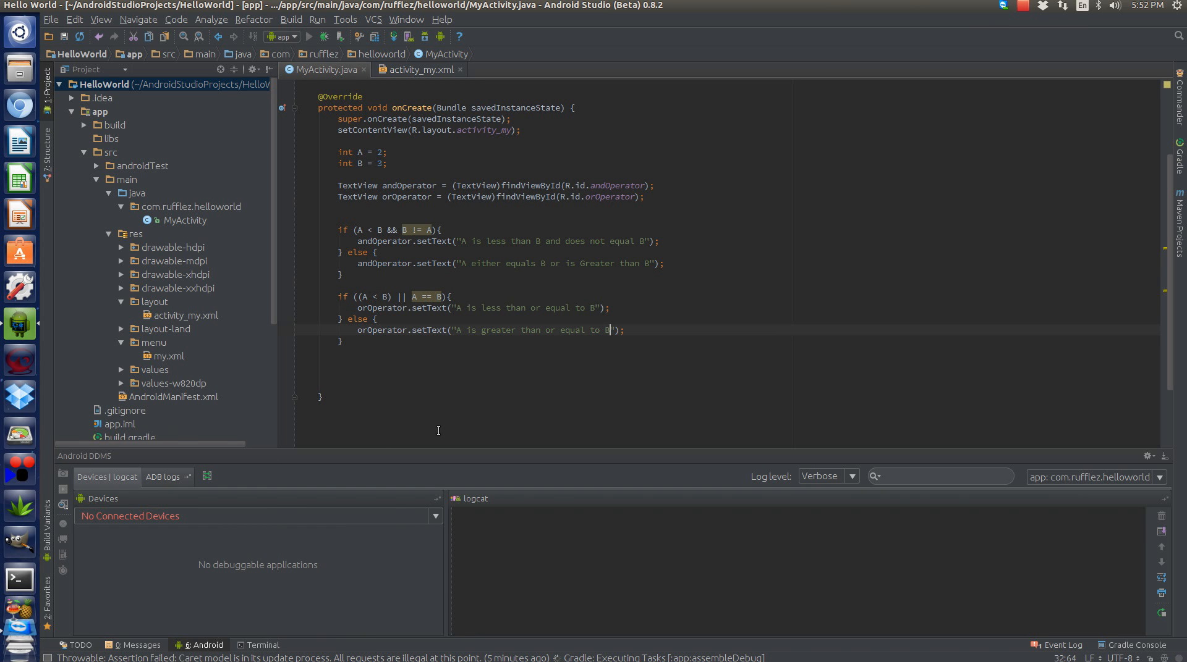
click(287, 37)
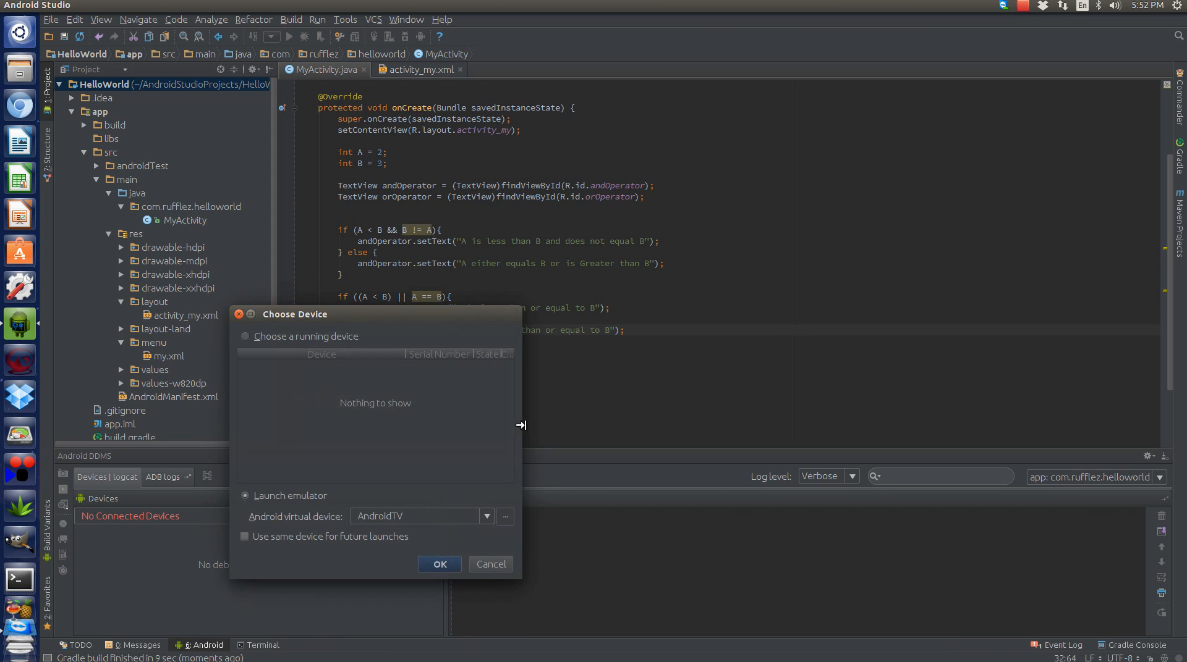
click(486, 517)
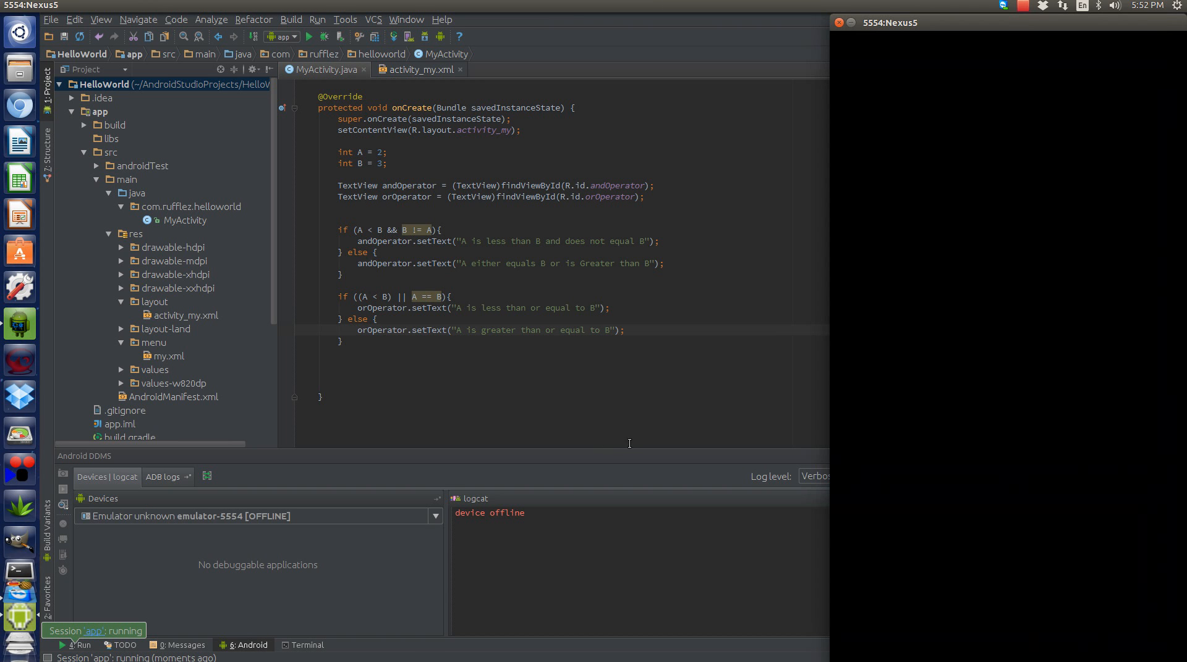
mouse_move(611, 470)
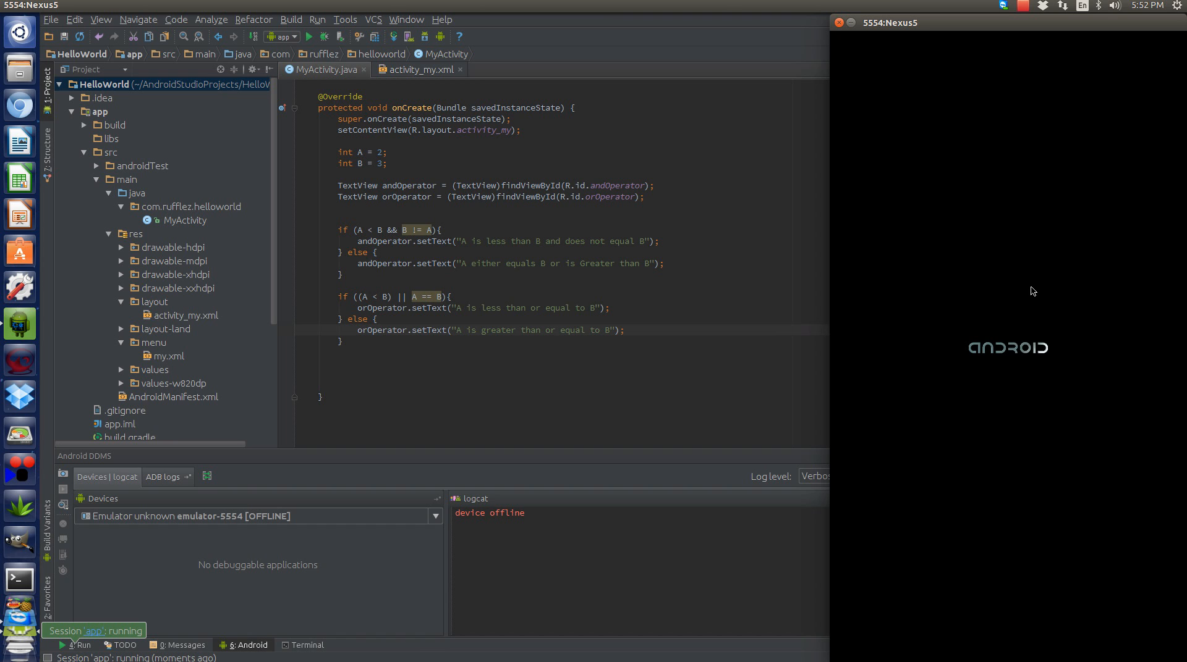
mouse_move(1012, 297)
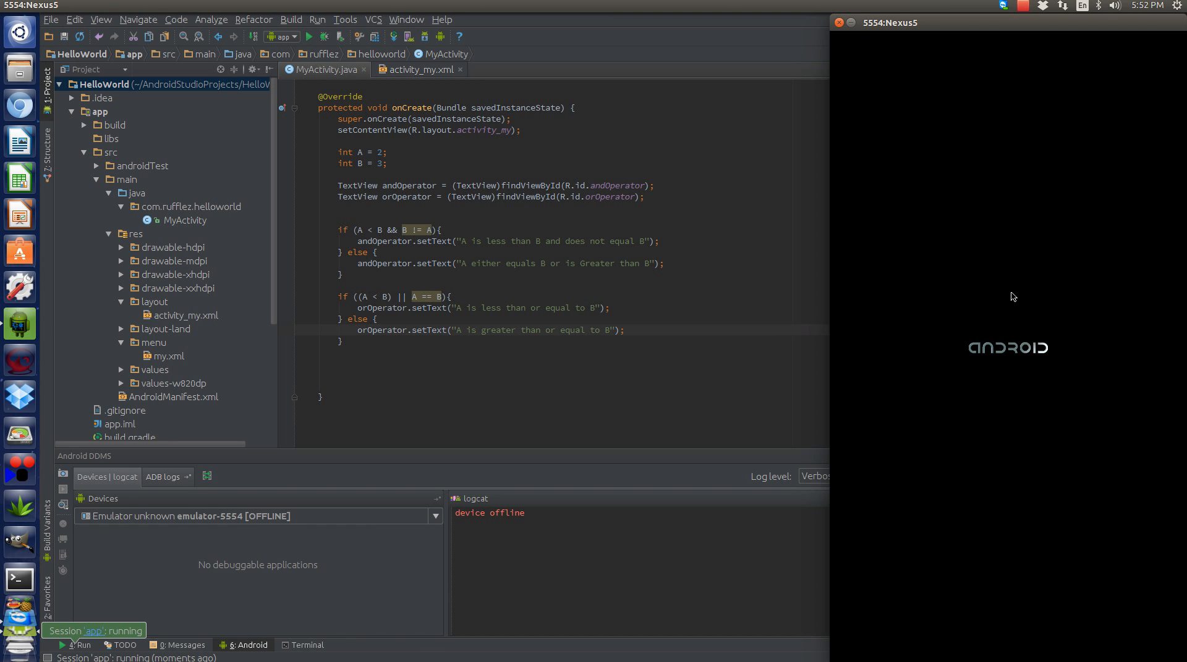
mouse_move(940, 350)
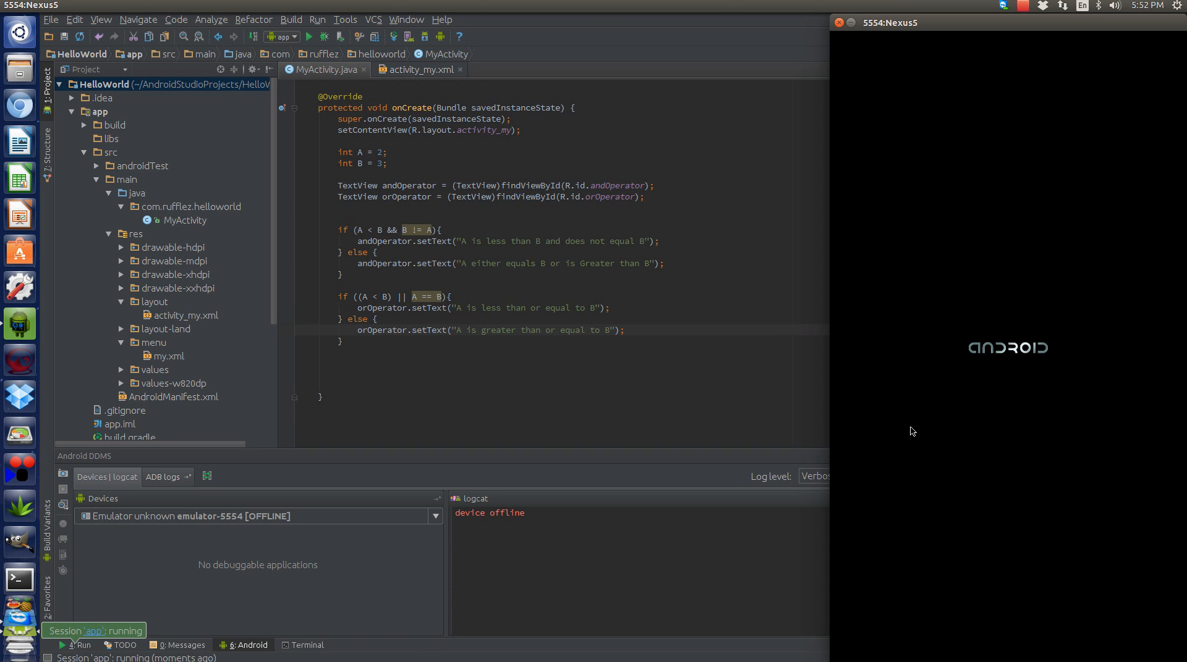
mouse_move(936, 286)
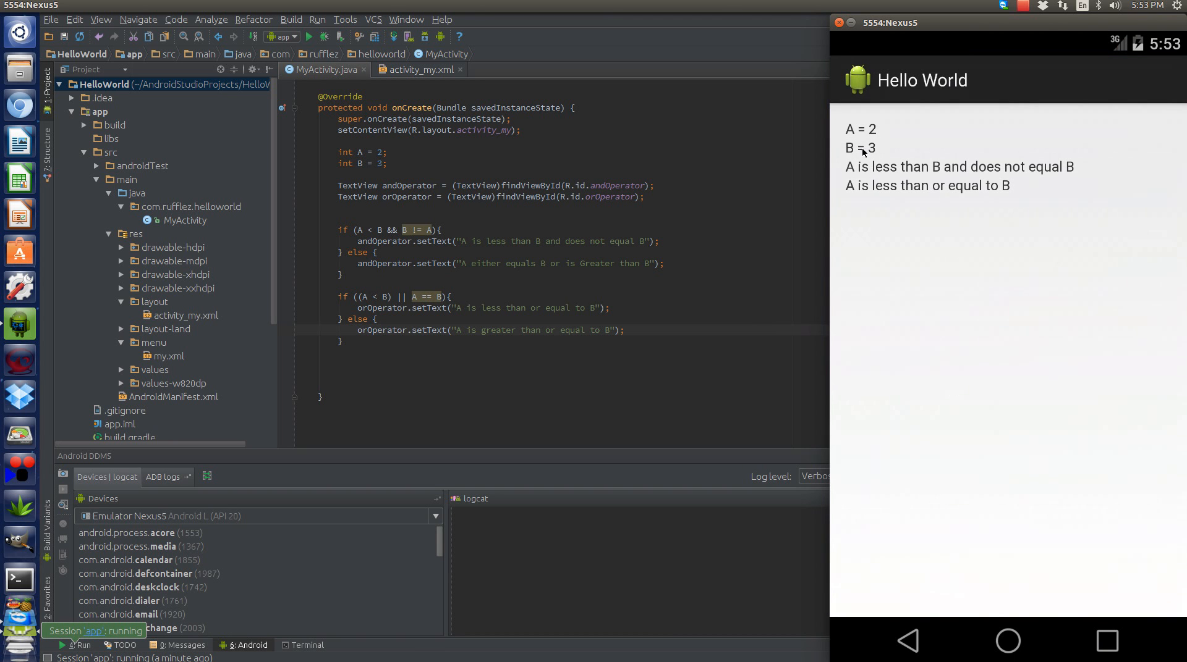
mouse_move(957, 181)
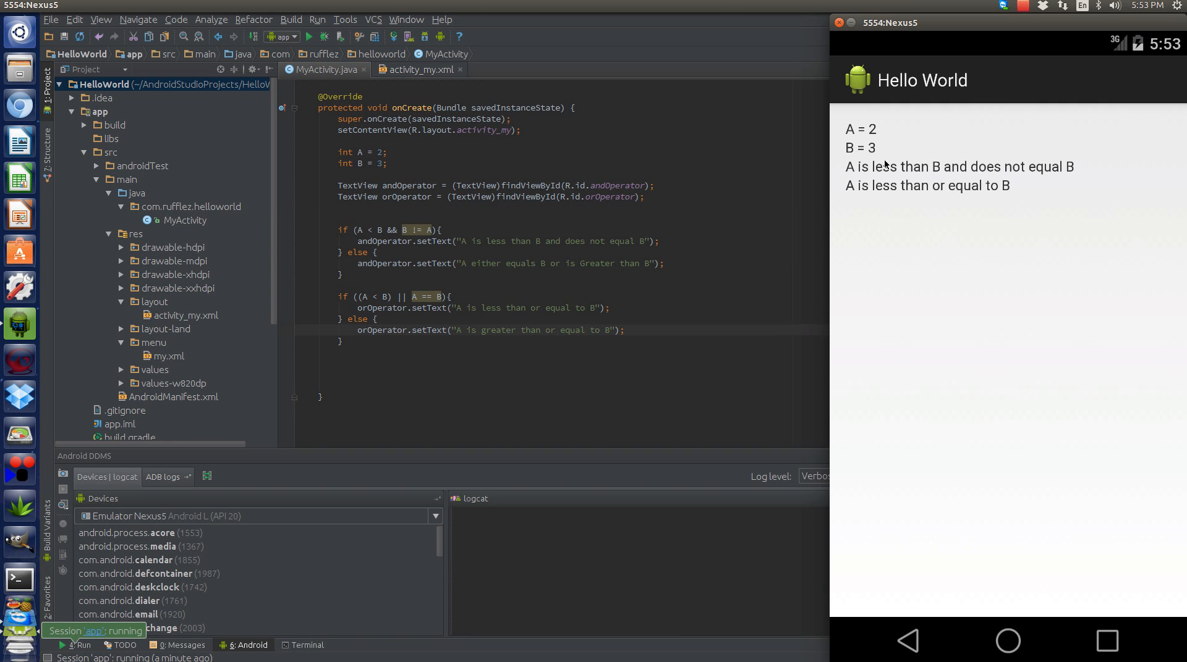
mouse_move(921, 192)
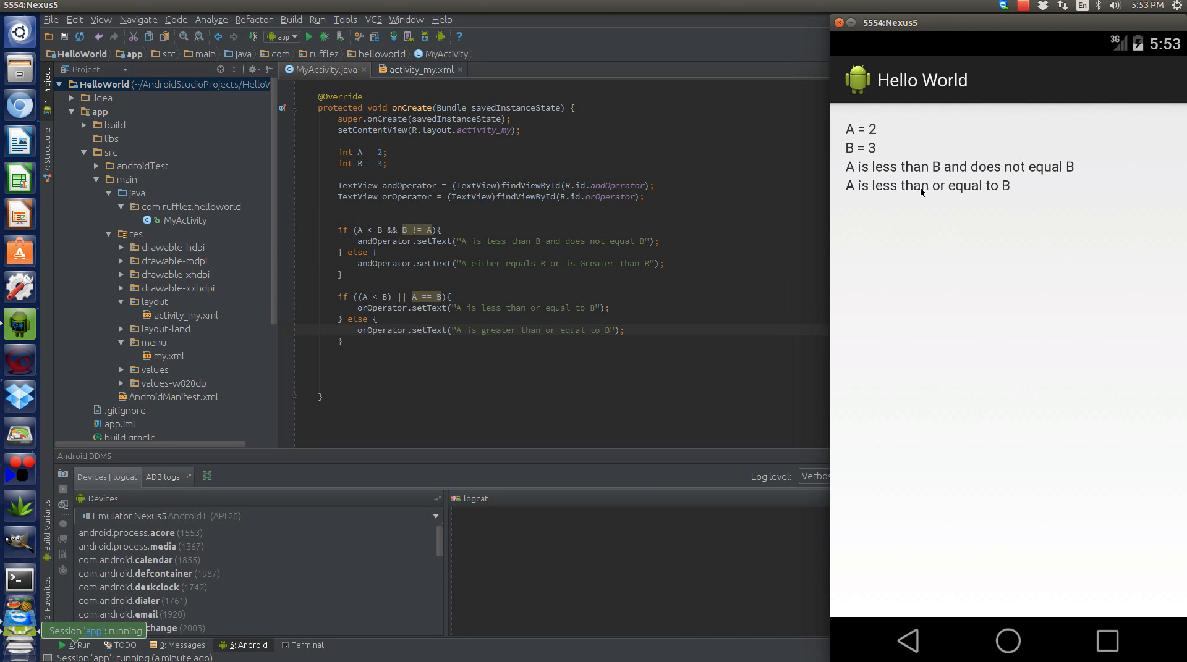
mouse_move(709, 194)
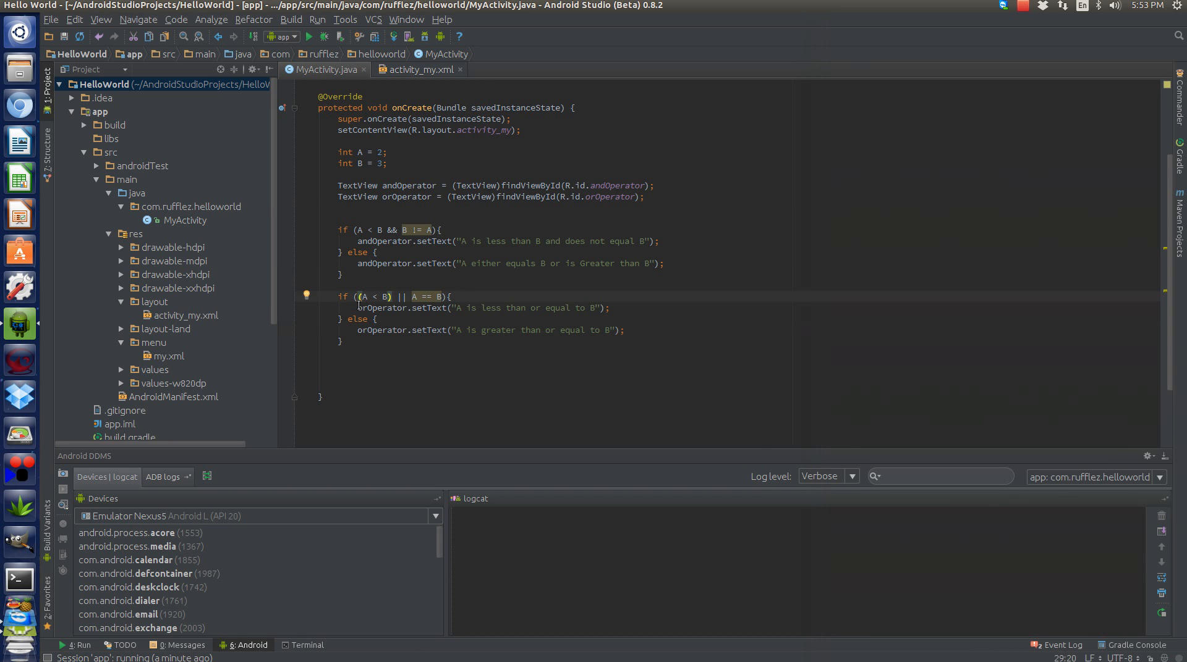
drag(469, 307, 606, 307)
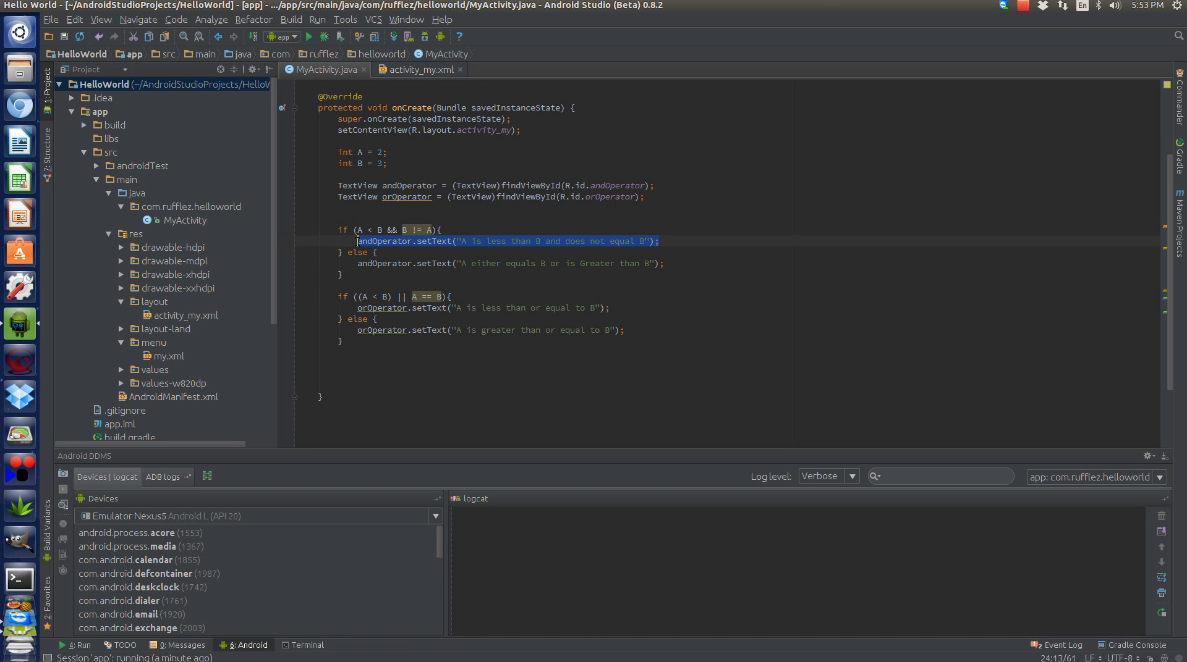
click(390, 285)
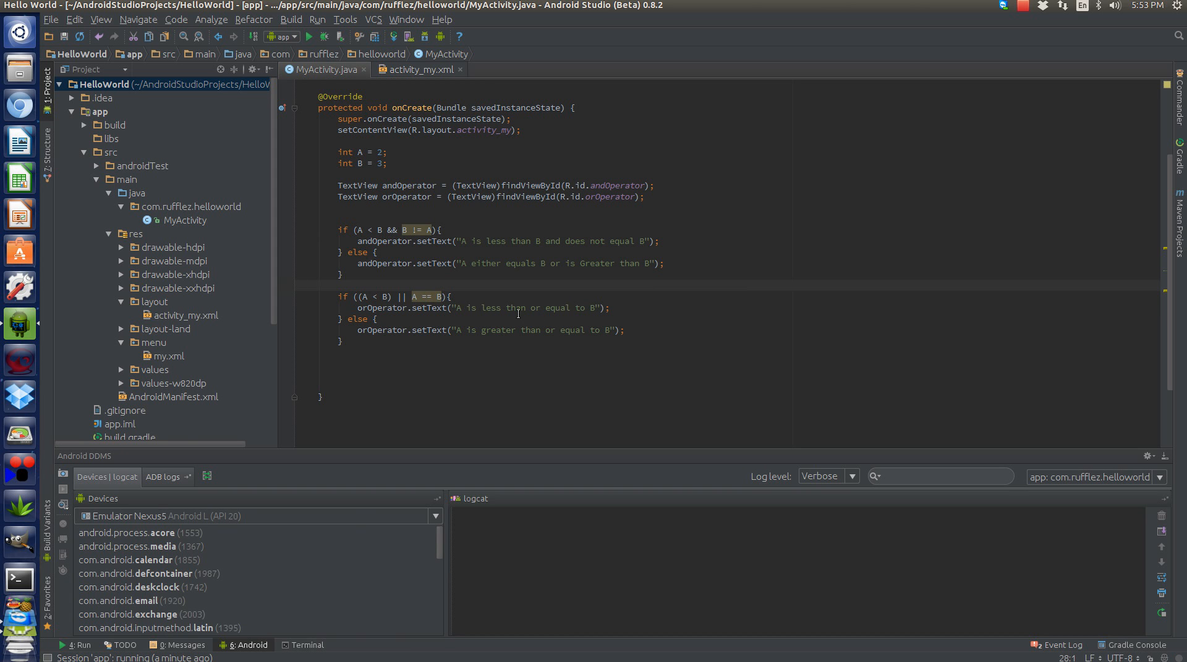
mouse_move(890, 141)
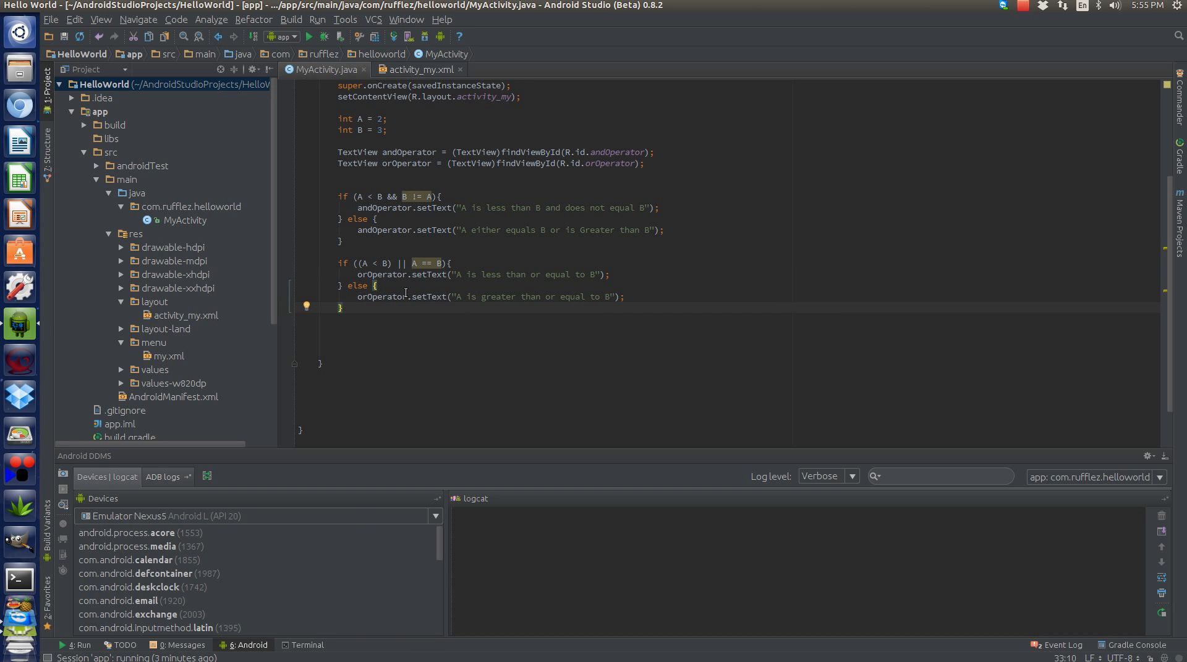
mouse_move(407, 126)
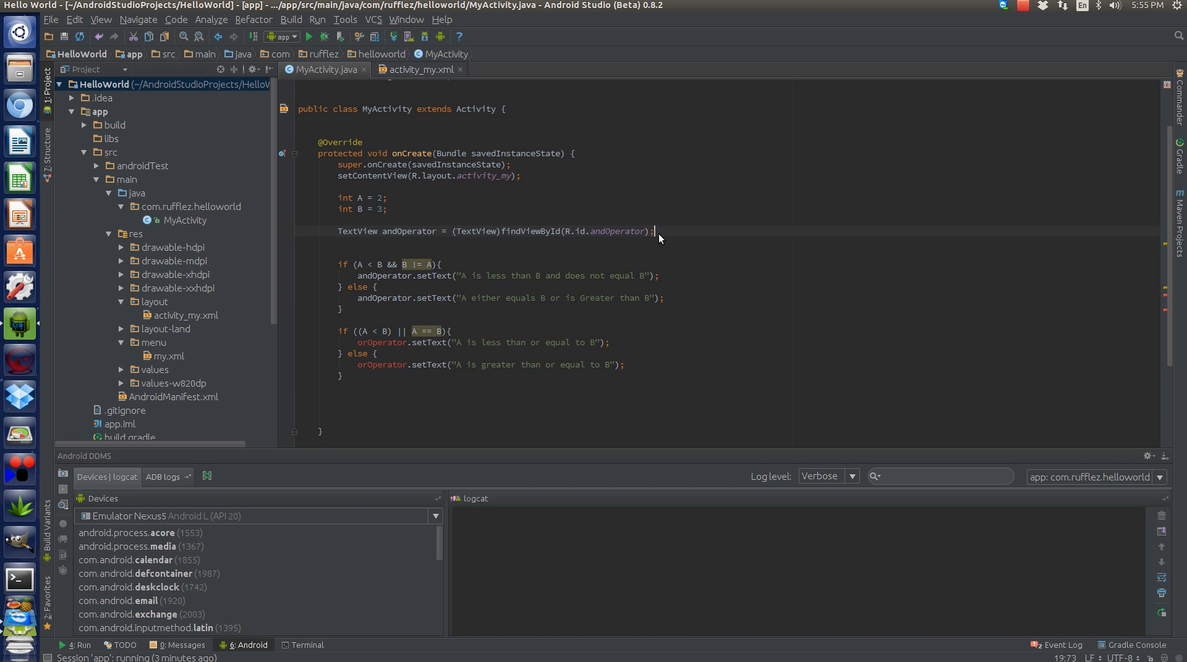
Delete the orOperator TextView from activity_my.xml, leaving the conditionalOperator TextView, and return to MyActivity.java
click(418, 69)
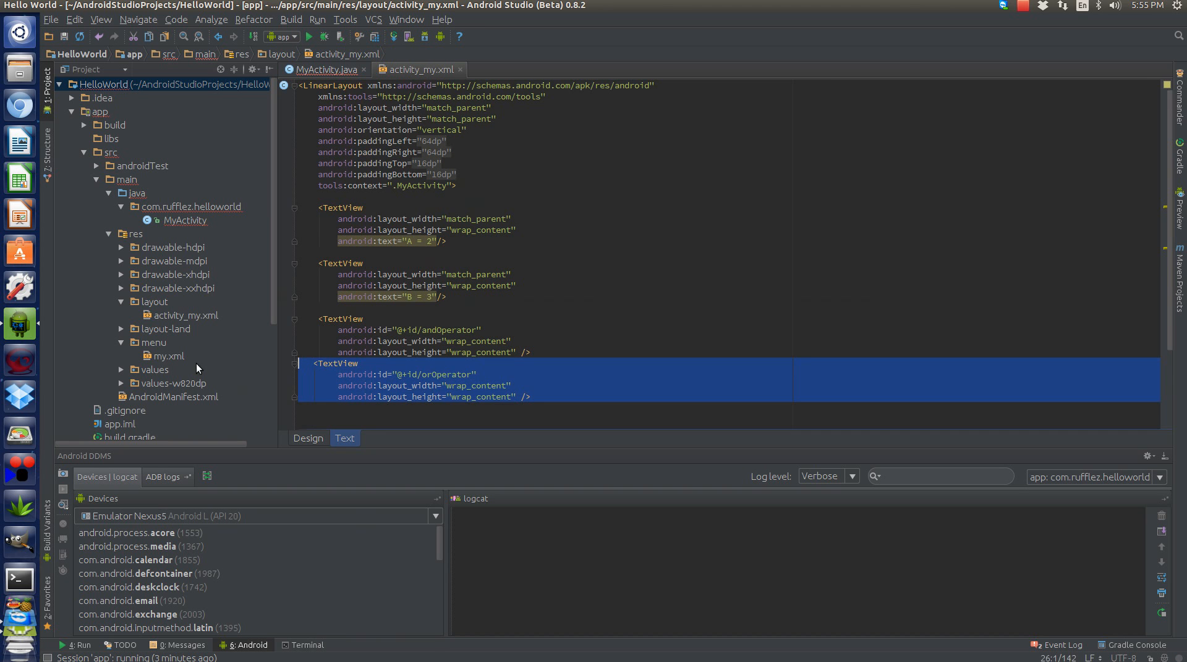
key(Delete)
text(conditional)
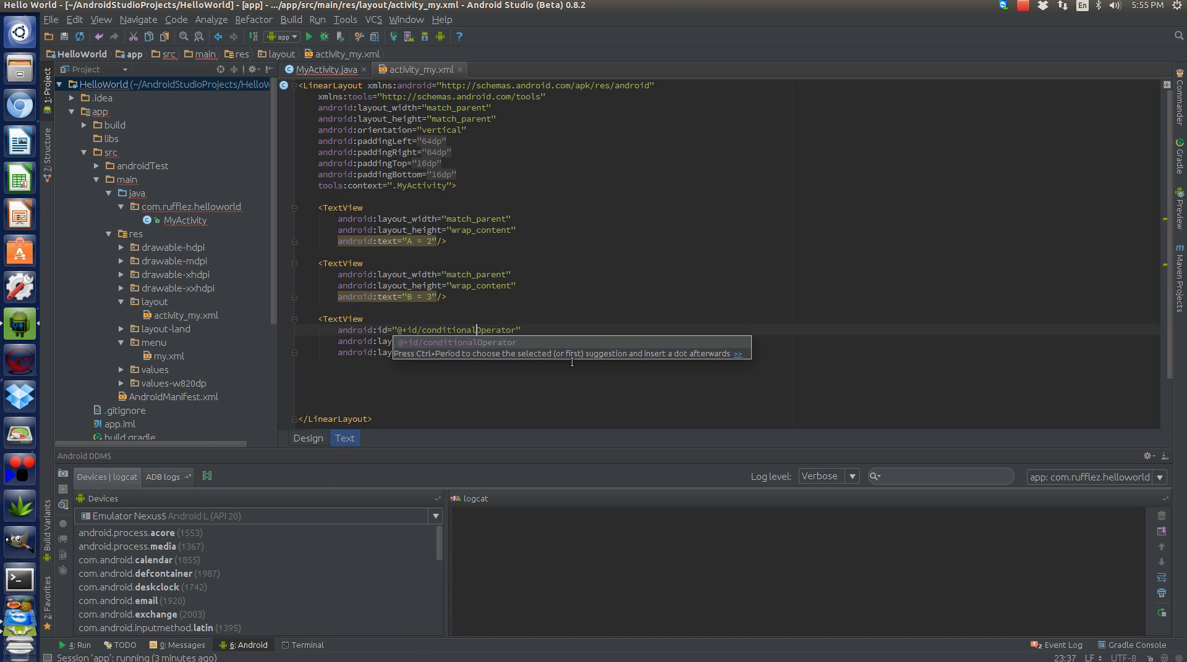
mouse_move(621, 65)
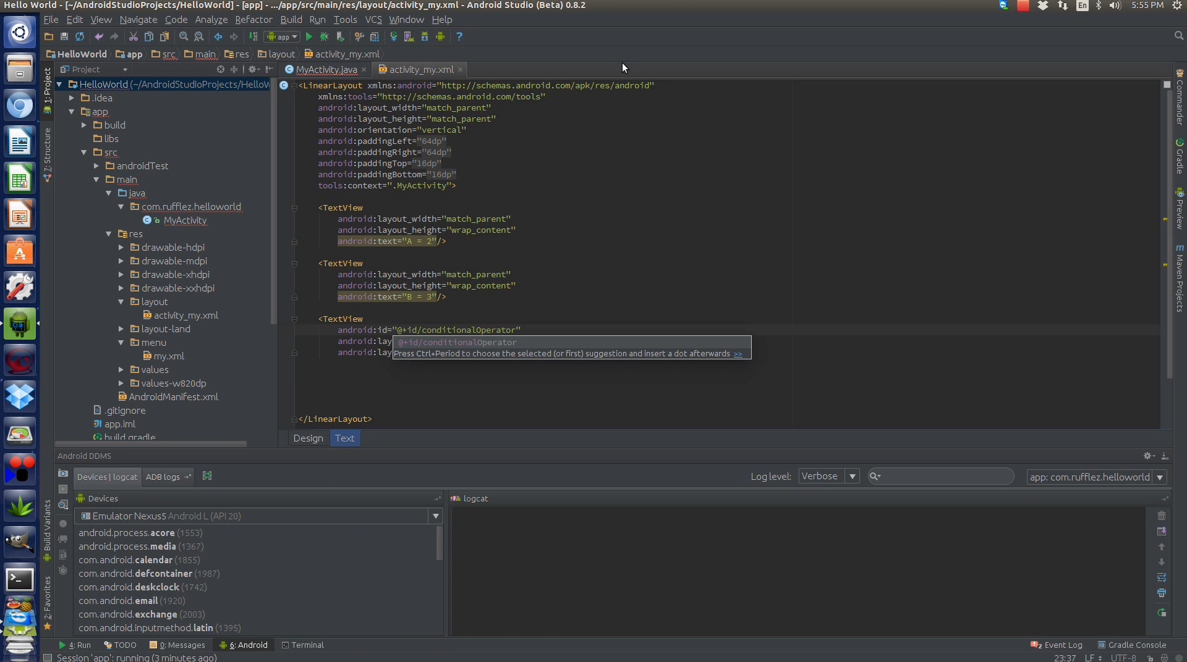
click(325, 69)
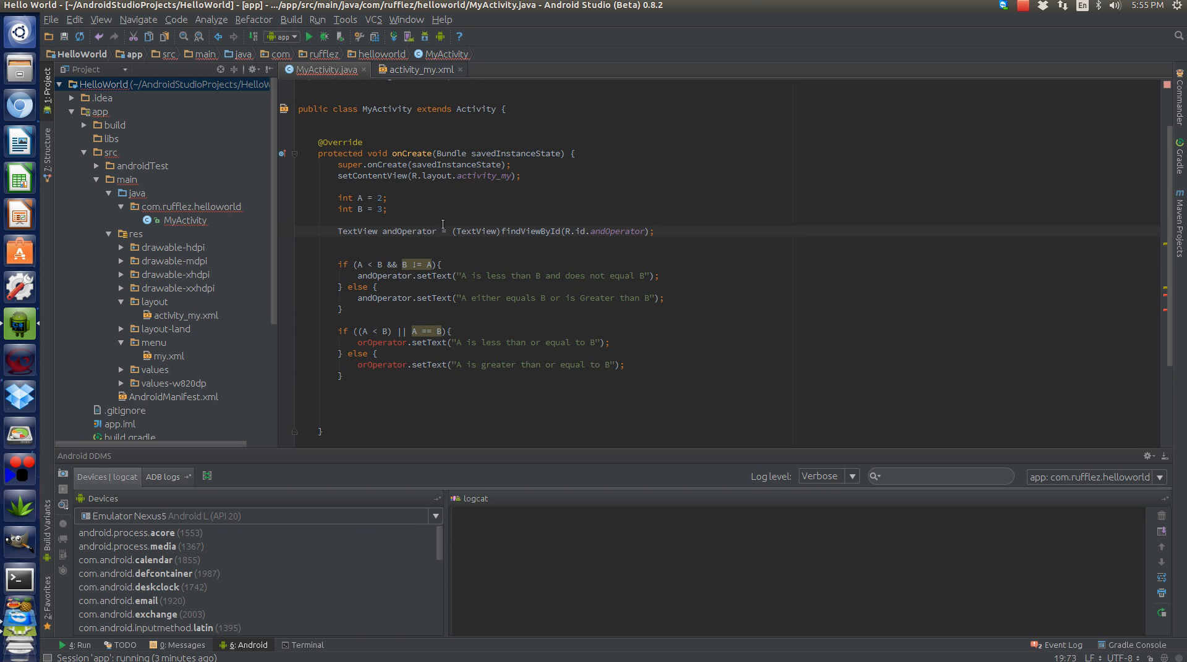
Replace the if/else code with the start of String value = (A < B)
click(409, 231)
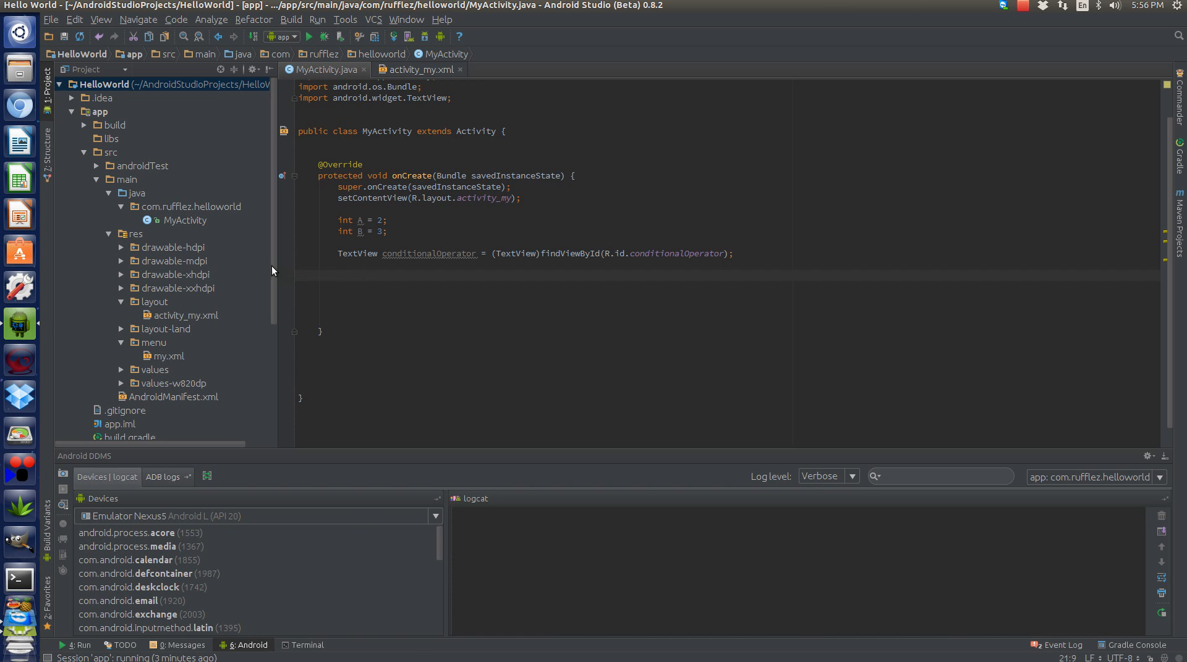
text(s)
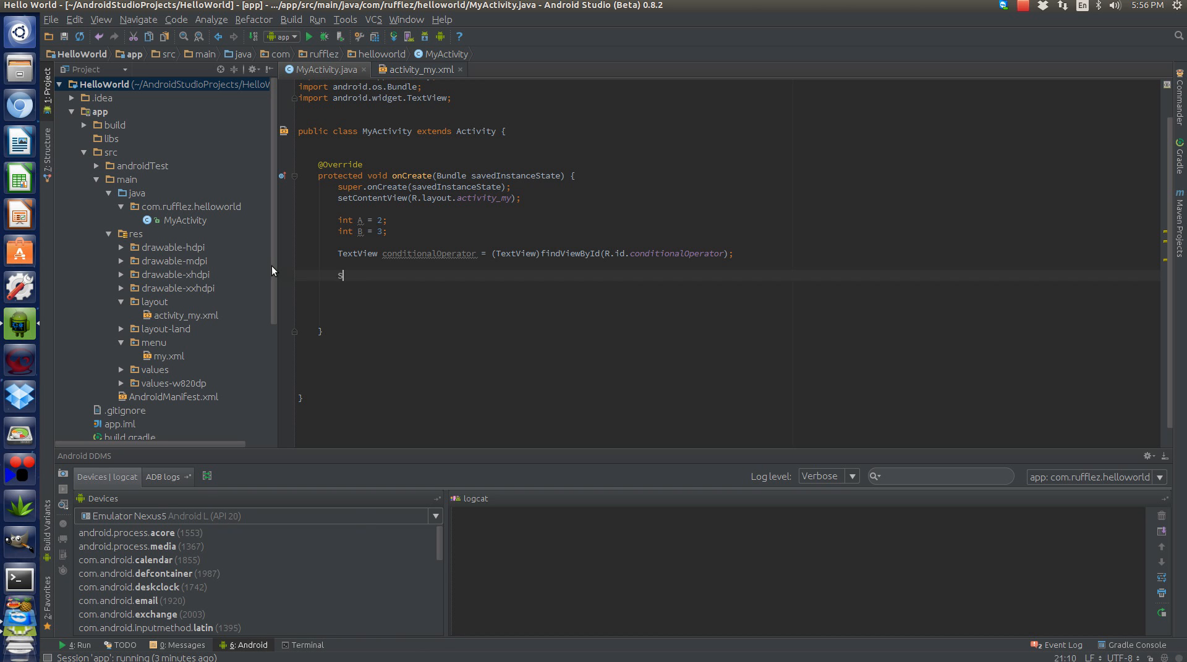
text(tring)
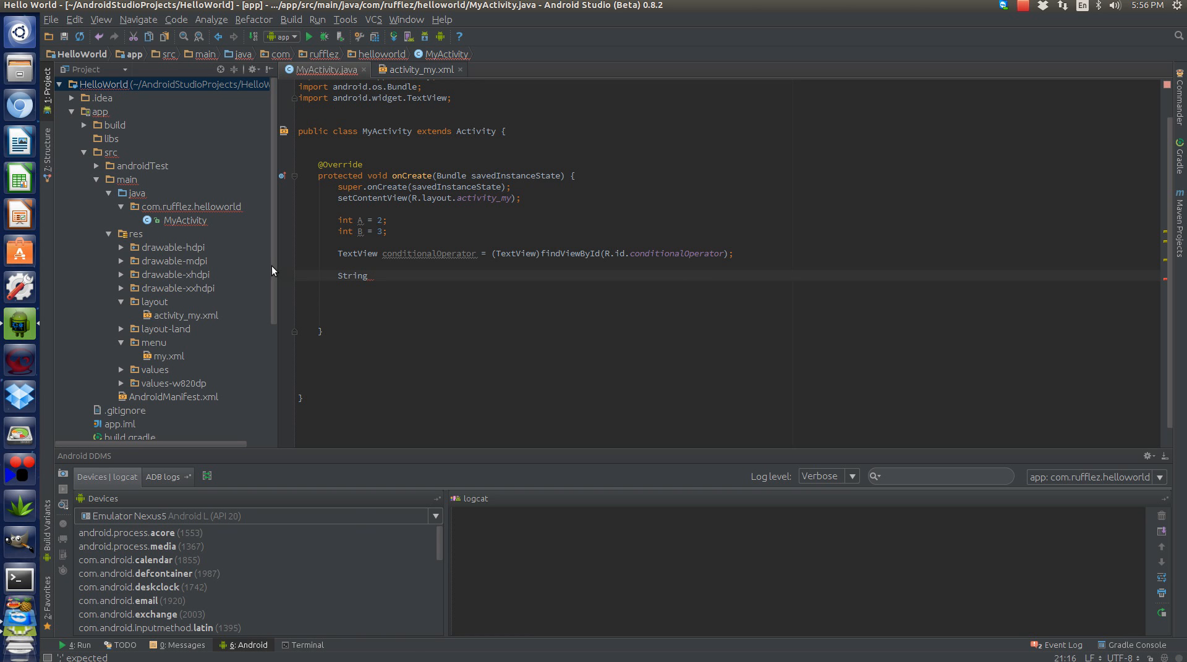
text(value =)
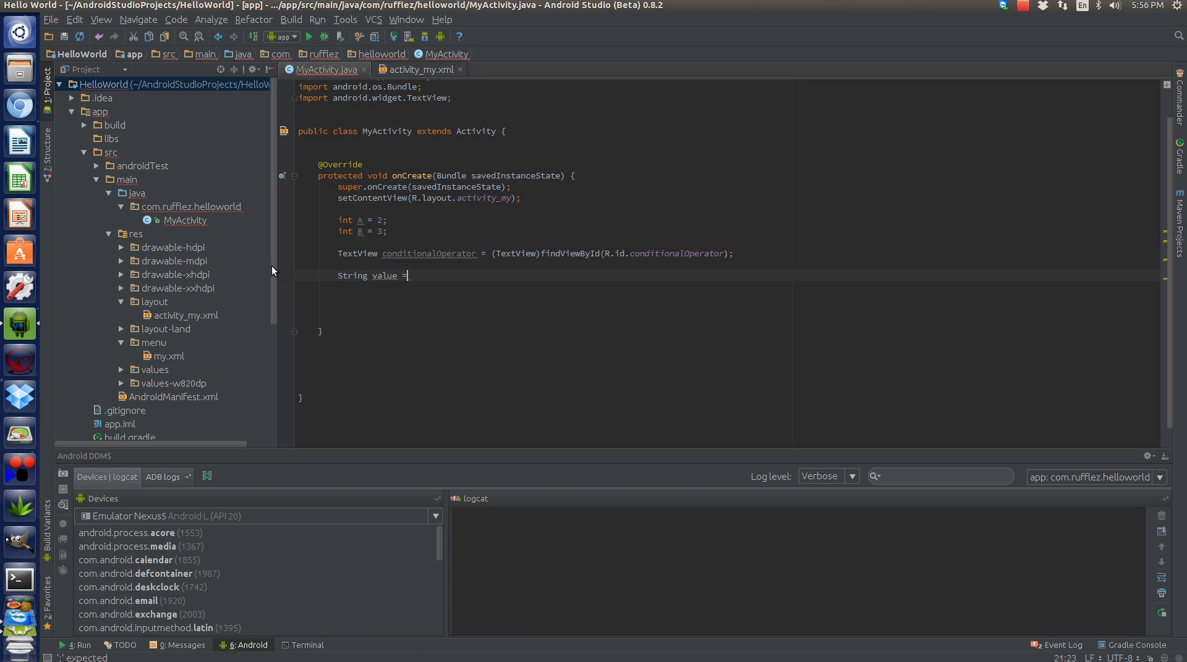
text(())
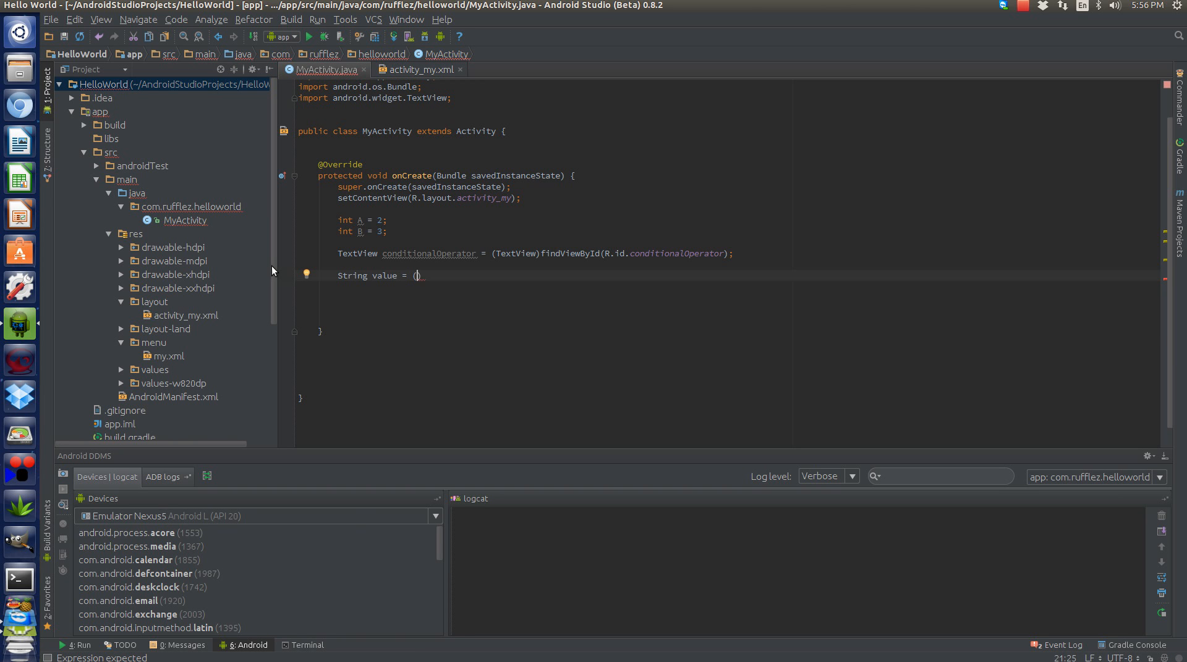
text(A <)
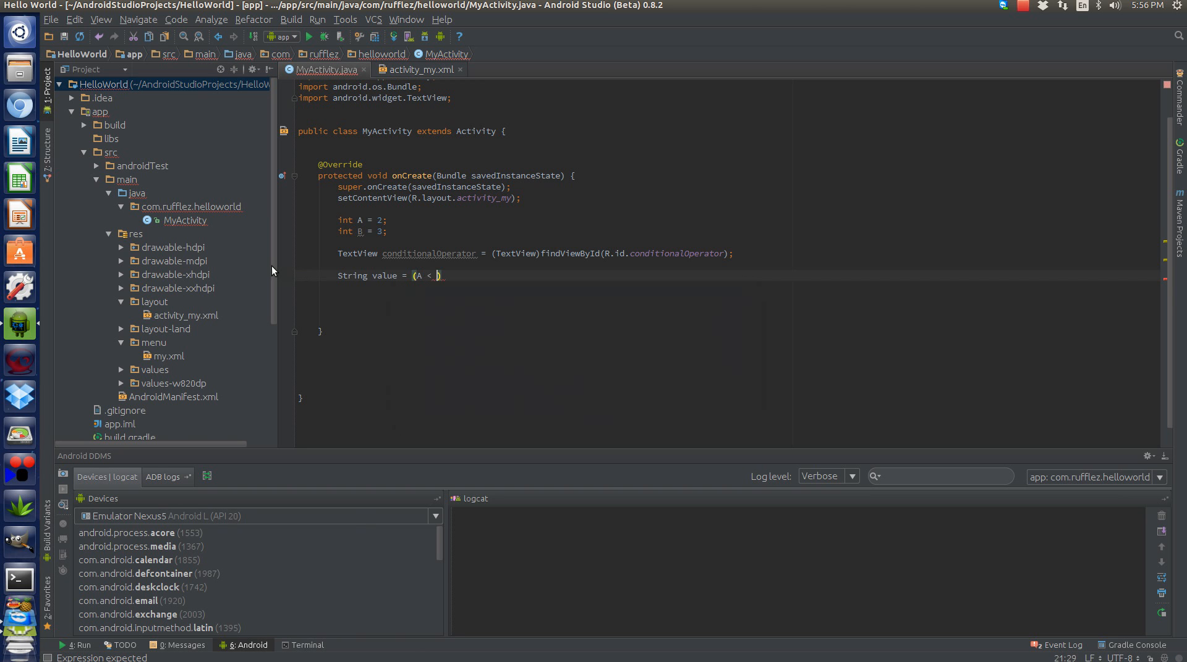
text(B)
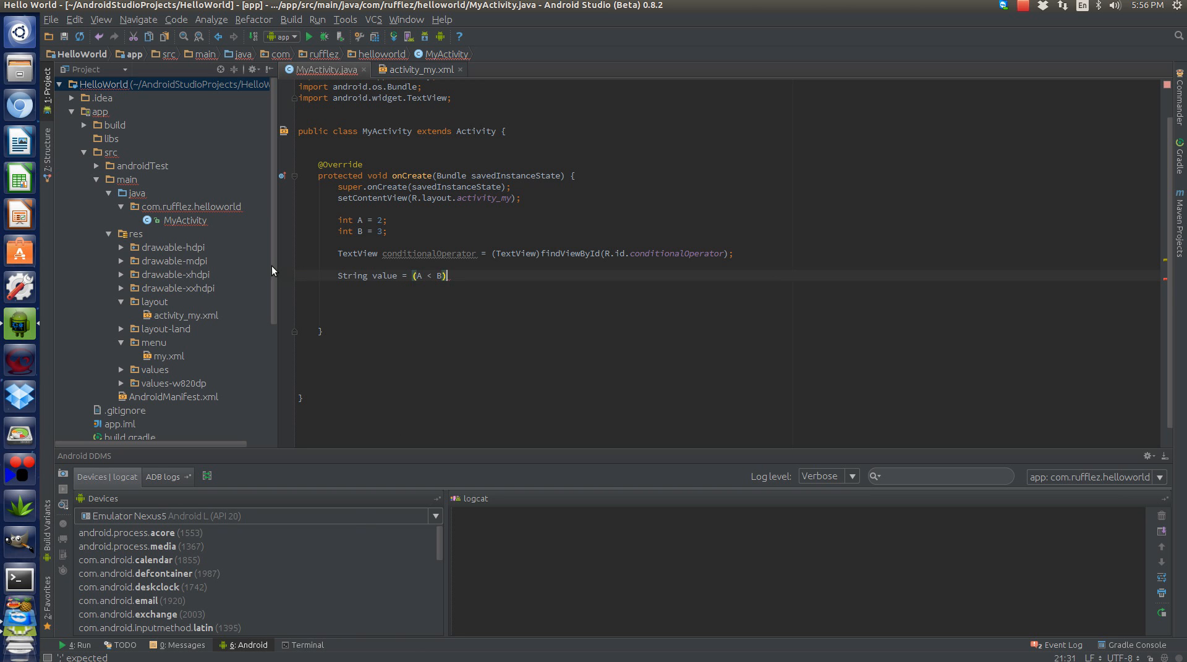
Finish the ternary with "A is less than B" : "A is not less than B";
text(?)
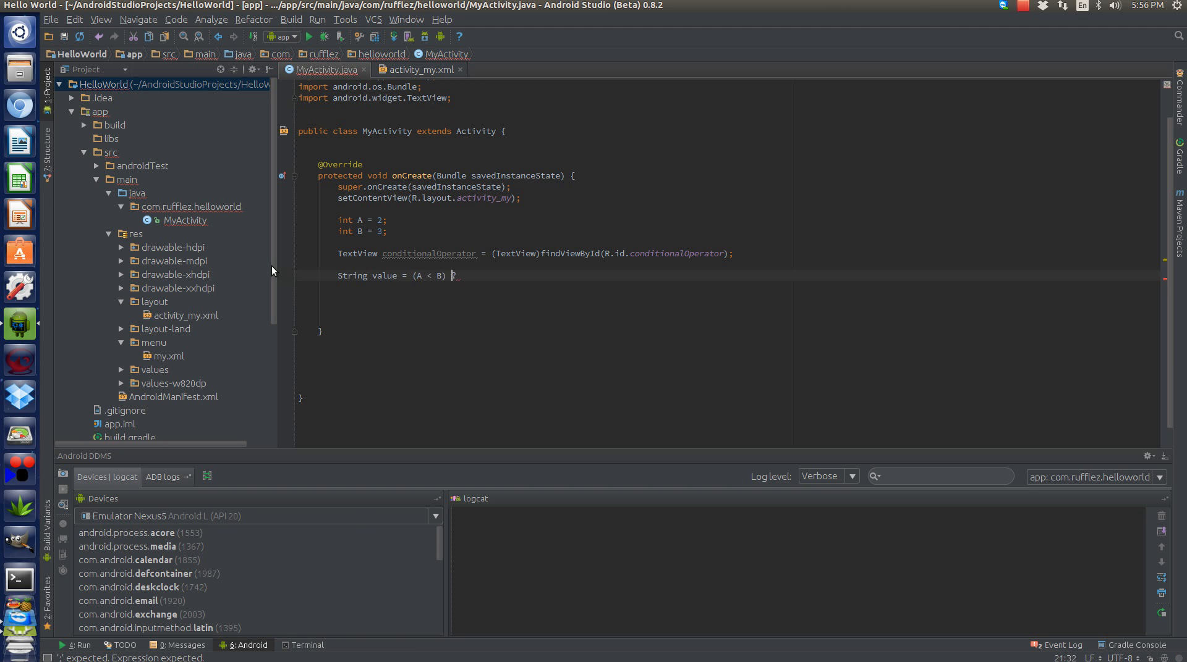
text(? ')
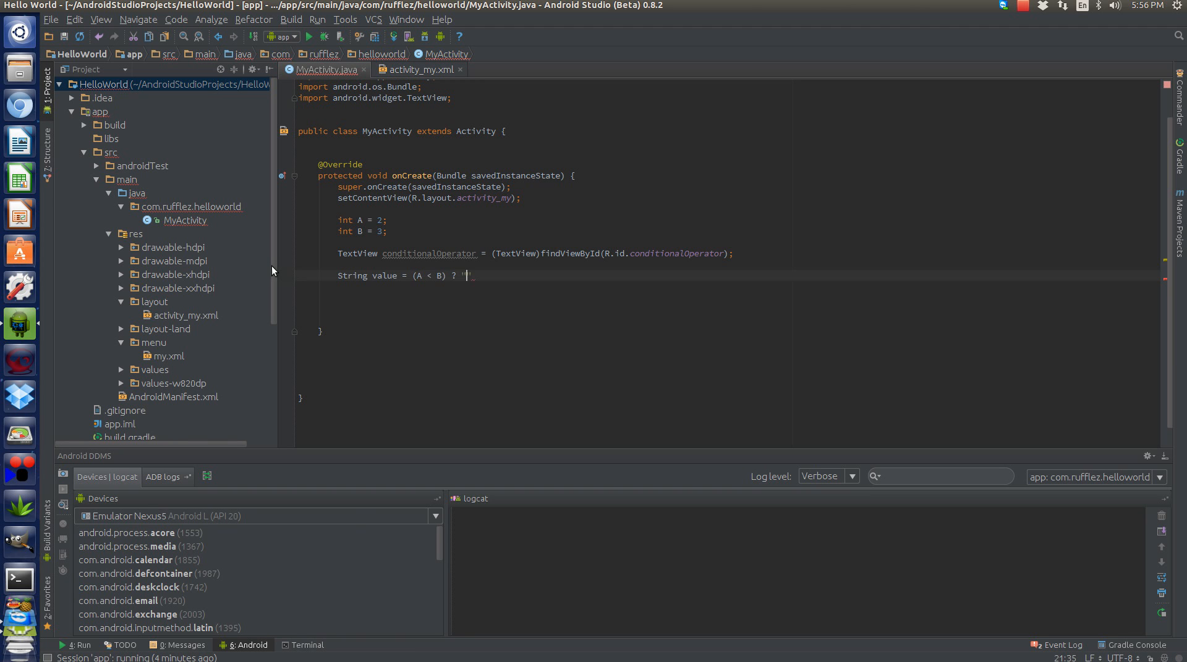
text(")
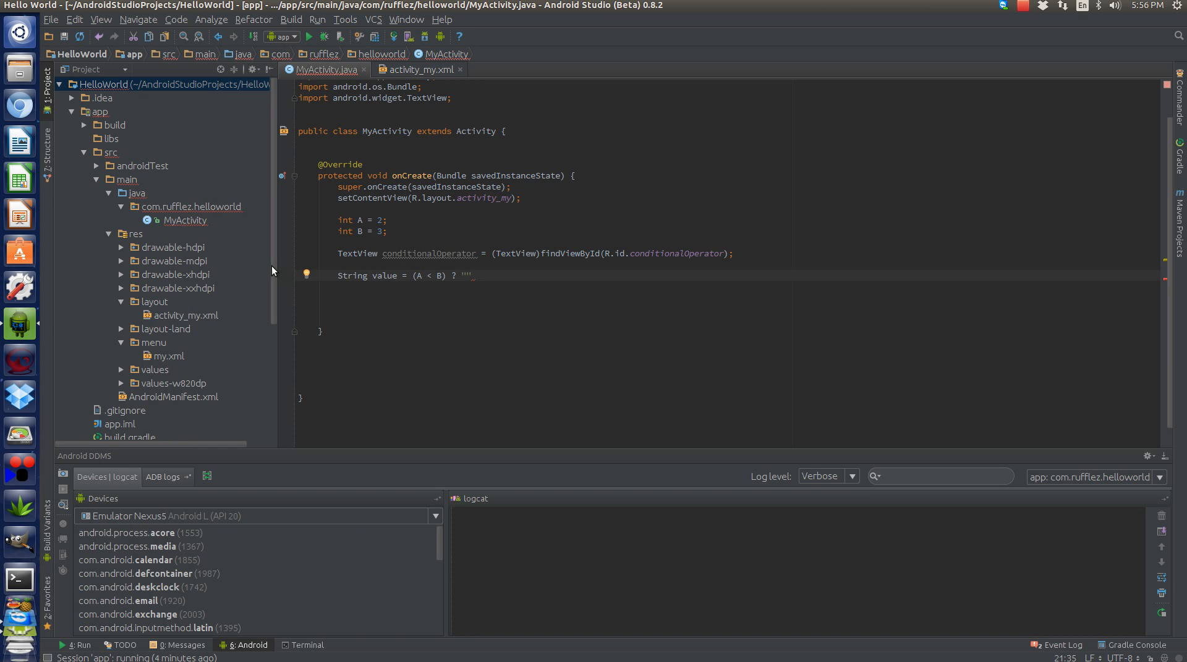
text(A is less t)
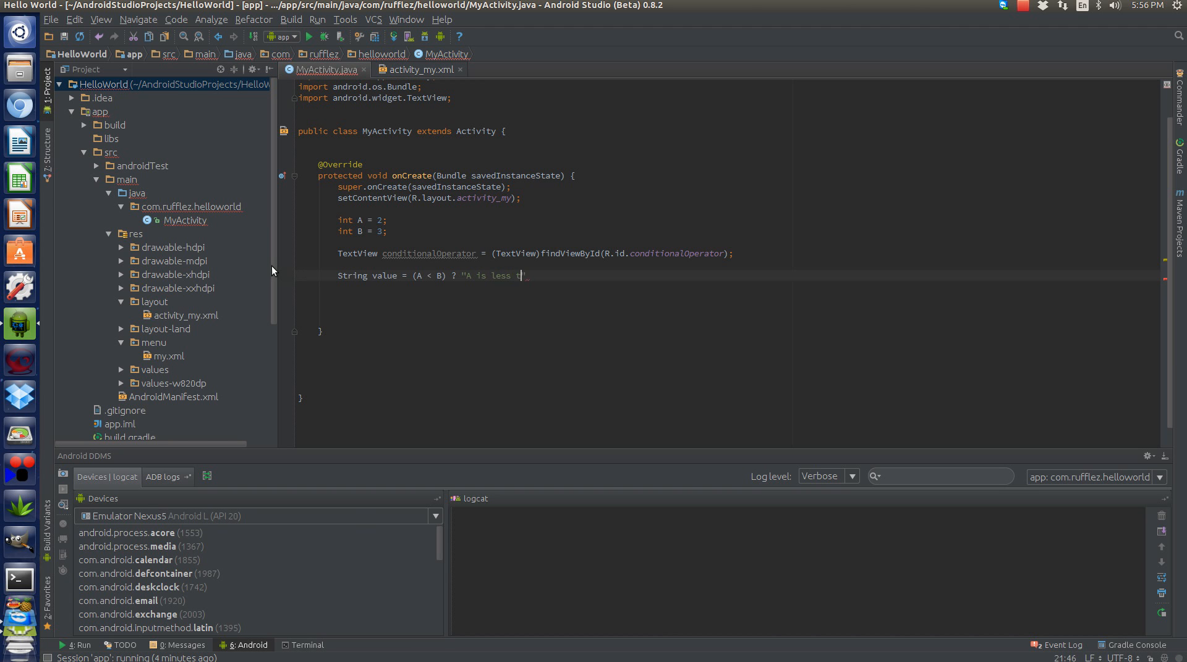
text(han B')
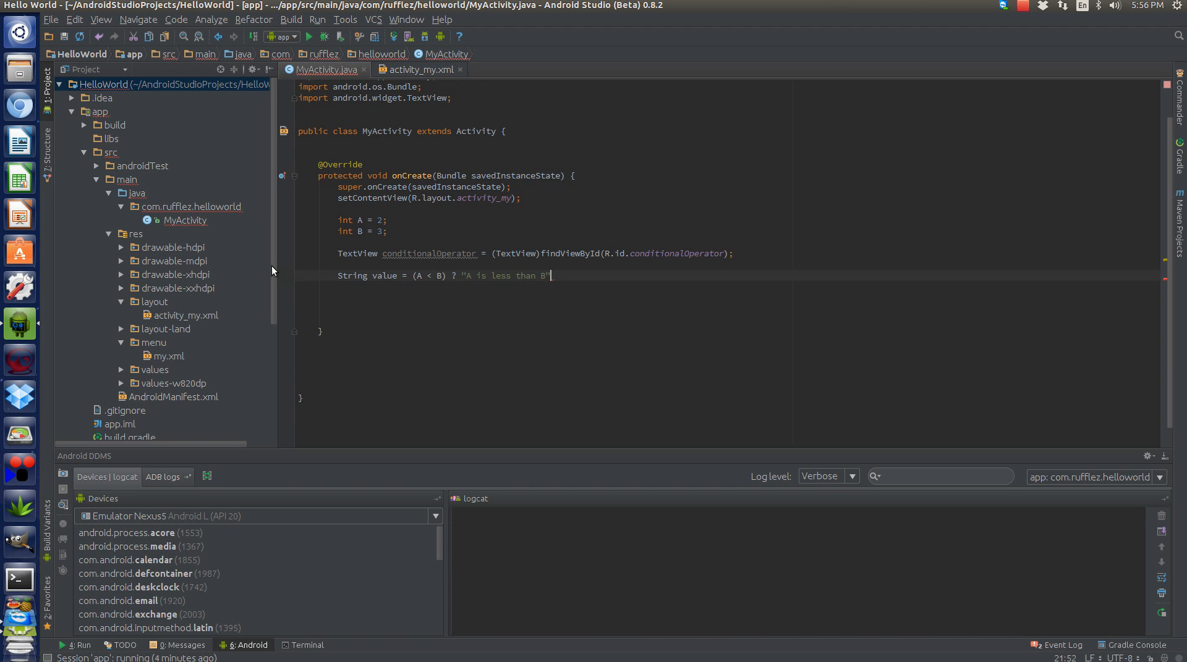
text(: "A ")
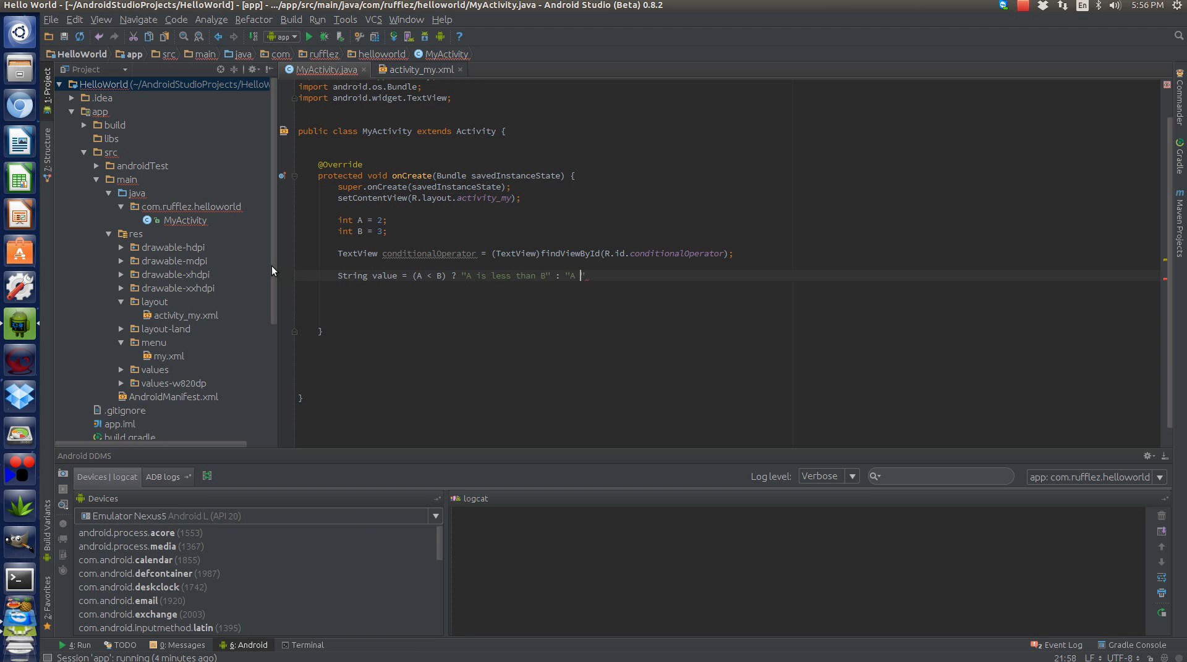
text(is not less than B)
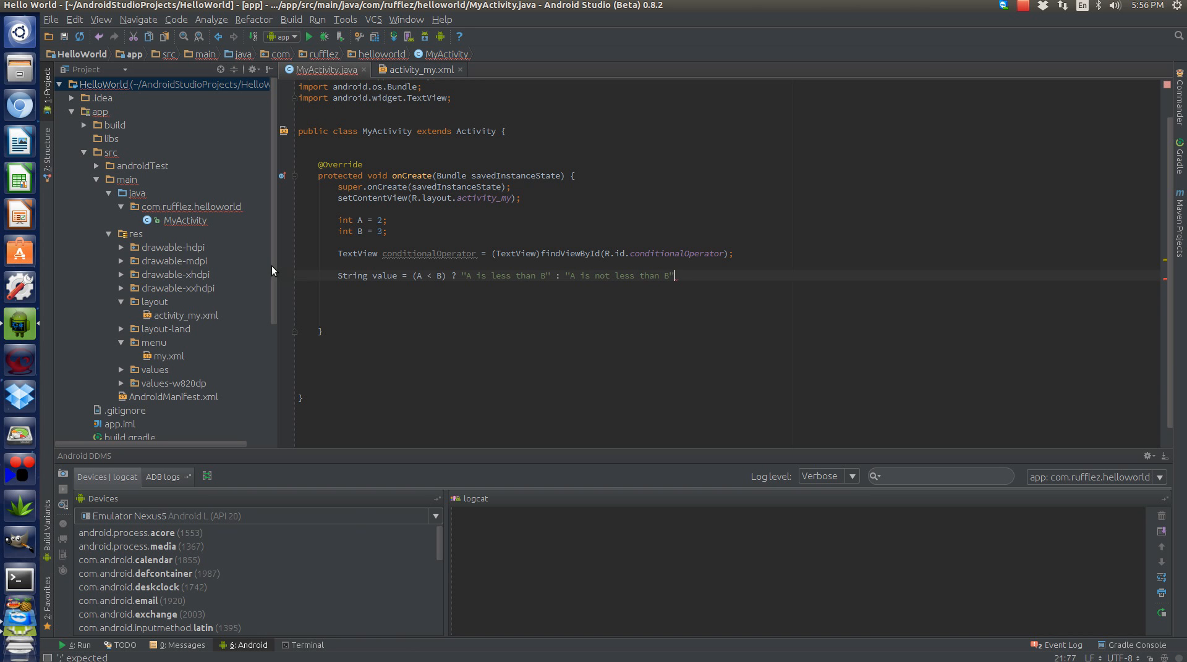
text(;)
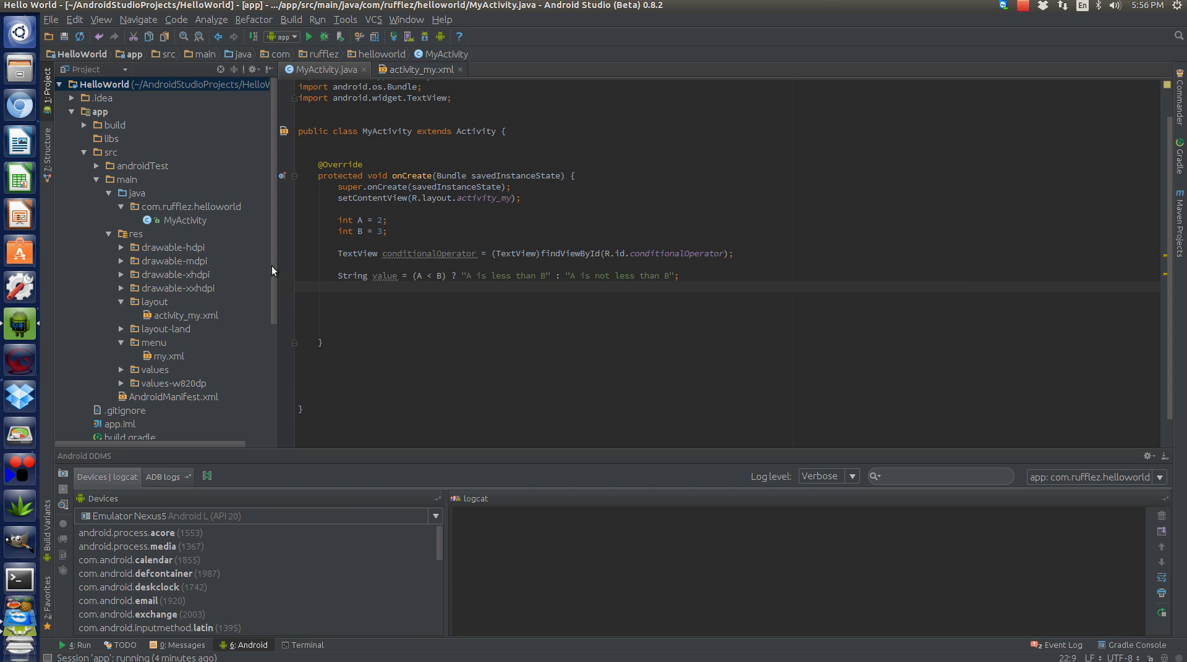
Add conditionalOperator.setText(value); below the ternary line
text(c)
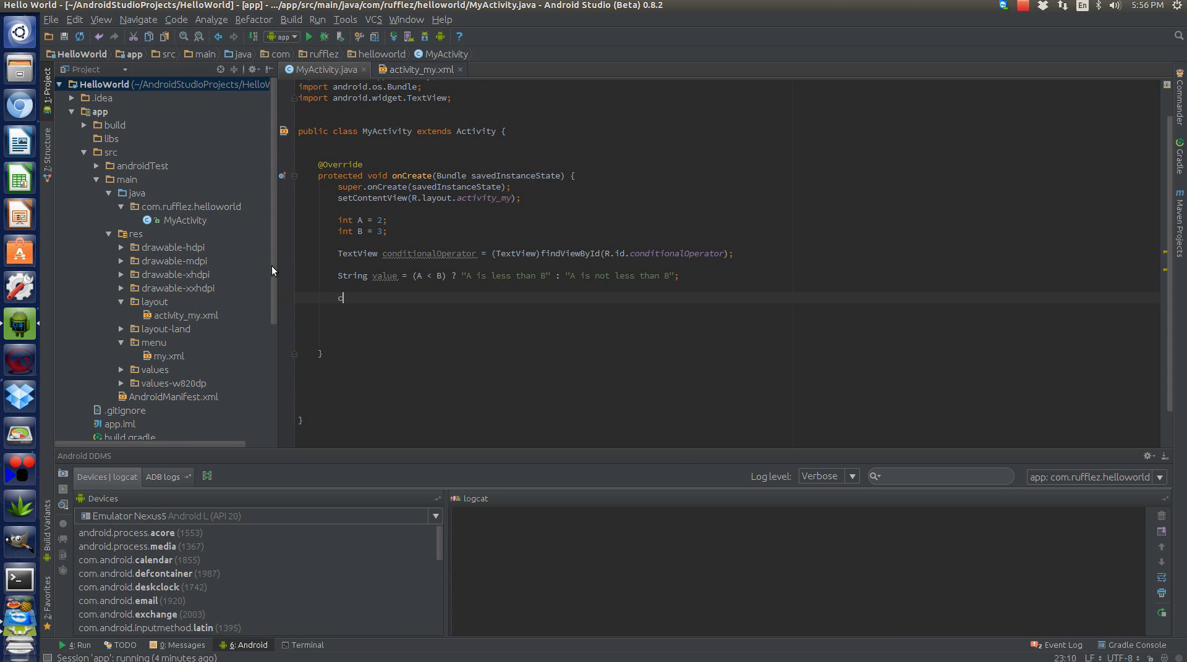
text(onditionalOperator.setText(vc);)
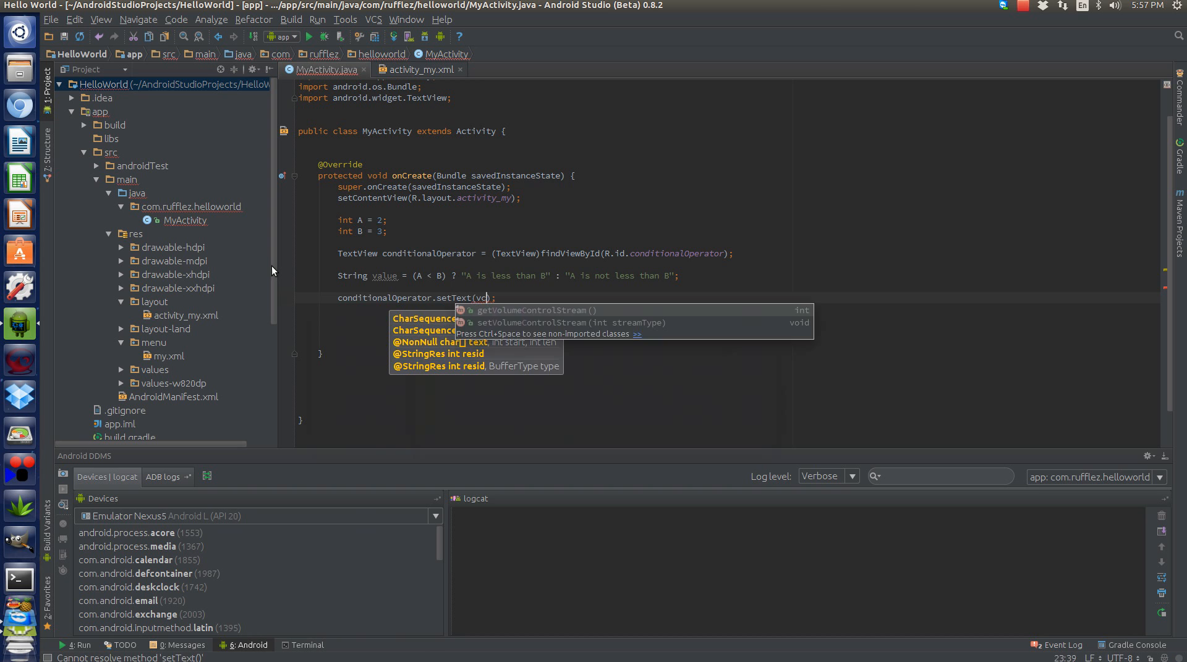
text(alue)
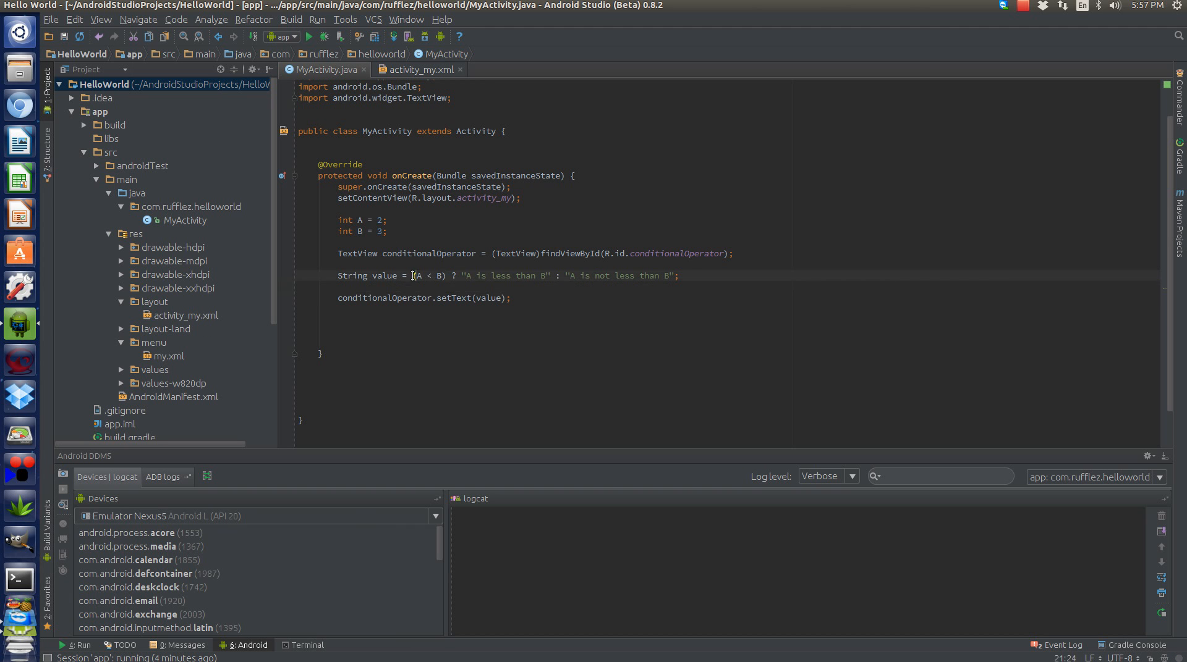
Highlight parts of the (A < B) ternary to explain them, then run the app
drag(411, 275, 445, 275)
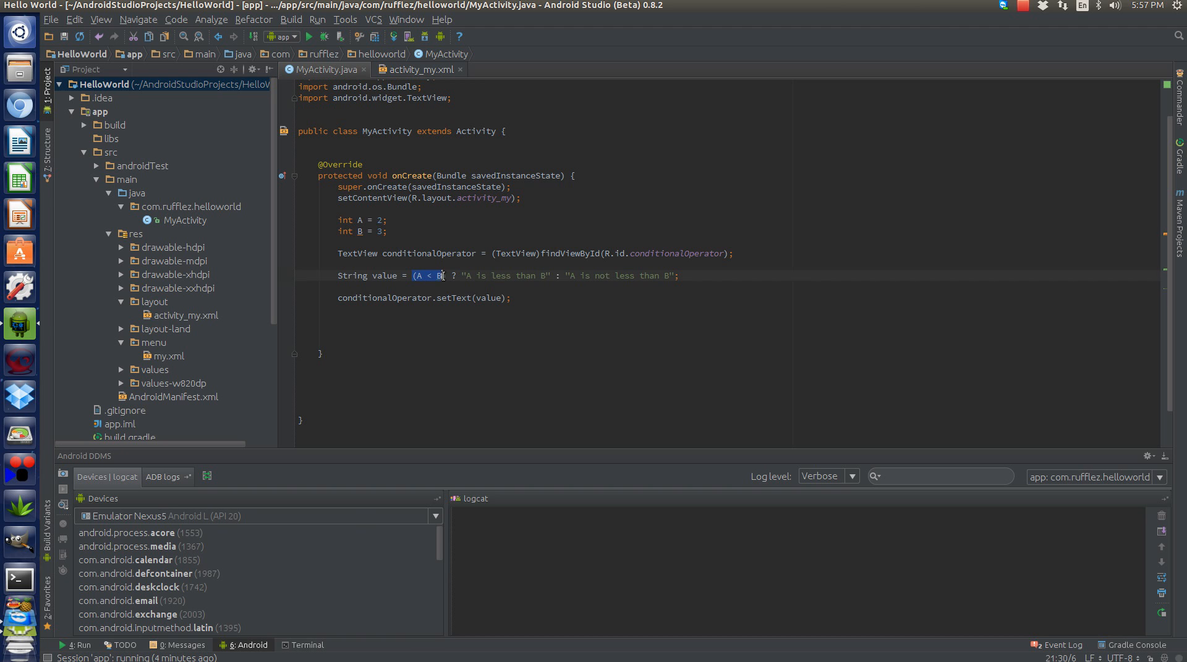
click(417, 276)
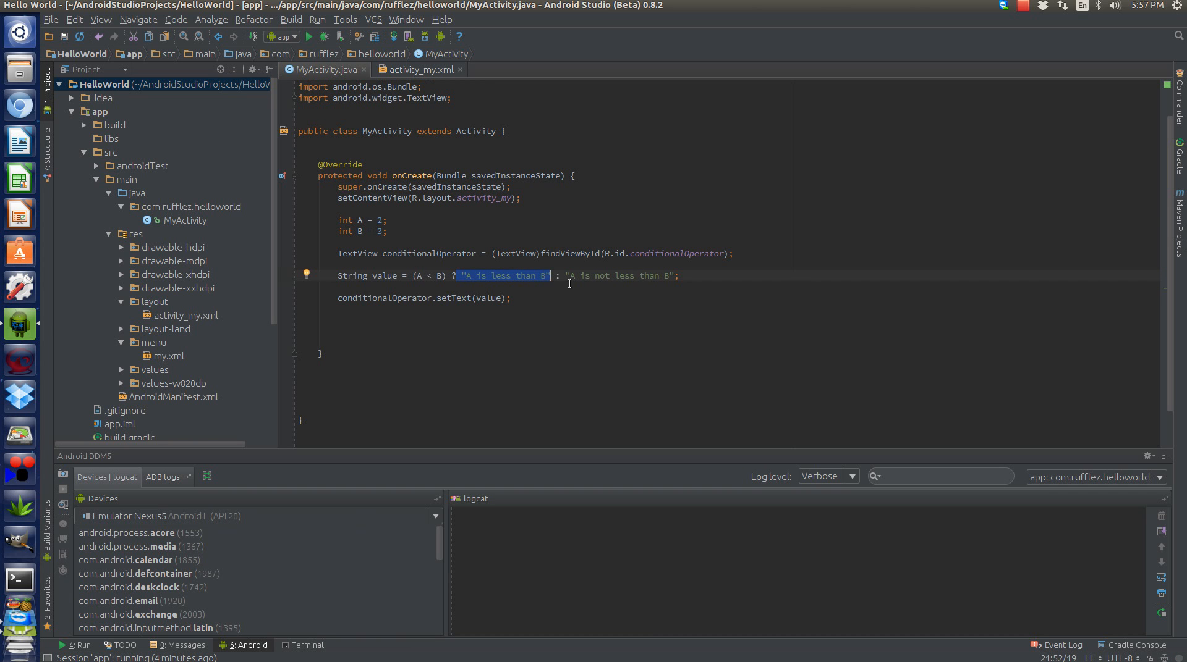
click(566, 275)
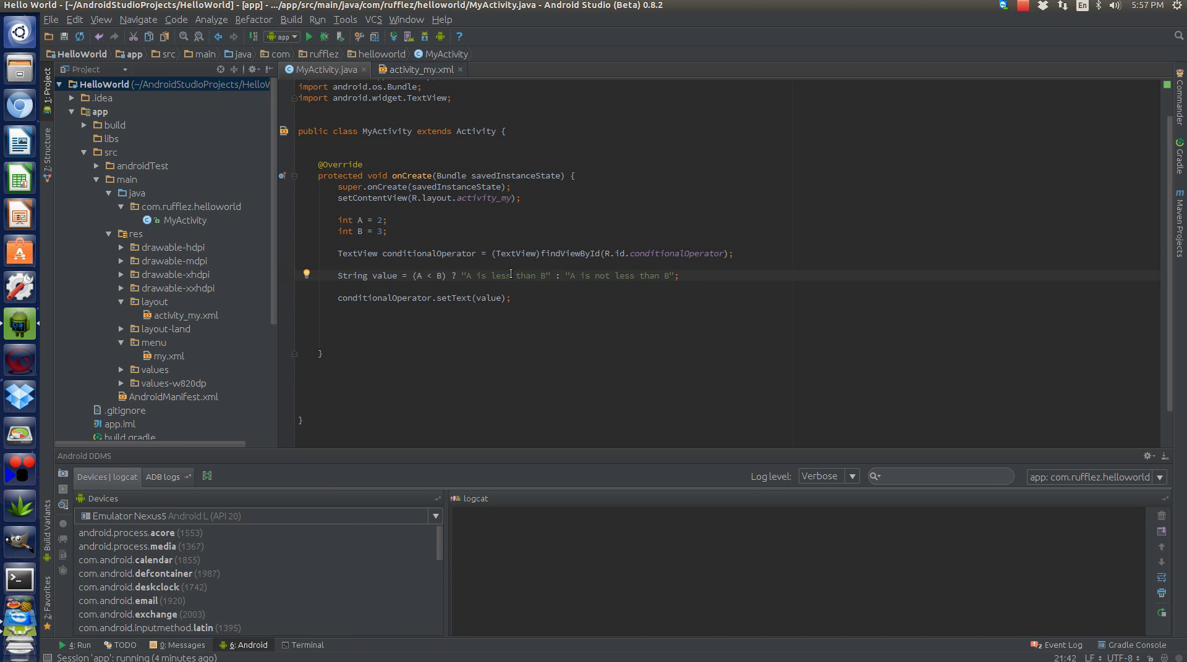
click(307, 36)
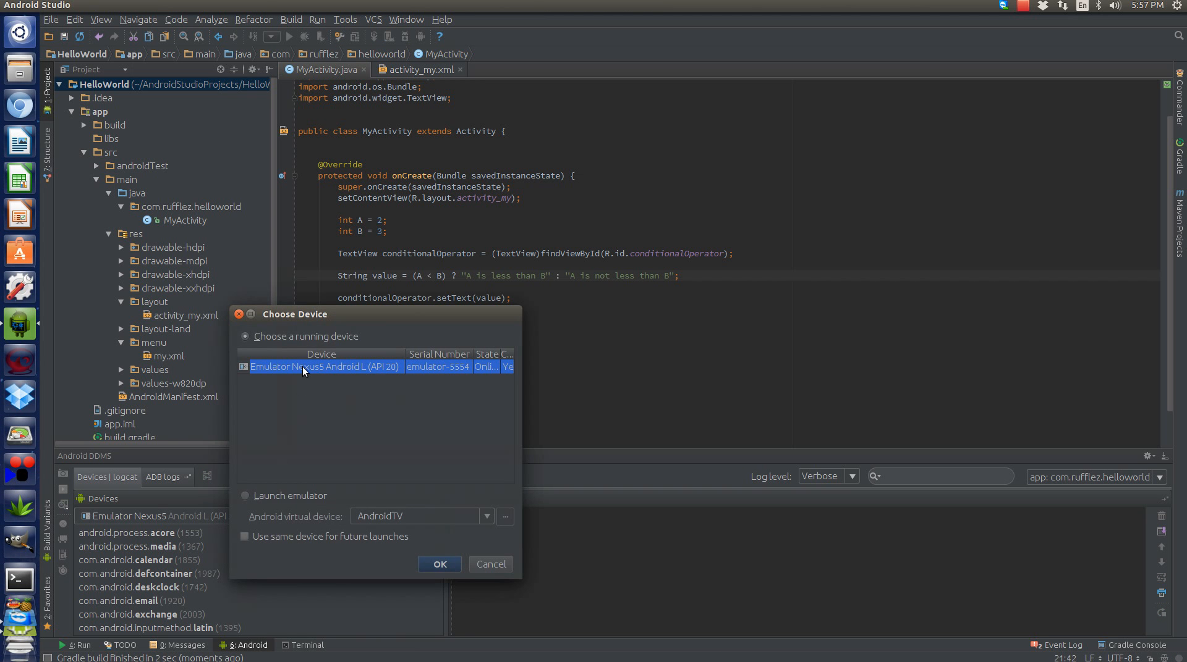
Launch the updated app on the running Nexus 5 emulator from the device chooser
click(438, 564)
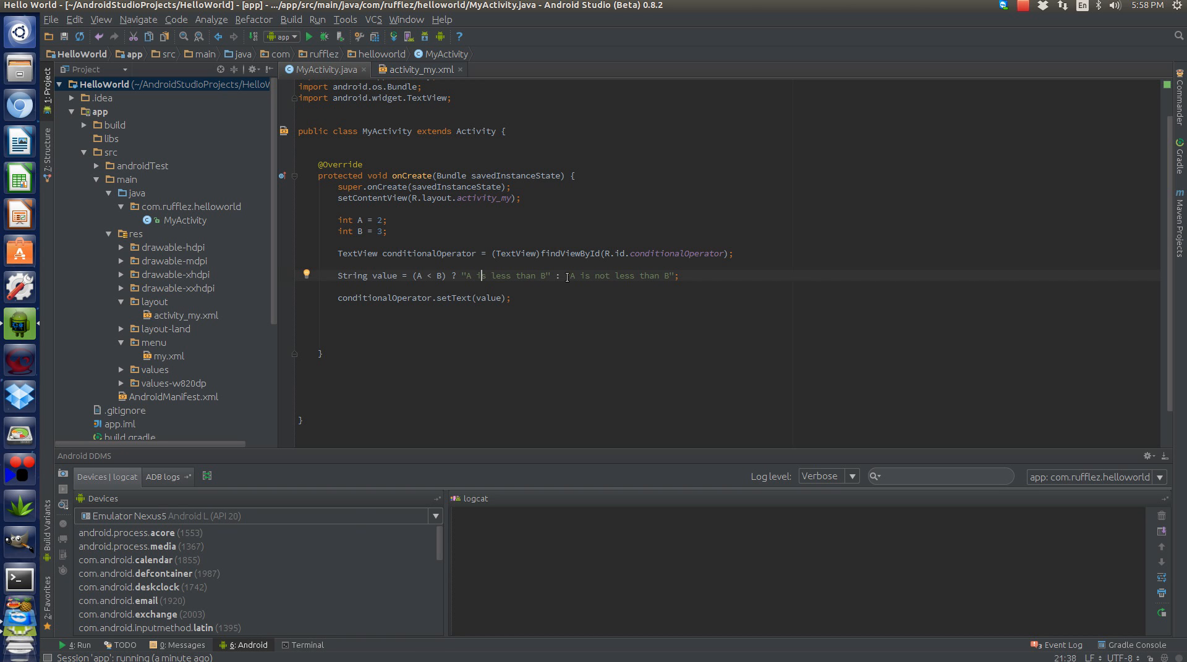
mouse_move(446, 284)
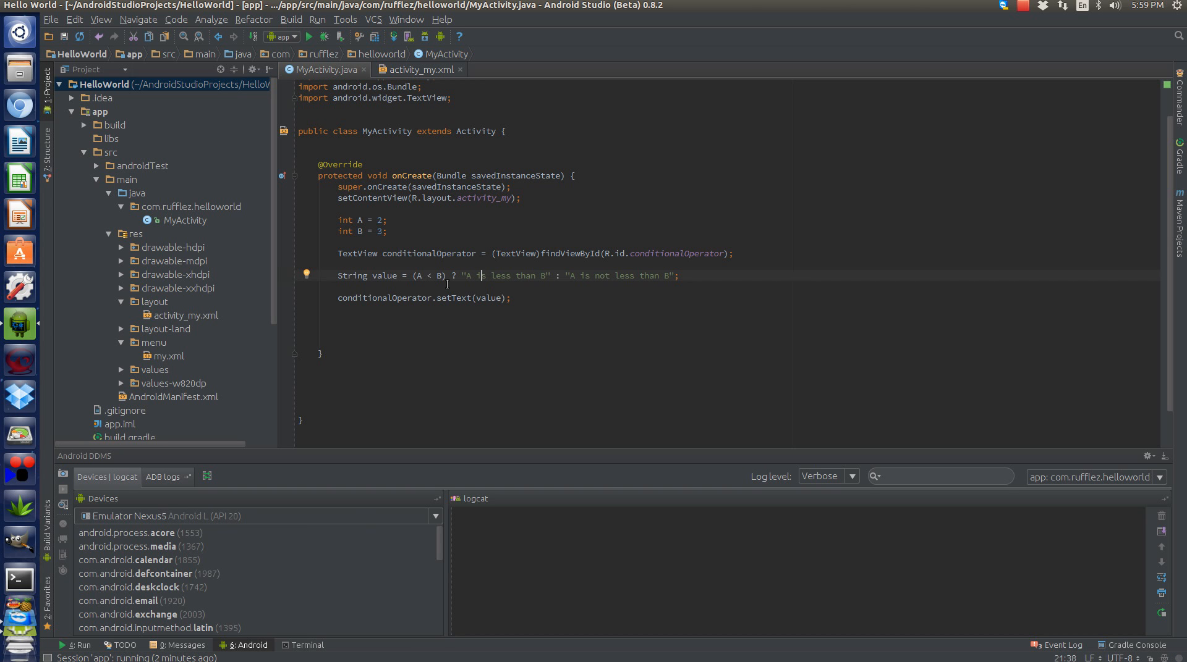
mouse_move(383, 236)
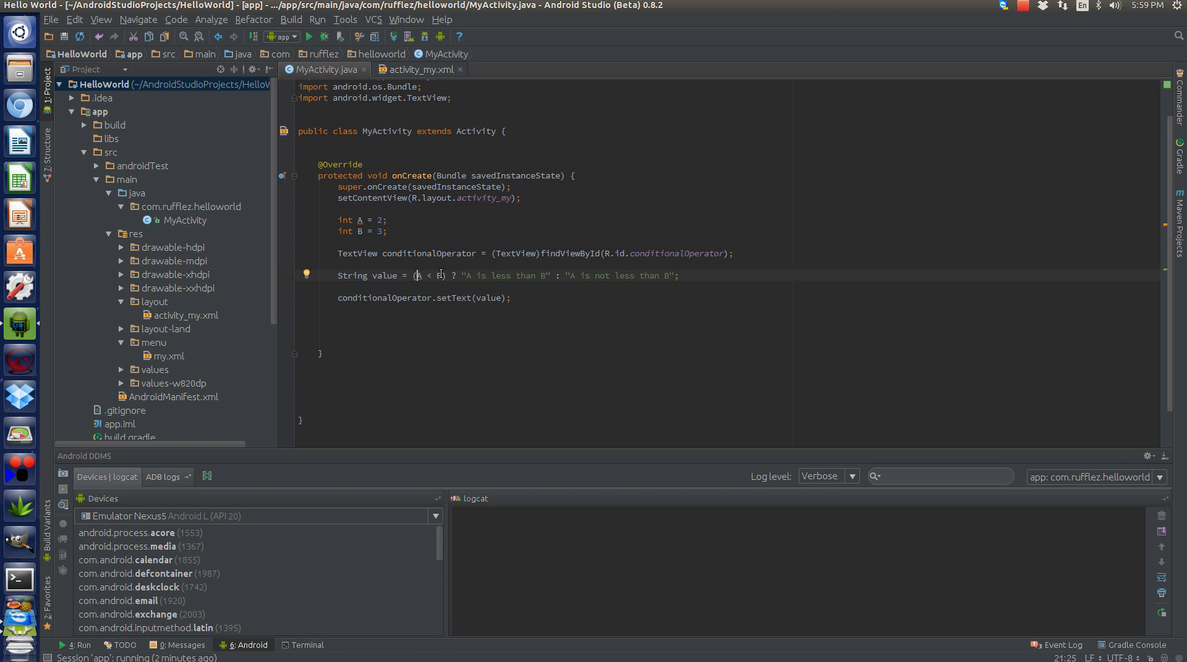
mouse_move(788, 343)
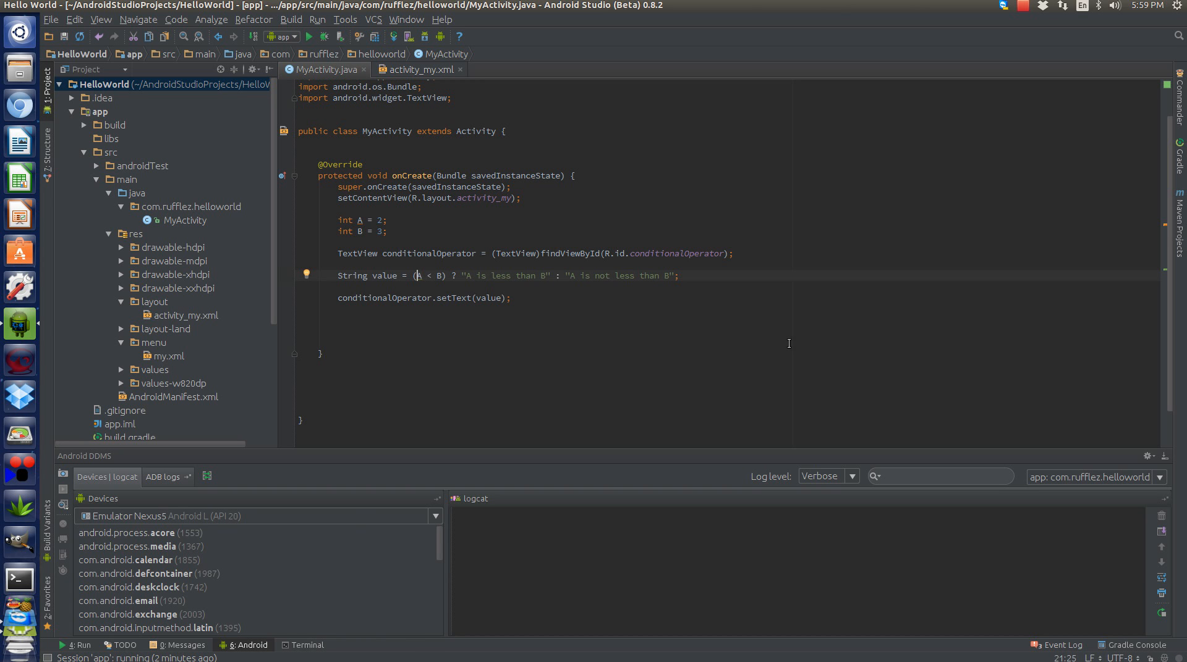
mouse_move(756, 346)
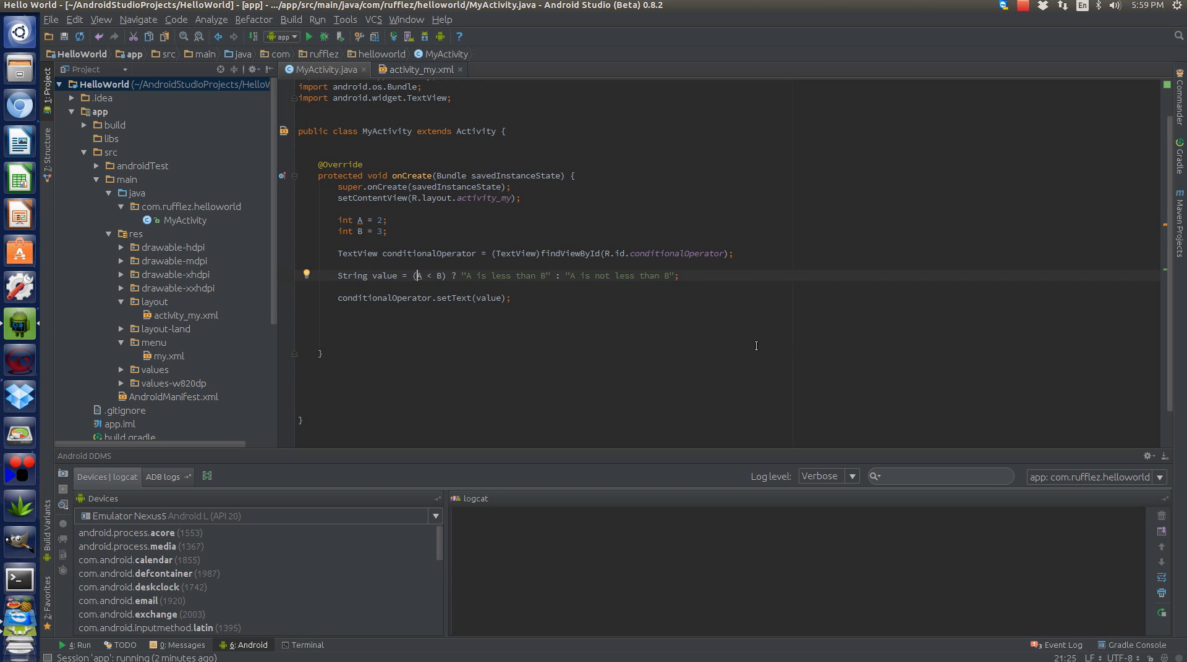